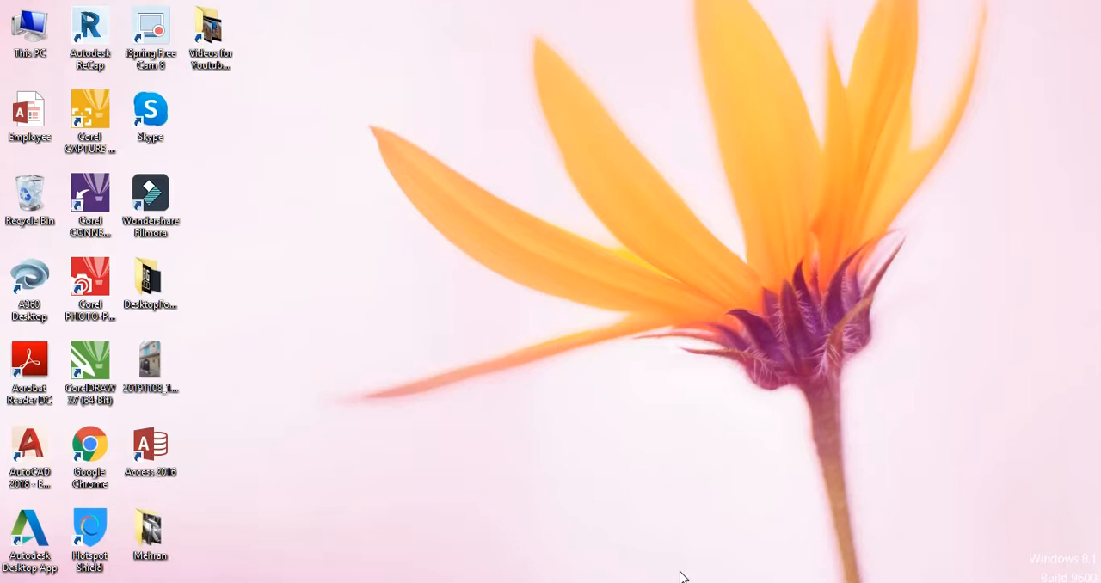
Open the Employee database from the desktop in Access.
{"action": "left_click", "coordinate": [29, 117]}
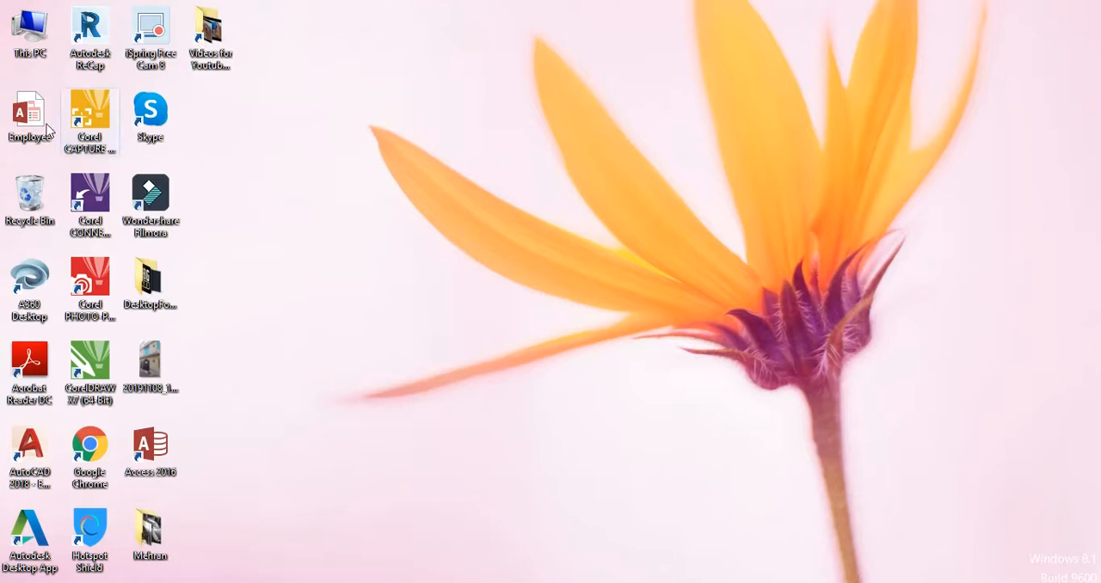
{"action": "double_click", "coordinate": [31, 117]}
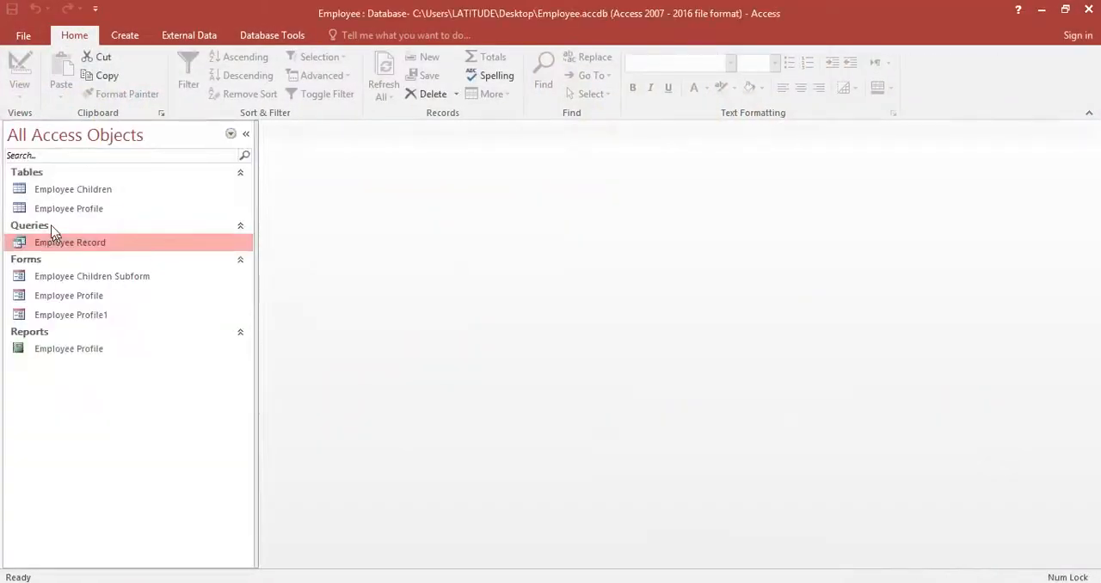
{"action": "mouse_move", "coordinate": [69, 296]}
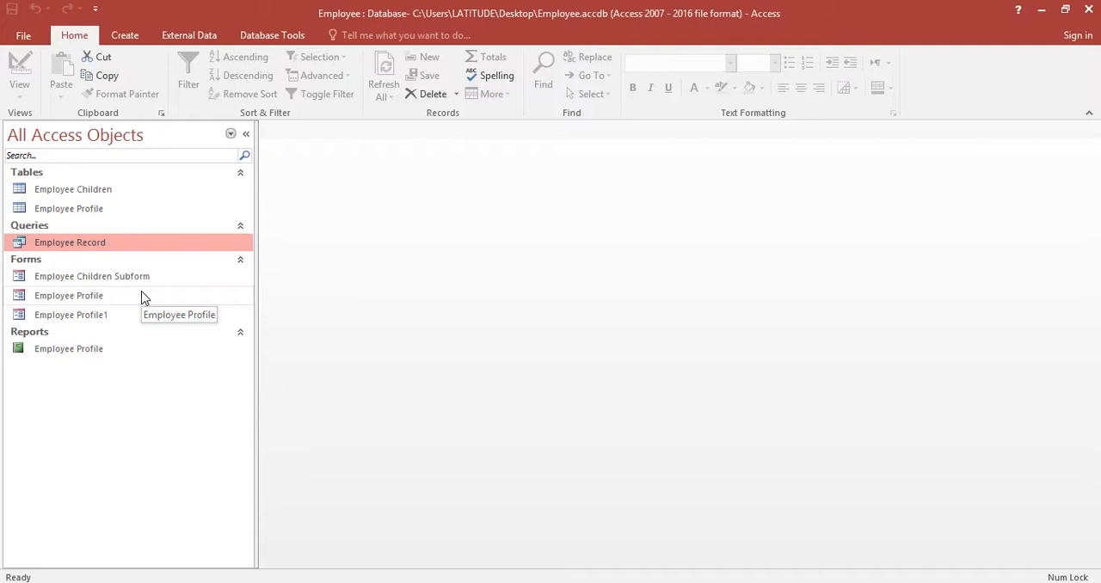
{"action": "mouse_move", "coordinate": [220, 261]}
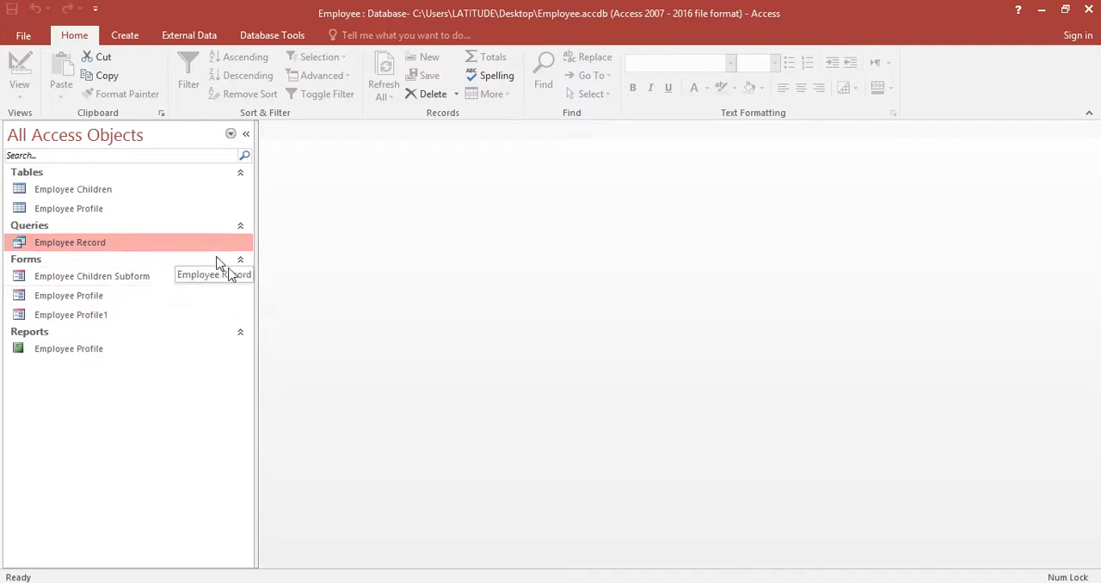
{"action": "mouse_move", "coordinate": [299, 316]}
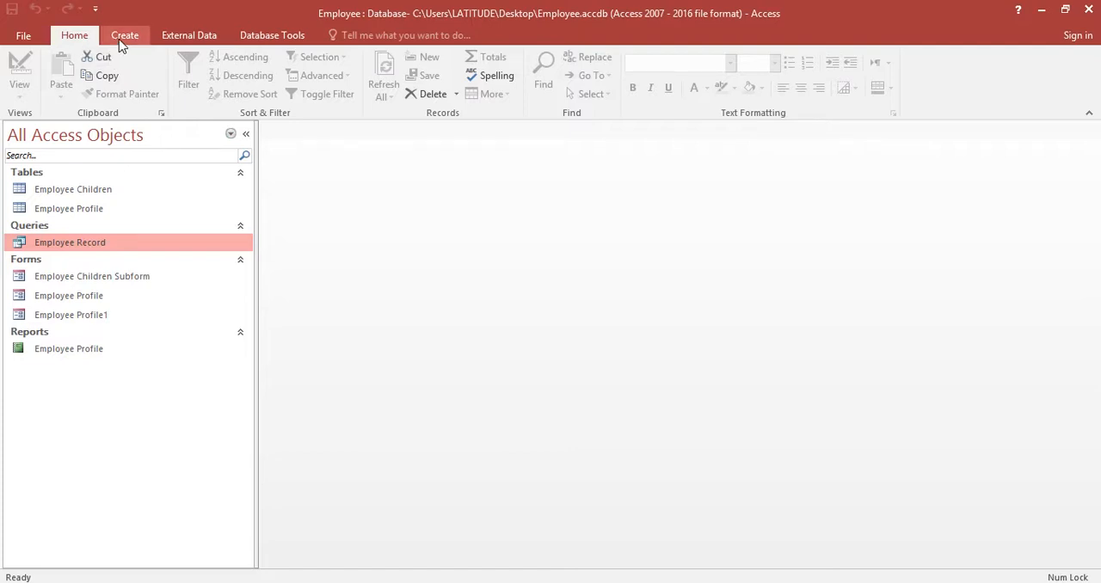
Start a new table in Design view with a Number field named ID.
{"action": "left_click", "coordinate": [124, 34]}
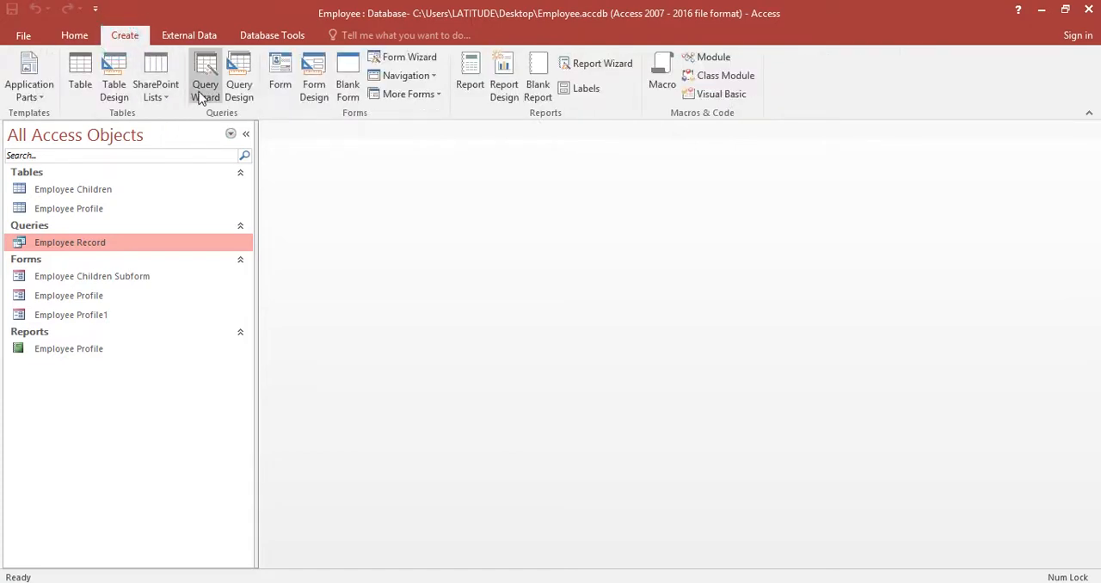
{"action": "left_click", "coordinate": [113, 77]}
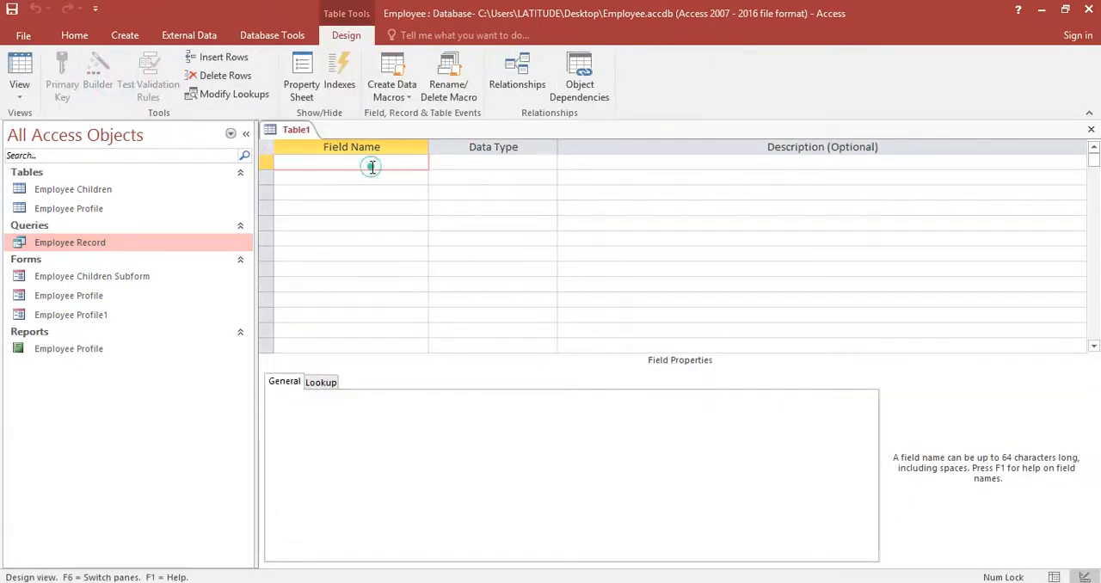
{"action": "left_click", "coordinate": [351, 163]}
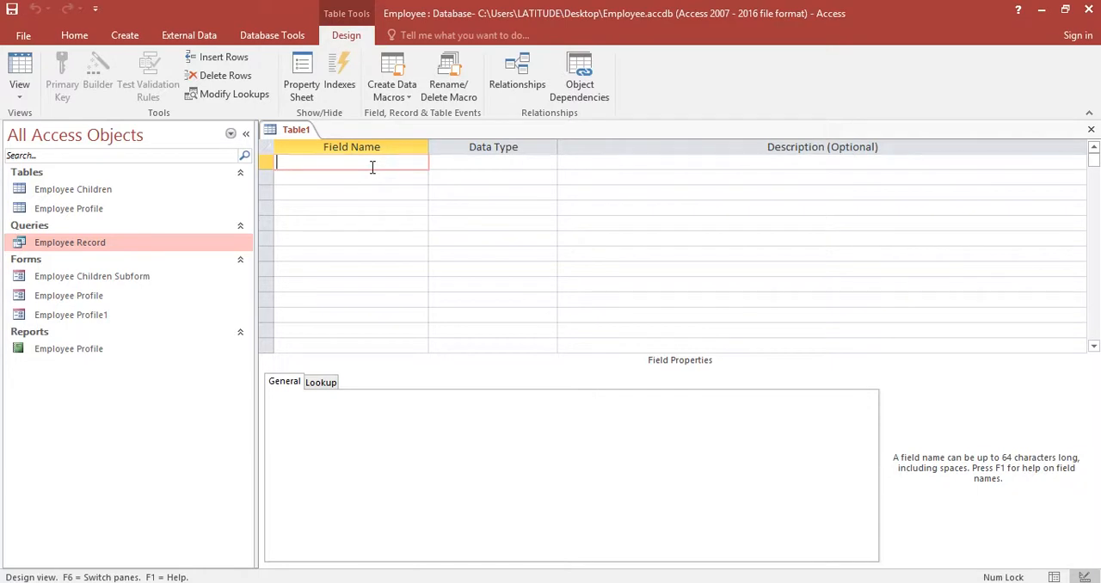
{"action": "type", "text": "ID"}
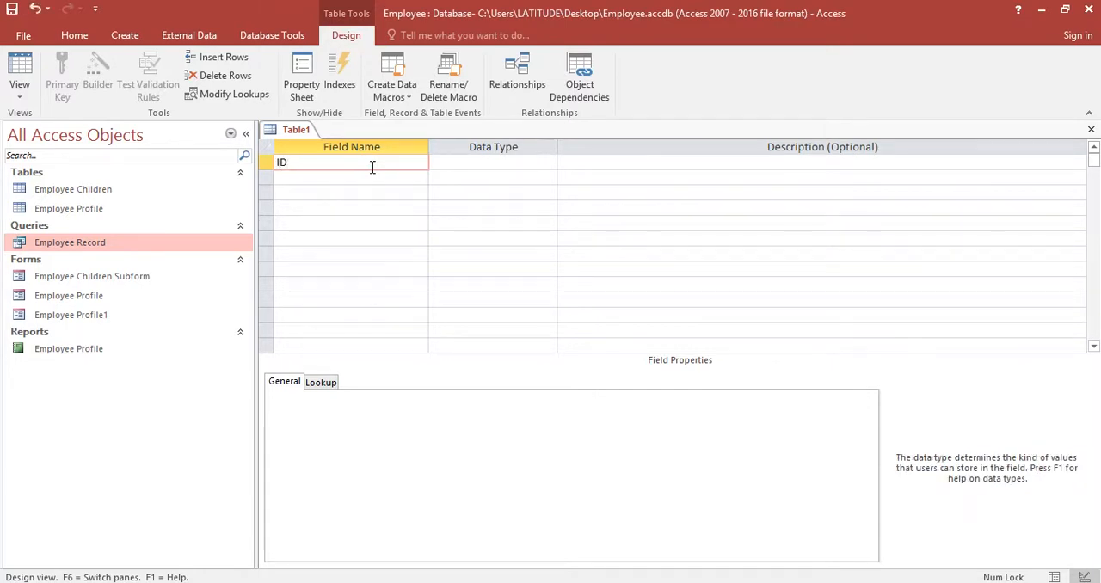
{"action": "left_click", "coordinate": [492, 161]}
{"action": "type", "text": "Number"}
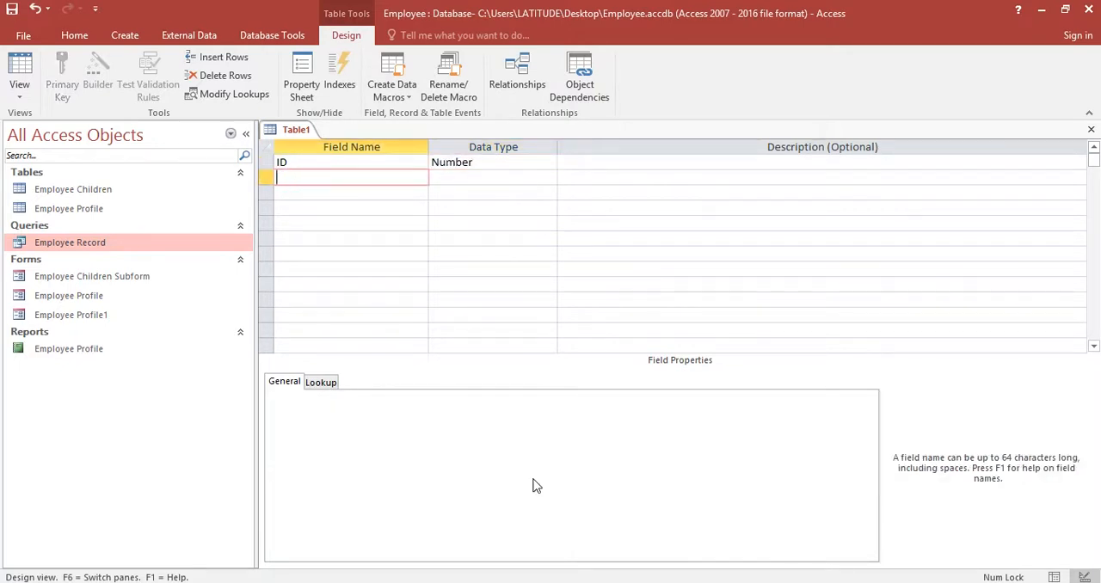
Add a second Number field named Loan Amout.
{"action": "type", "text": "L"}
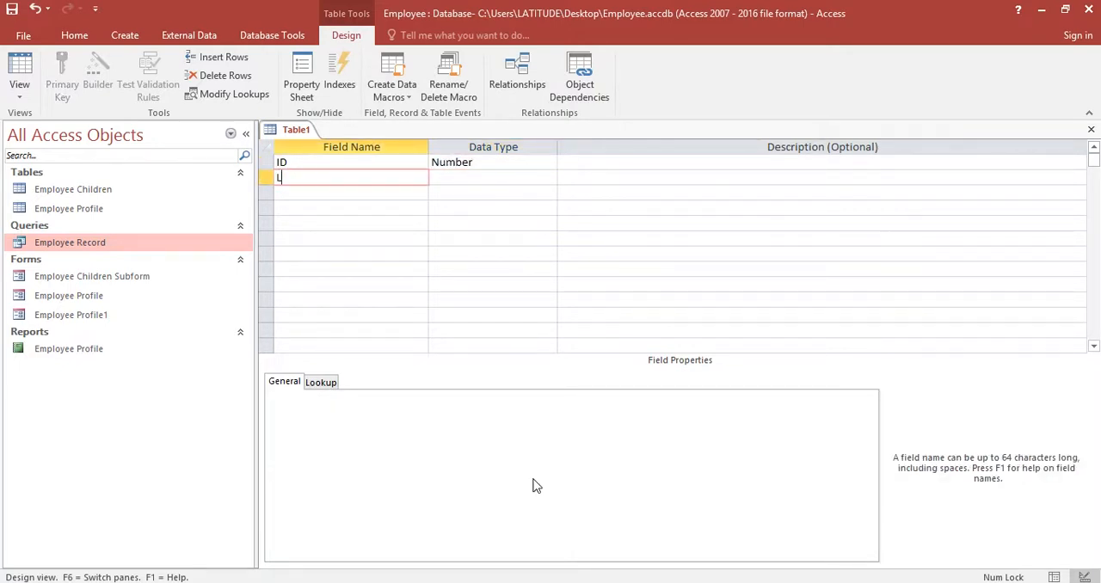
{"action": "type", "text": "oan Amout"}
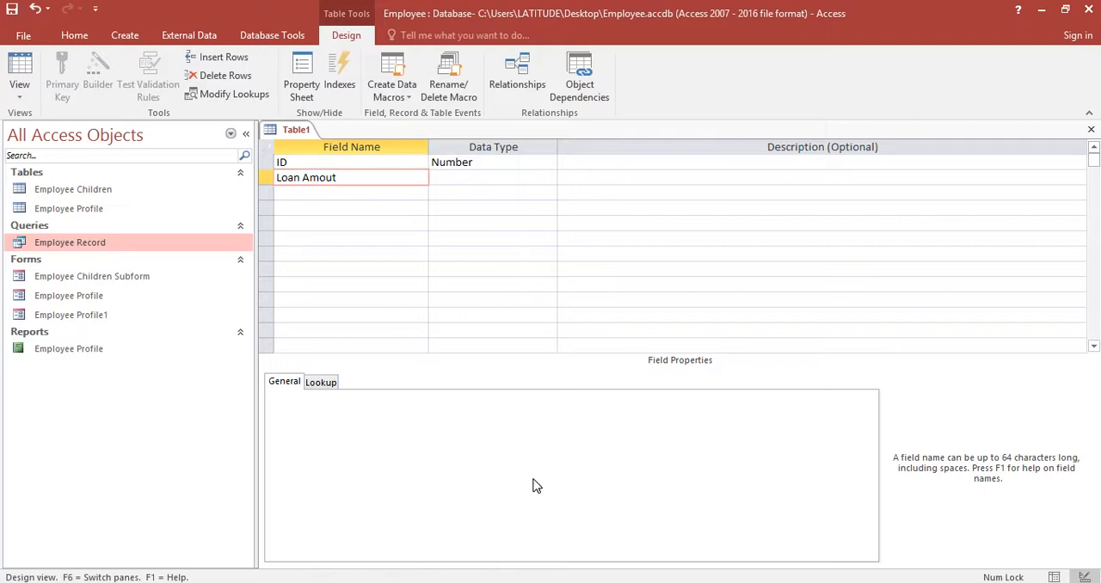
{"action": "left_click", "coordinate": [492, 177]}
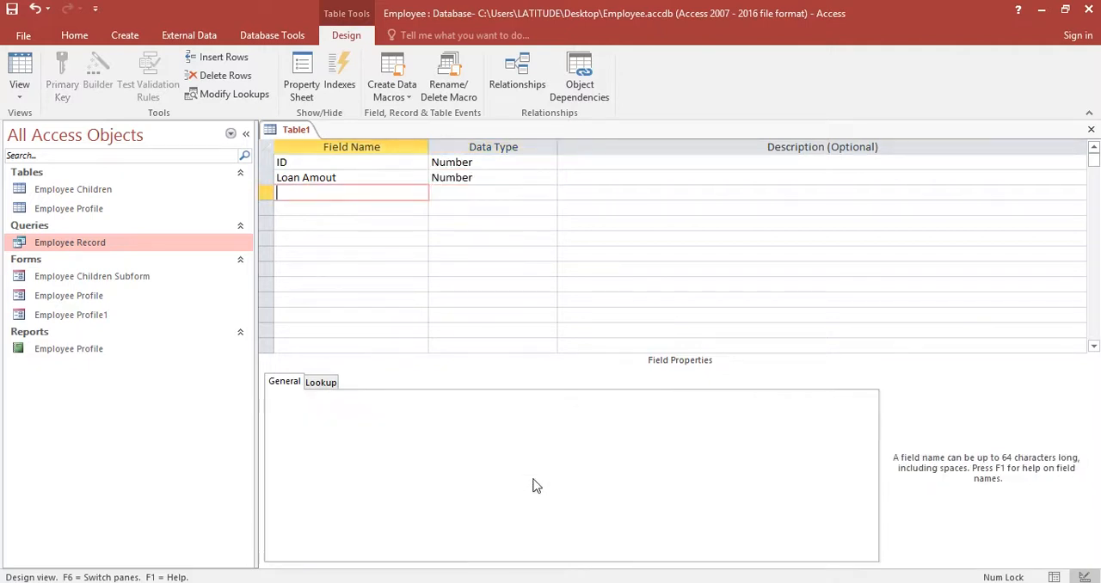
Add a Date/Time field named Date, accepting the reserved-word warning.
{"action": "type", "text": "Date"}
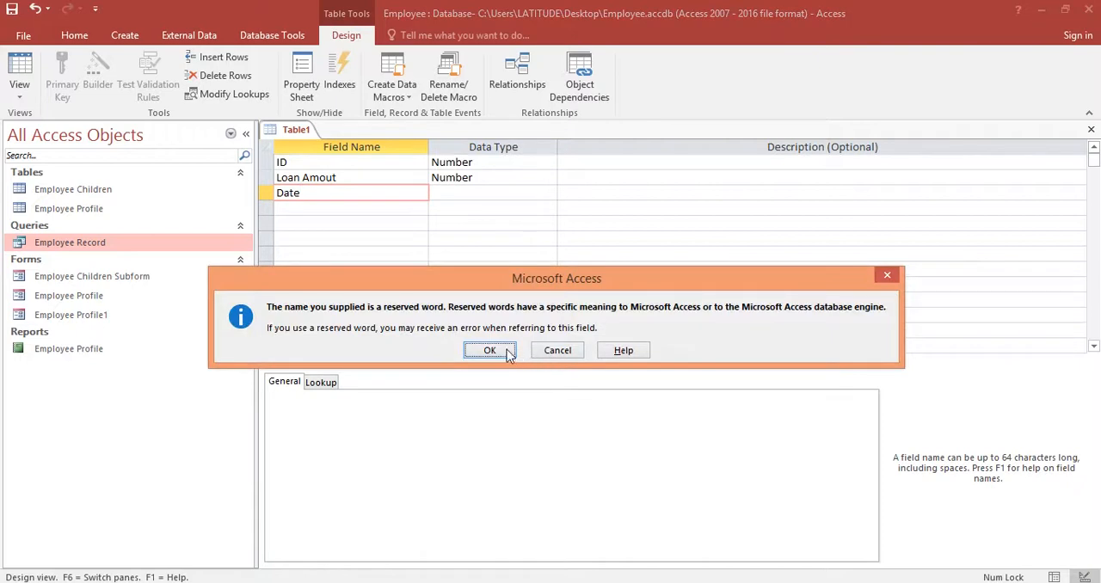
{"action": "left_click", "coordinate": [488, 351]}
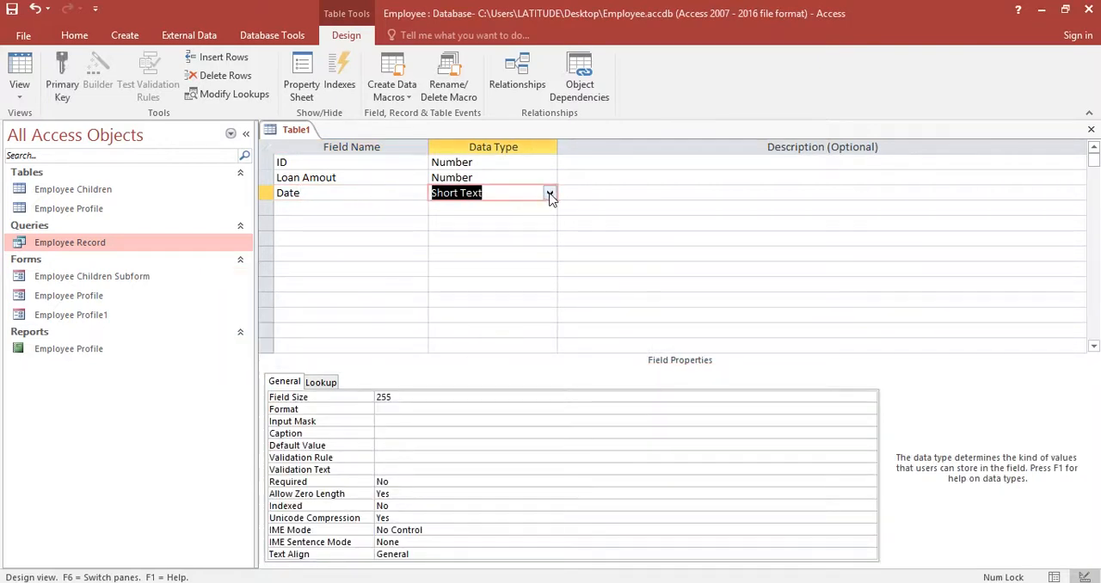
{"action": "left_click", "coordinate": [551, 193]}
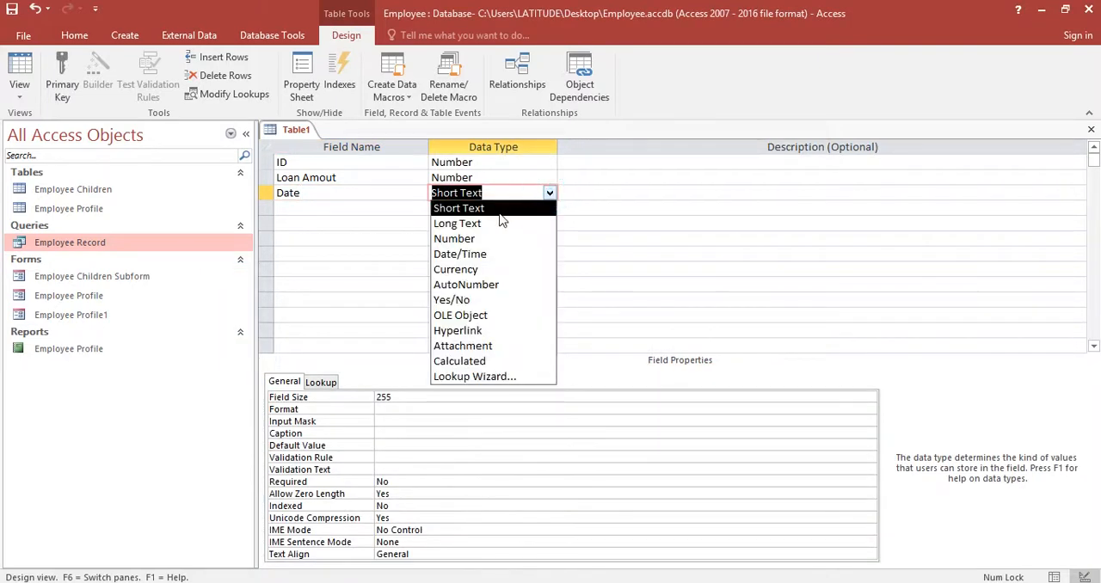
{"action": "left_click", "coordinate": [459, 254]}
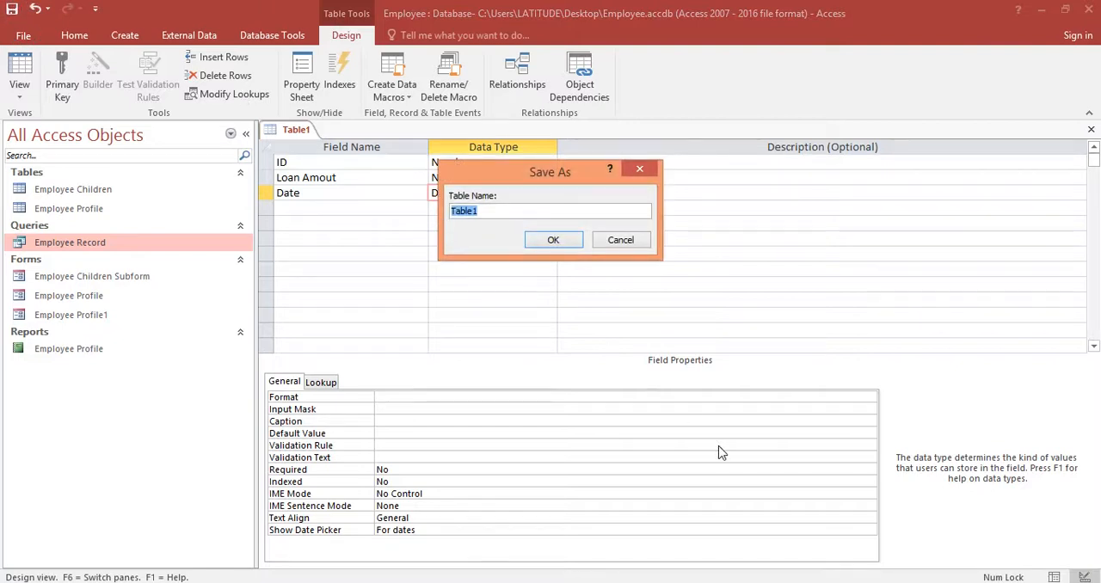
Save the table as Loan and decline creating a primary key.
{"action": "type", "text": "Loan"}
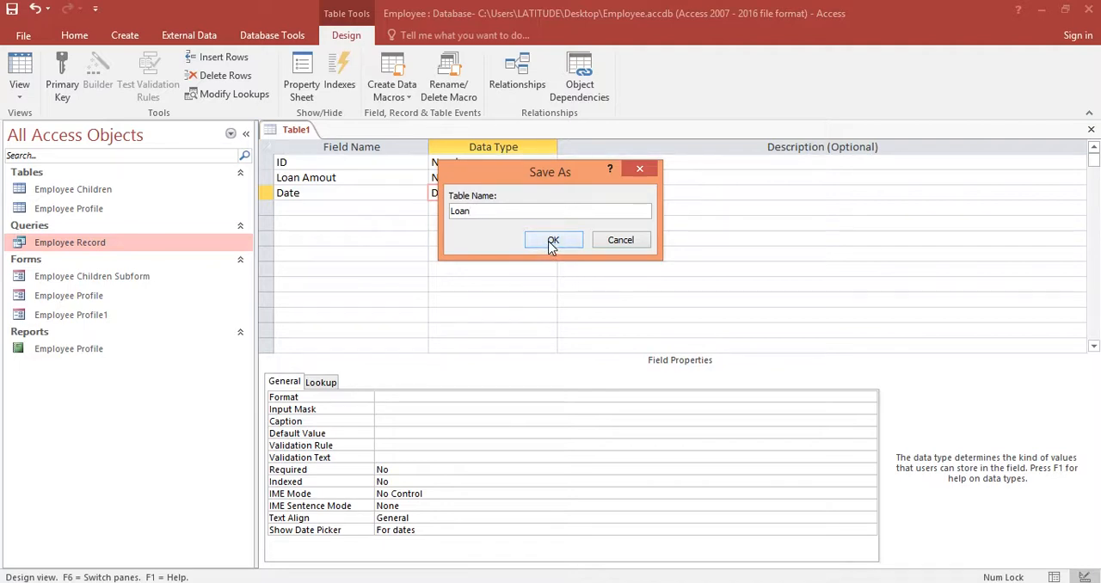
{"action": "left_click", "coordinate": [554, 241]}
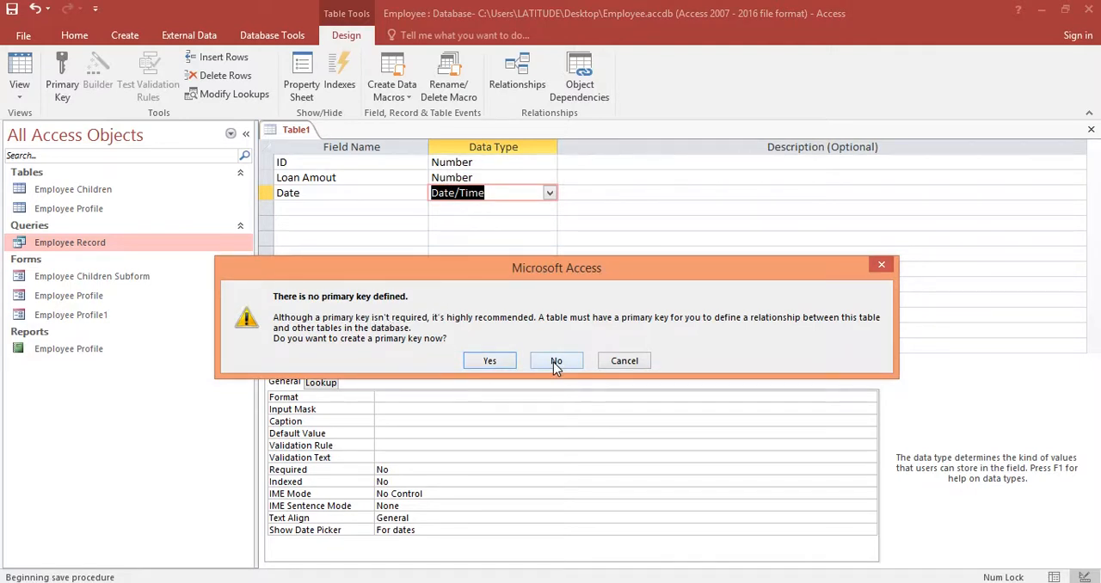
{"action": "left_click", "coordinate": [555, 362]}
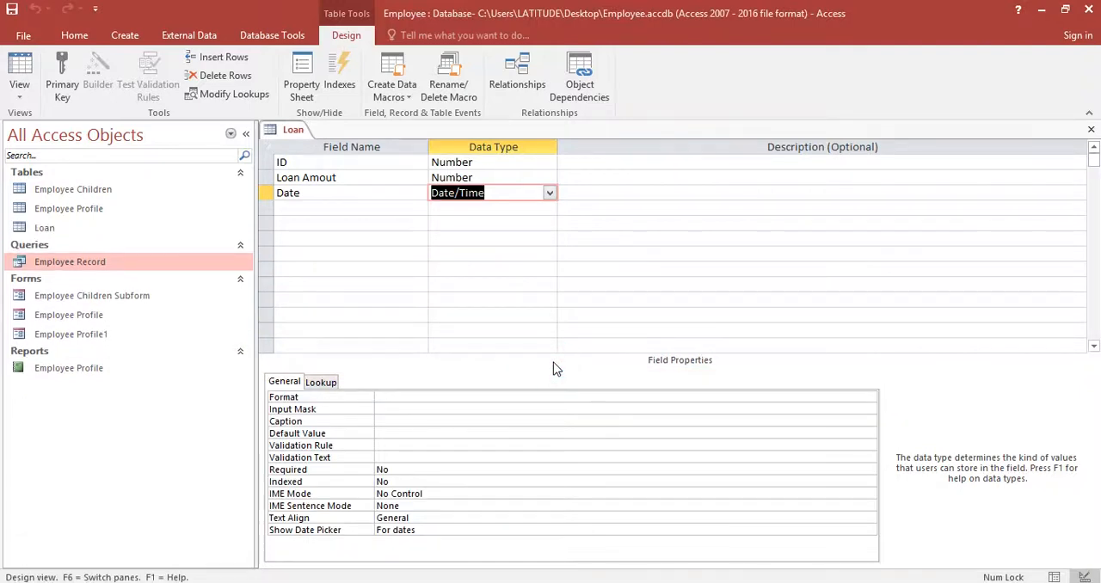
{"action": "mouse_move", "coordinate": [385, 251]}
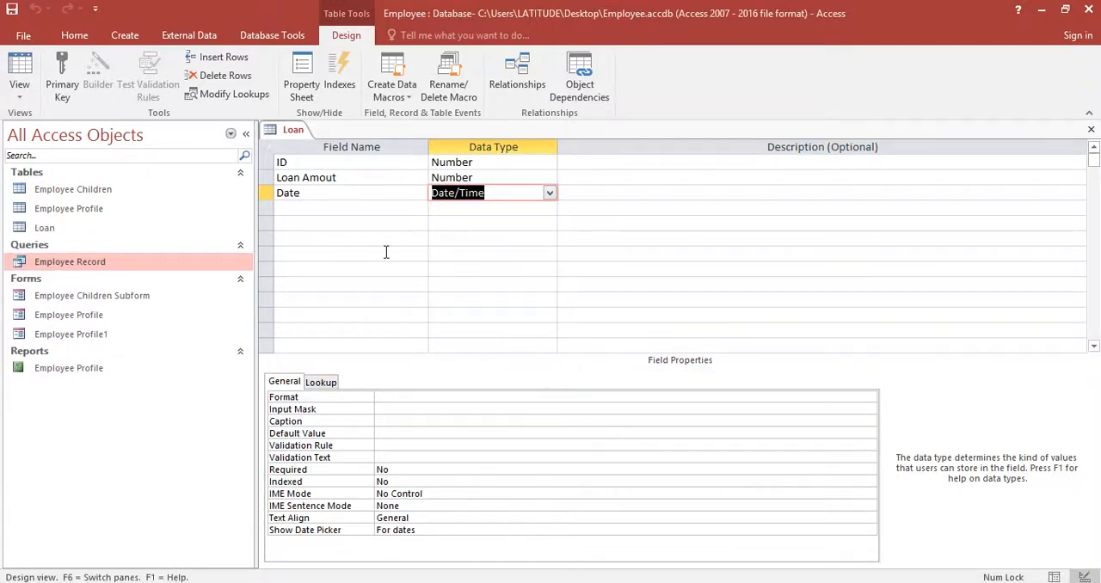
{"action": "mouse_move", "coordinate": [102, 103]}
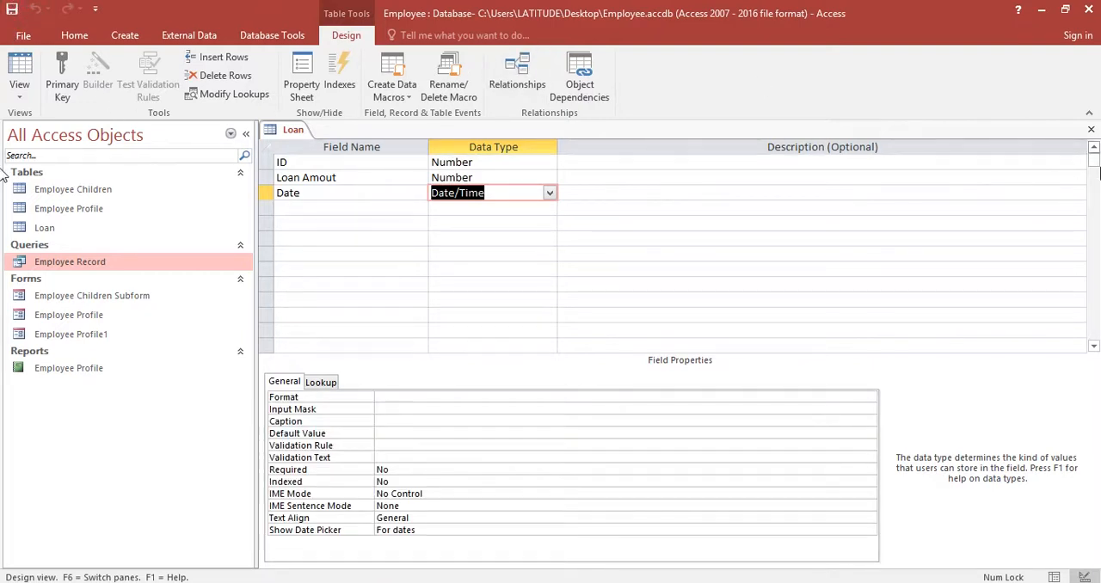
{"action": "mouse_move", "coordinate": [1092, 131]}
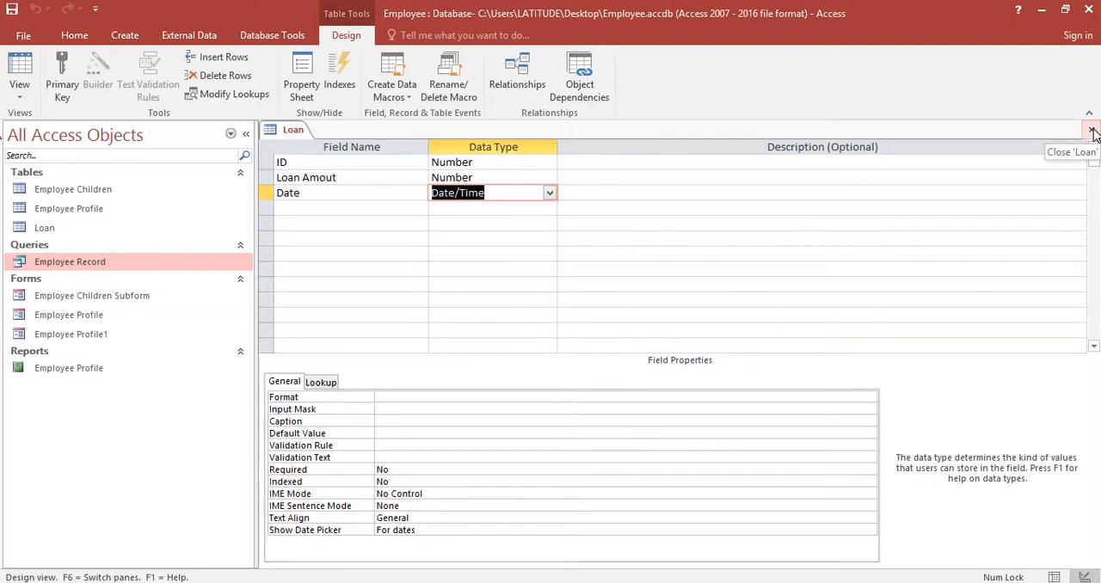
Close the Loan table design.
{"action": "left_click", "coordinate": [1092, 131]}
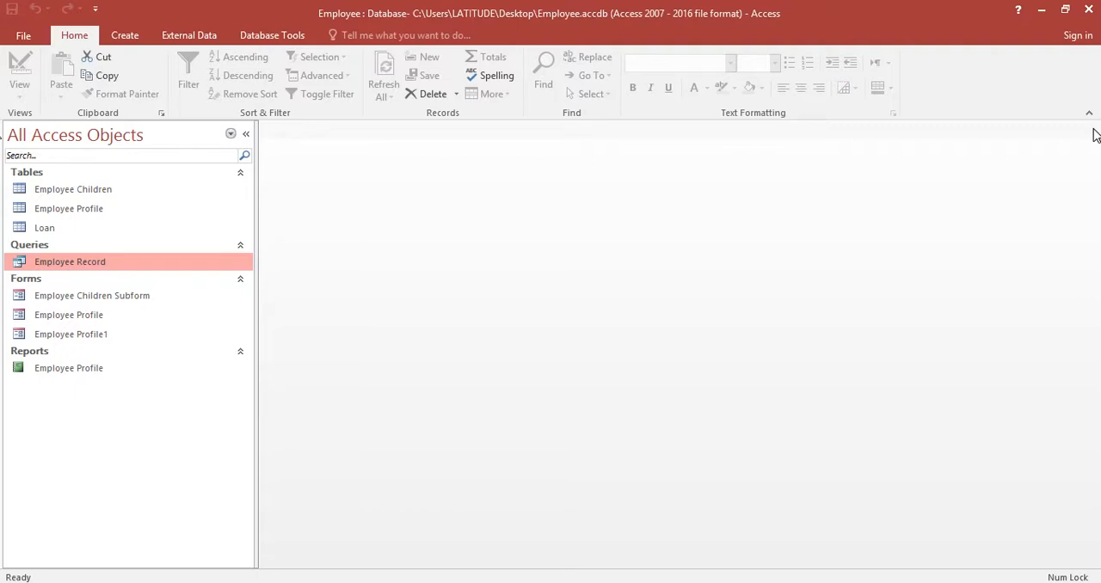
{"action": "mouse_move", "coordinate": [272, 34]}
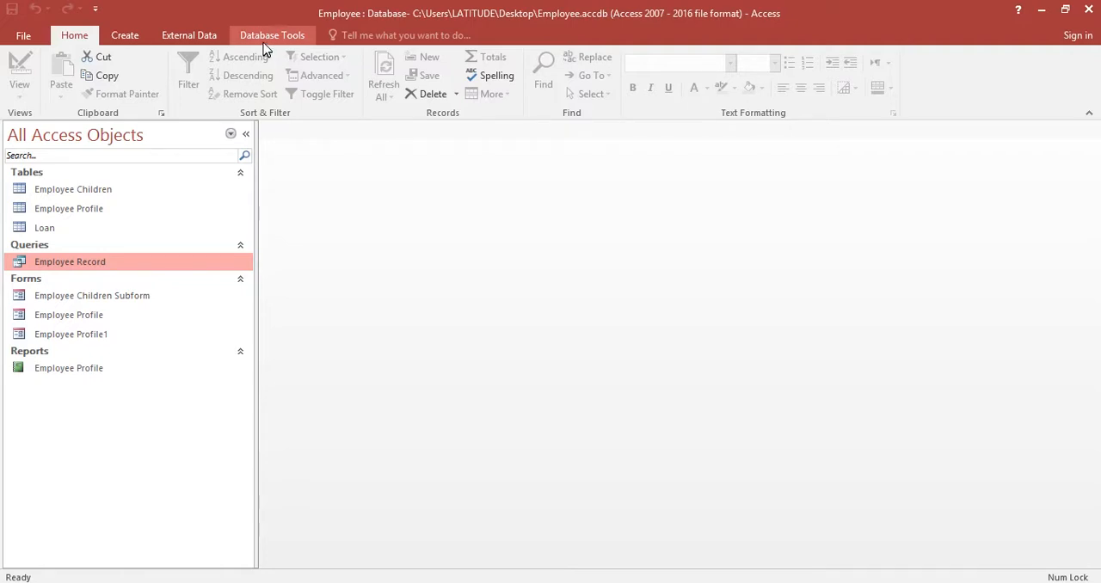
Open Relationships, add the Loan table and place it below the existing tables.
{"action": "left_click", "coordinate": [271, 34]}
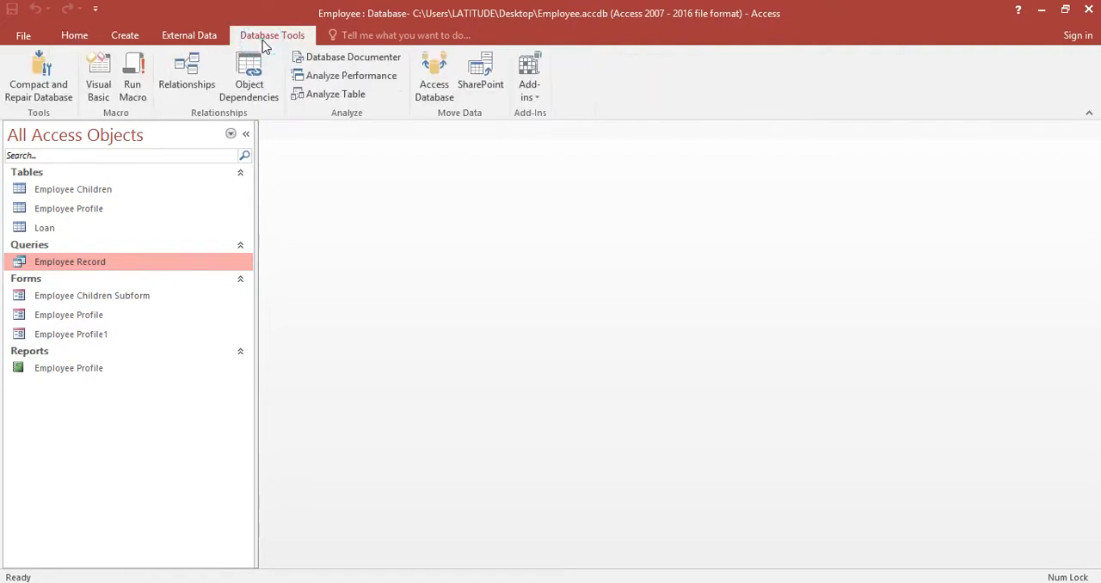
{"action": "left_click", "coordinate": [186, 75]}
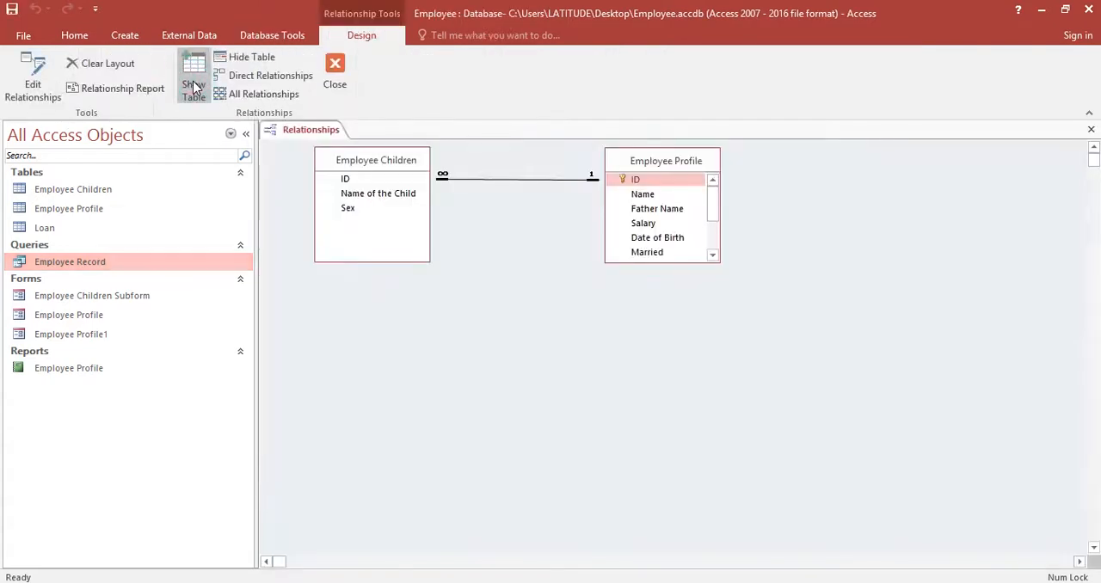
{"action": "mouse_move", "coordinate": [324, 110]}
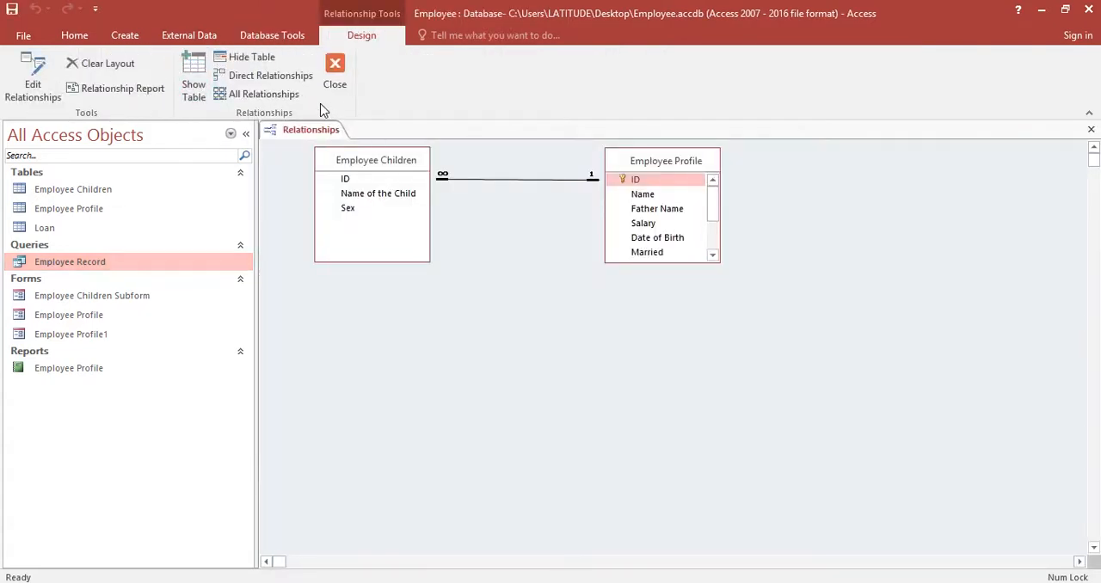
{"action": "mouse_move", "coordinate": [193, 78]}
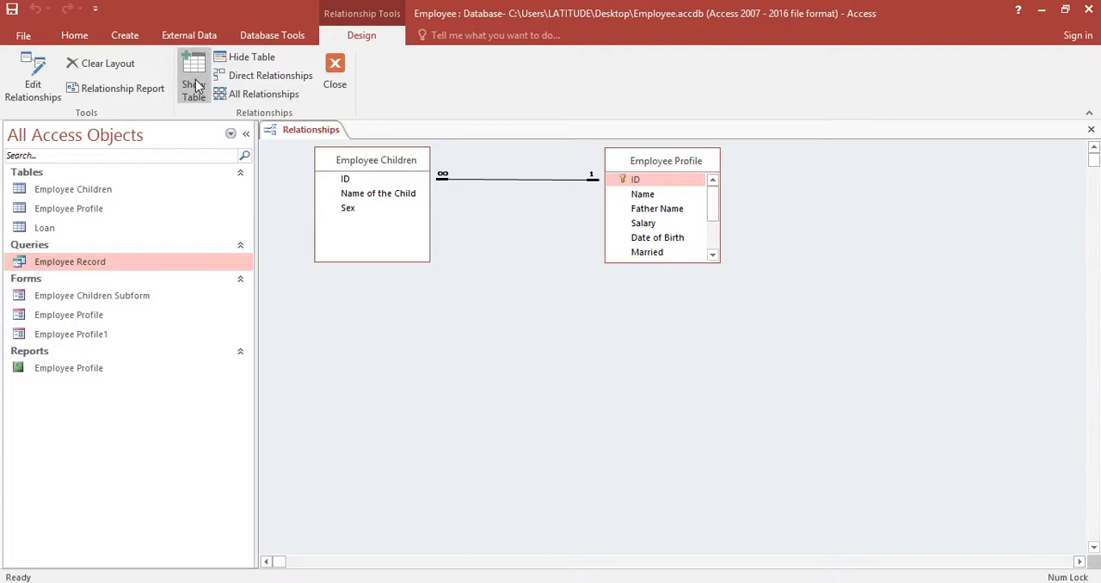
{"action": "left_click", "coordinate": [193, 78]}
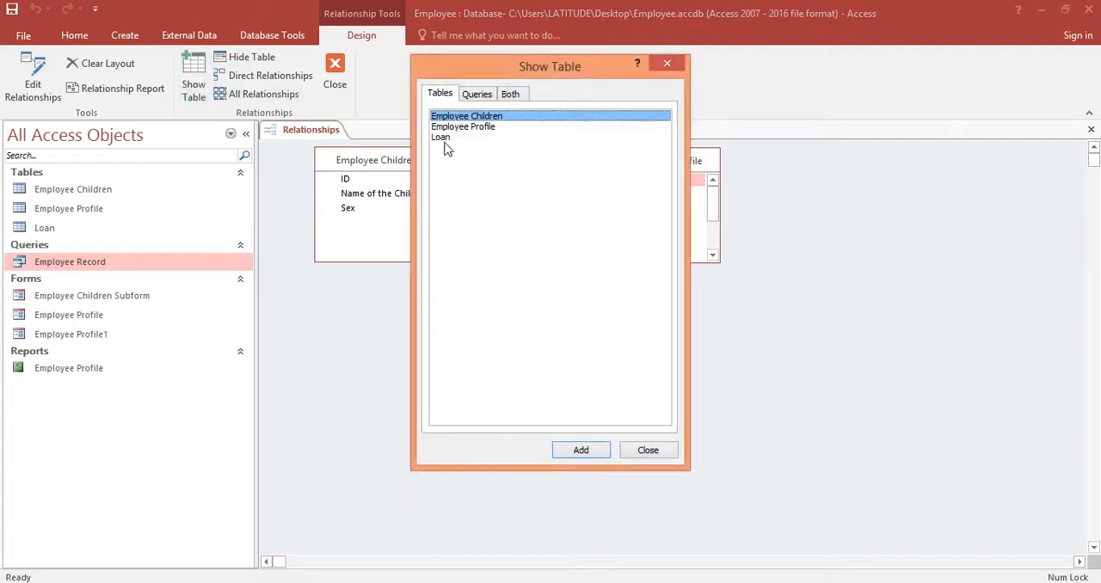
{"action": "left_click", "coordinate": [582, 451]}
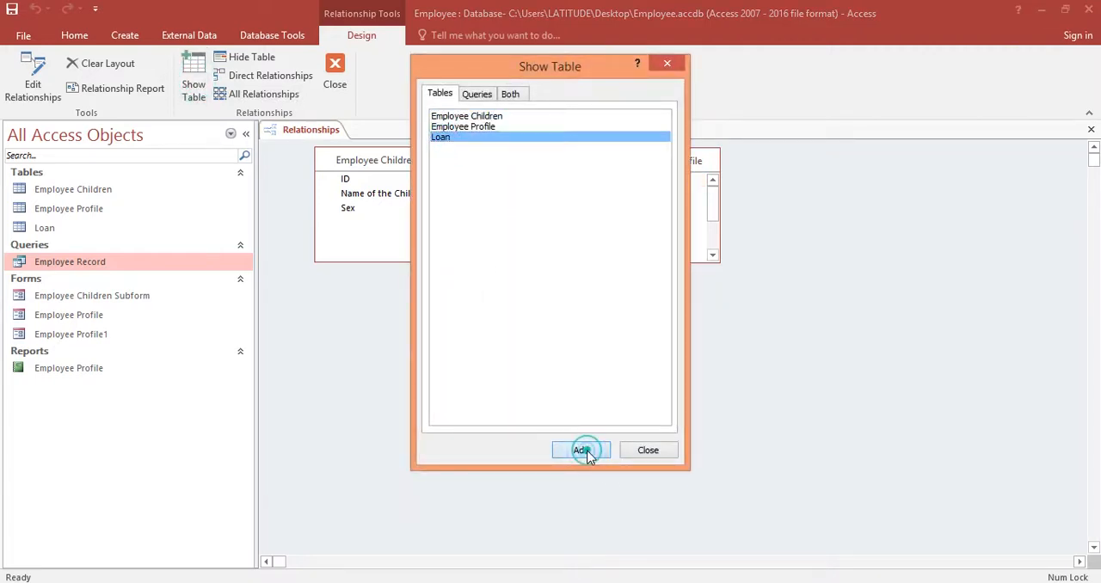
{"action": "left_click", "coordinate": [582, 451]}
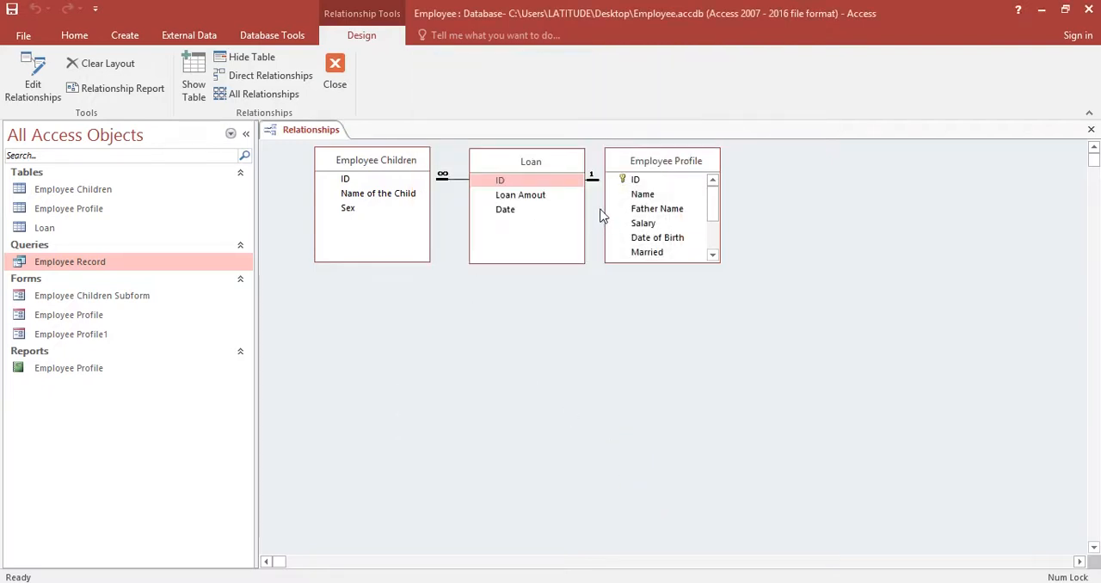
{"action": "left_click", "coordinate": [636, 179]}
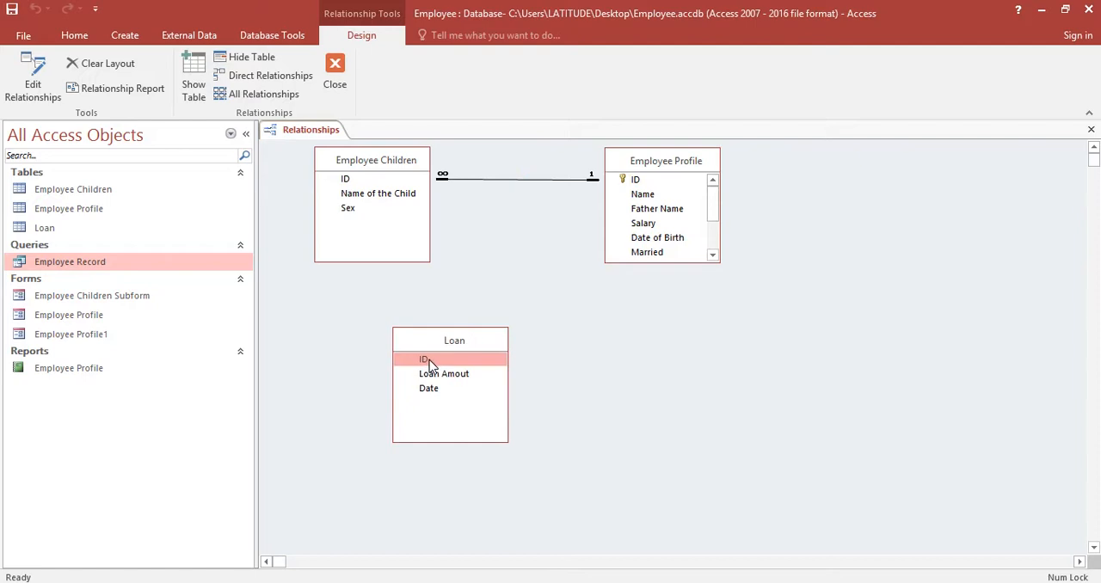
Link Loan.ID to Employee Children.ID with referential integrity, hitting the unique index error.
{"action": "left_click", "coordinate": [428, 360]}
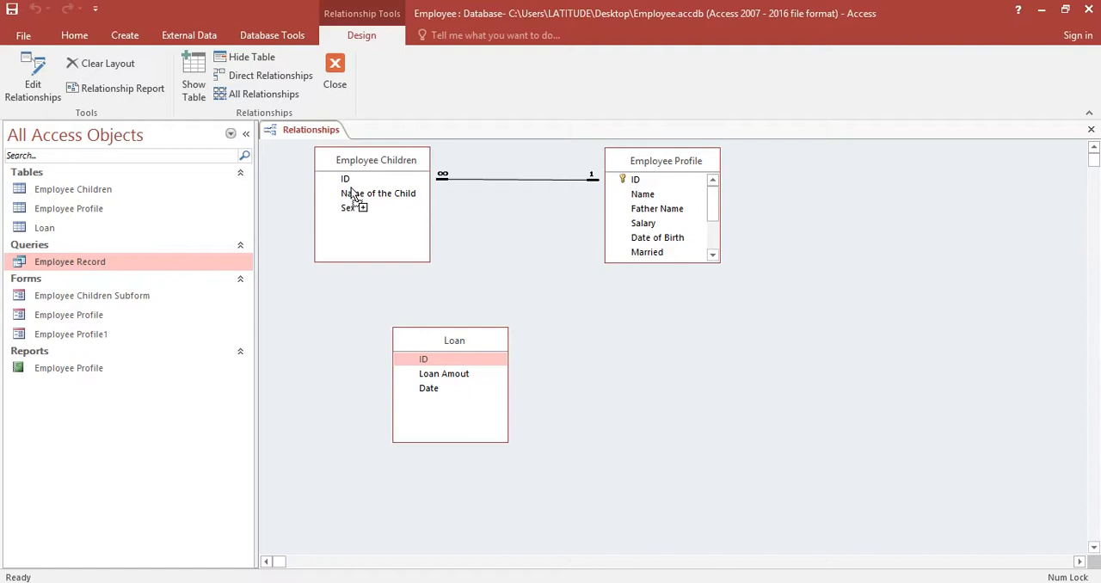
{"action": "mouse_move", "coordinate": [348, 182]}
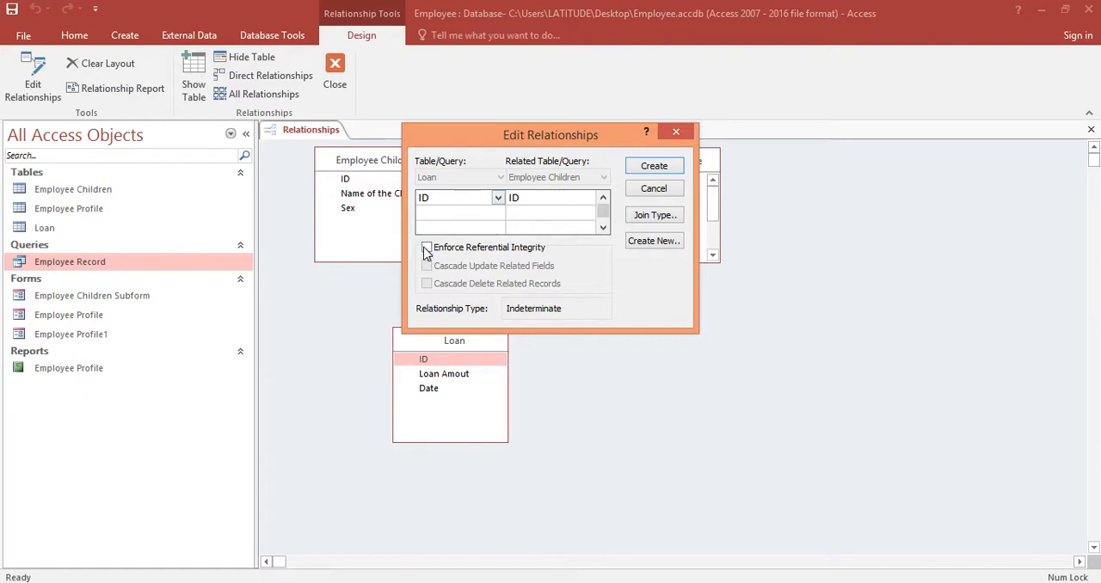
{"action": "left_click", "coordinate": [426, 248]}
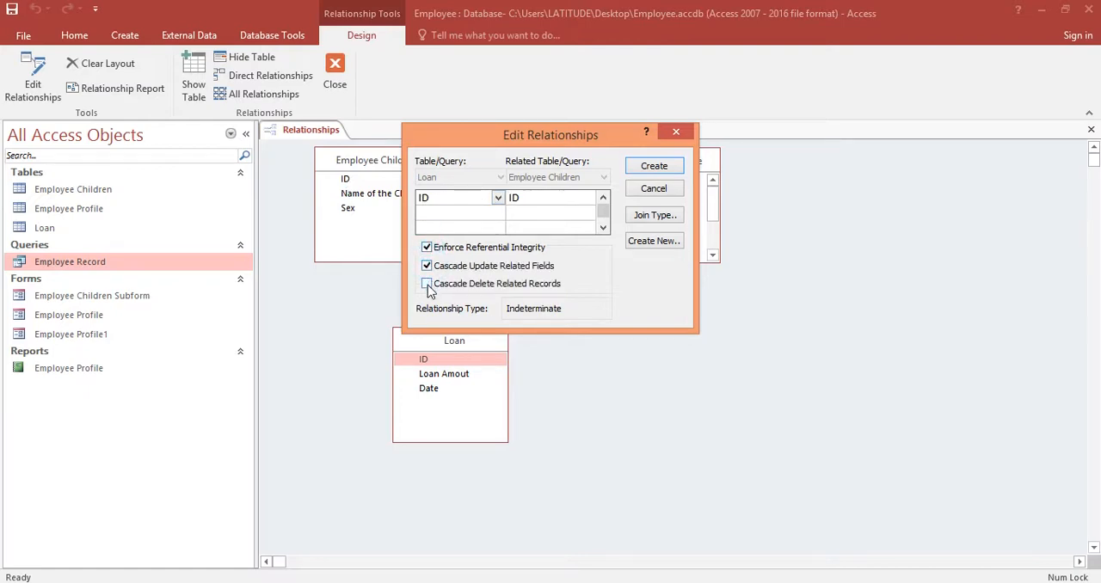
{"action": "left_click", "coordinate": [427, 284]}
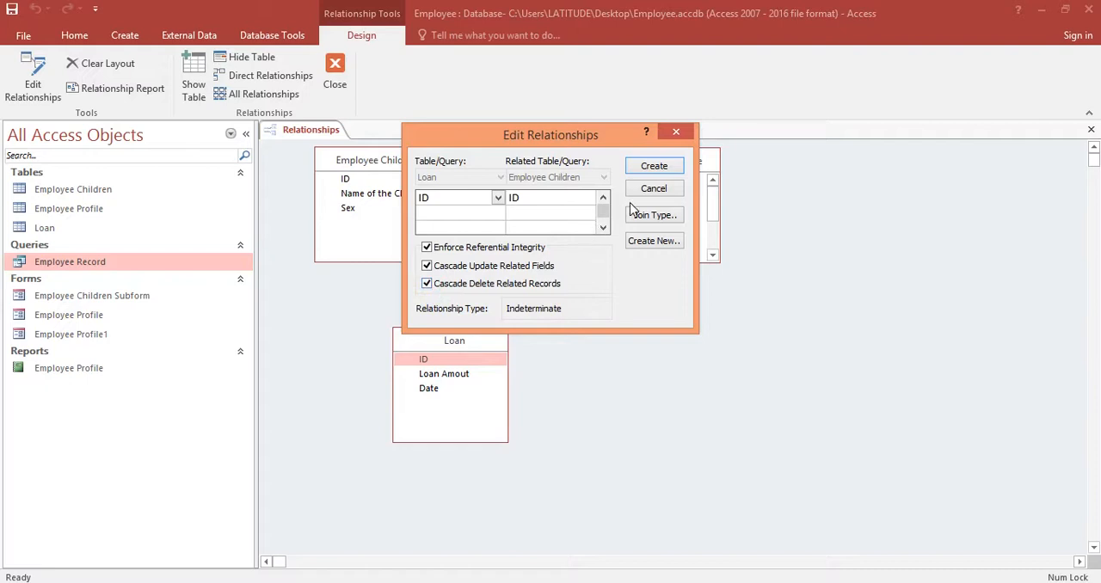
{"action": "left_click", "coordinate": [654, 166]}
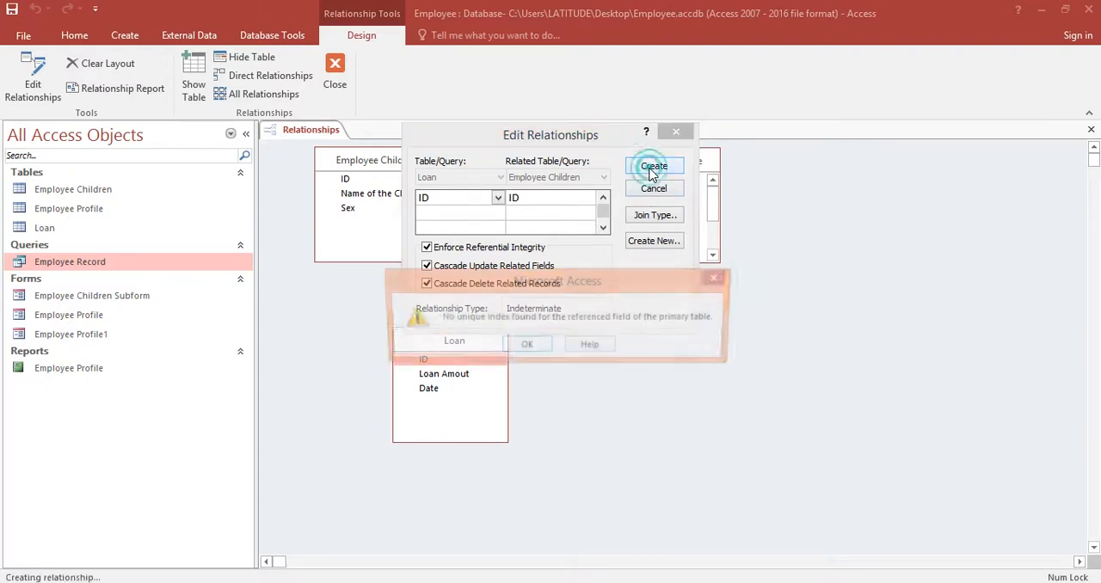
{"action": "left_click", "coordinate": [653, 165]}
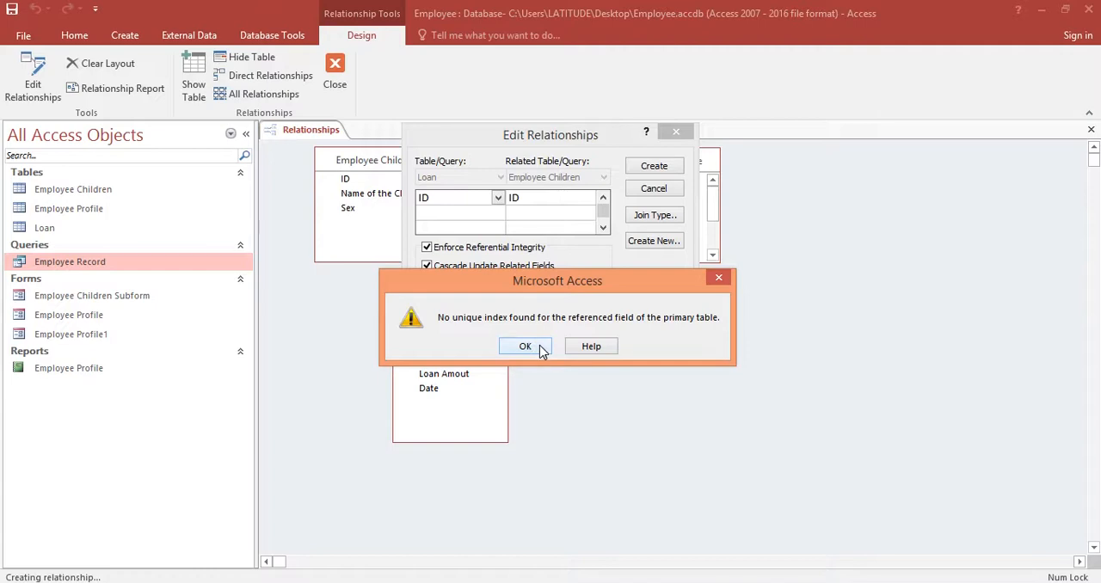
{"action": "mouse_move", "coordinate": [542, 351]}
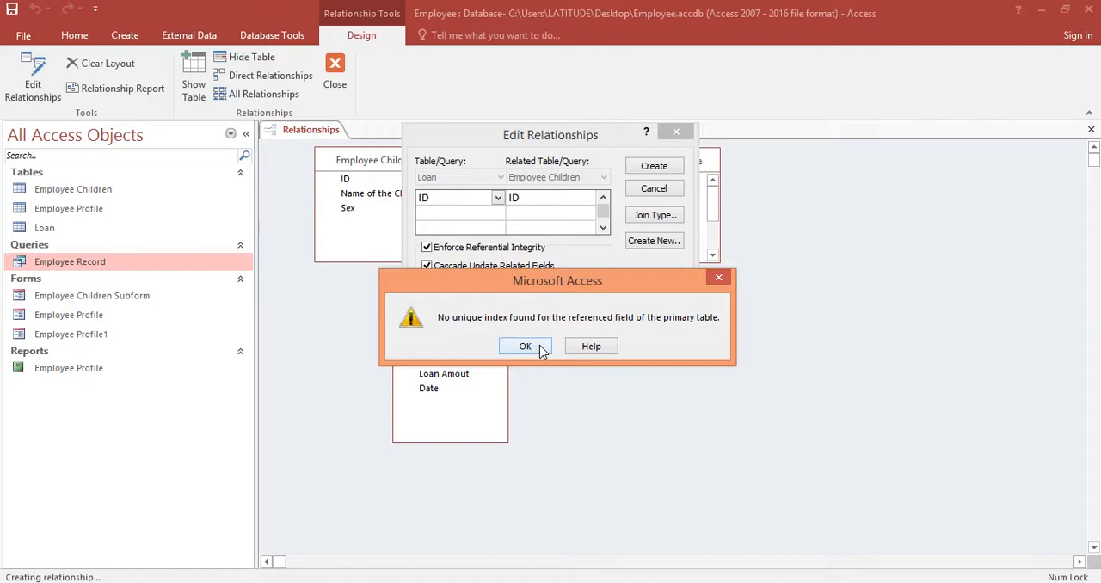
{"action": "left_click", "coordinate": [525, 345]}
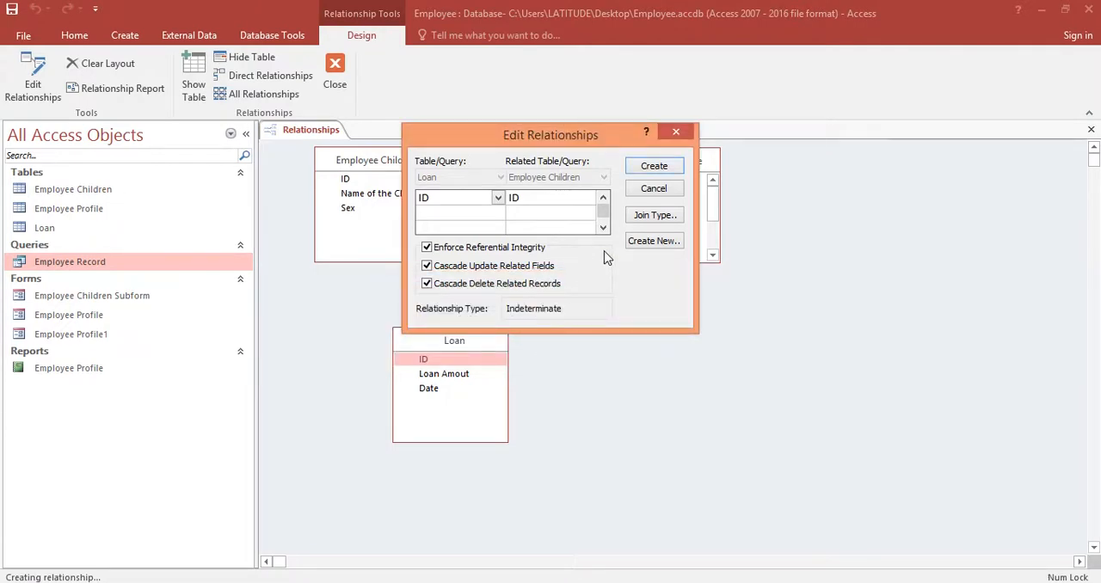
{"action": "left_click", "coordinate": [654, 165]}
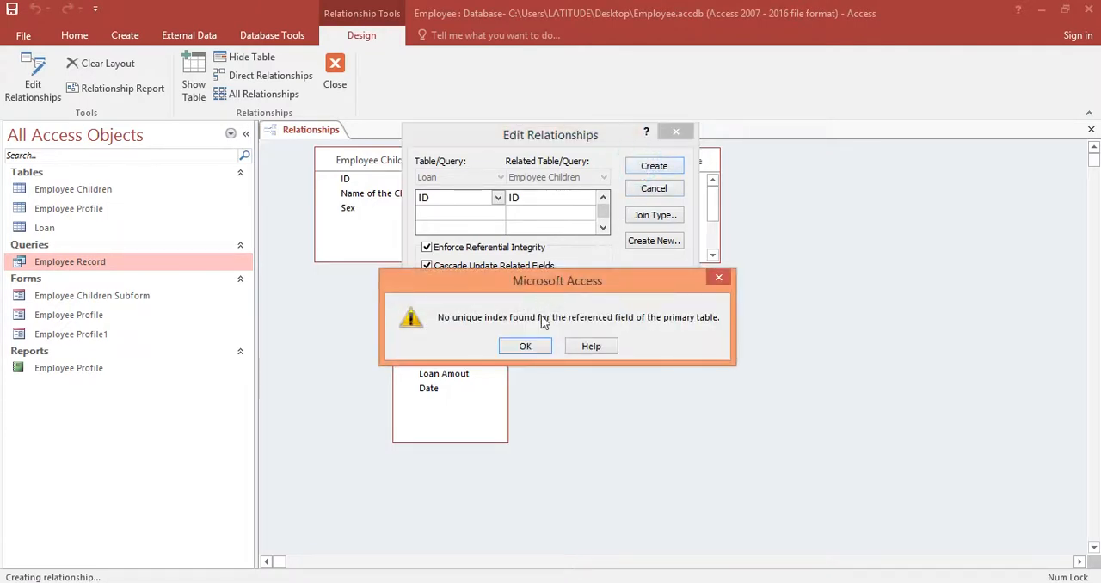
{"action": "left_click", "coordinate": [525, 345]}
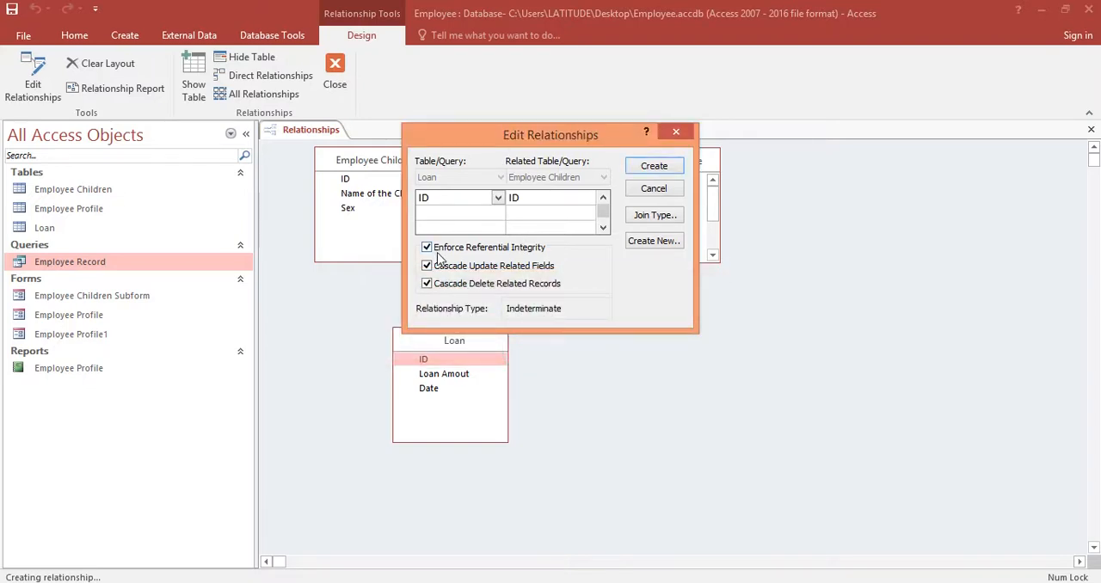
Create the Loan–Employee Children relationship without enforced referential integrity.
{"action": "left_click", "coordinate": [427, 248]}
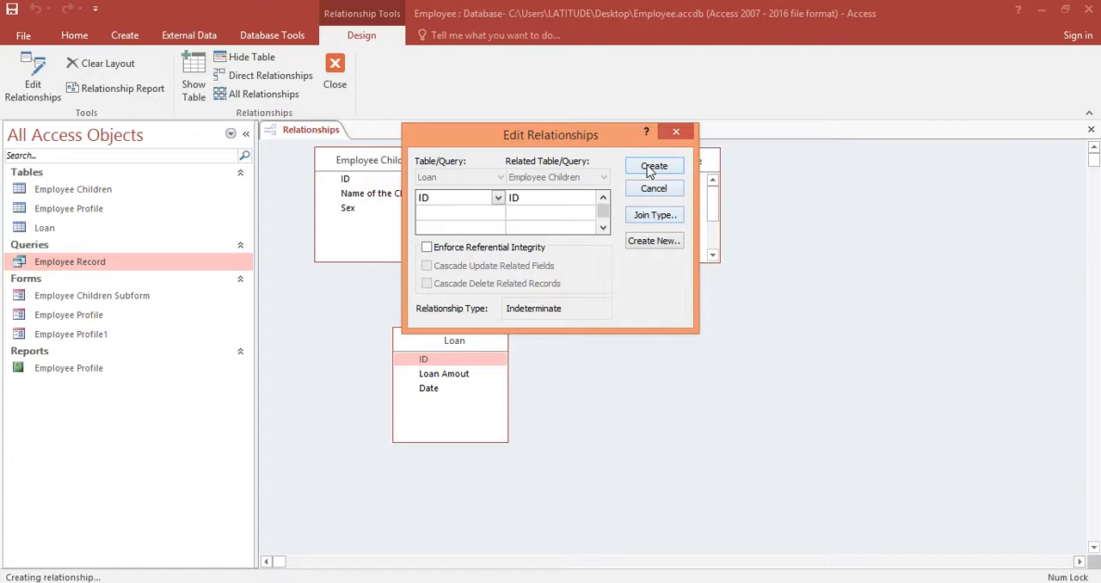
{"action": "mouse_move", "coordinate": [637, 172]}
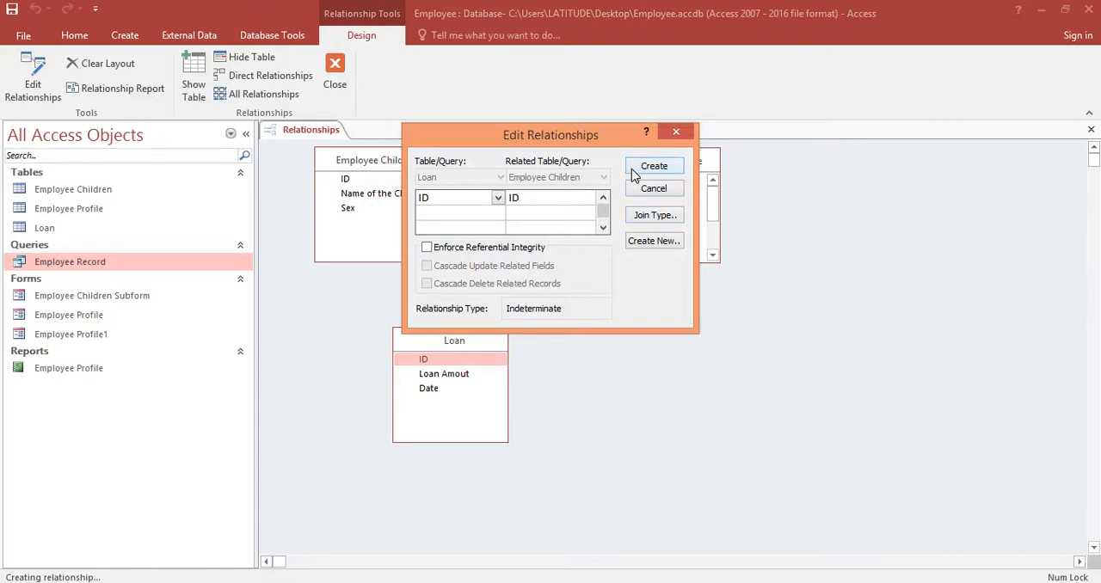
{"action": "left_click", "coordinate": [654, 165]}
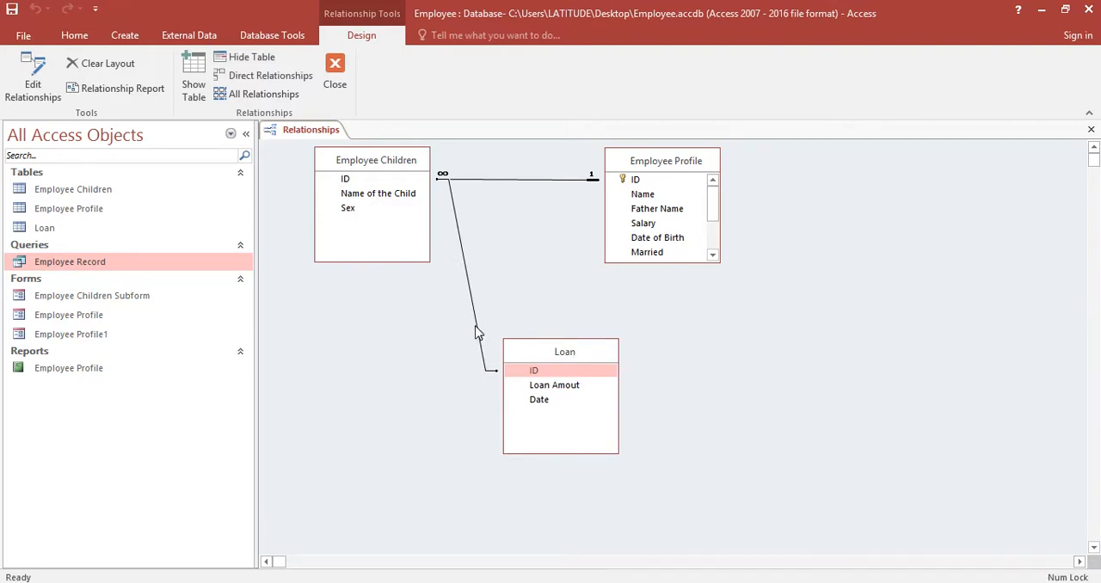
{"action": "mouse_move", "coordinate": [478, 317]}
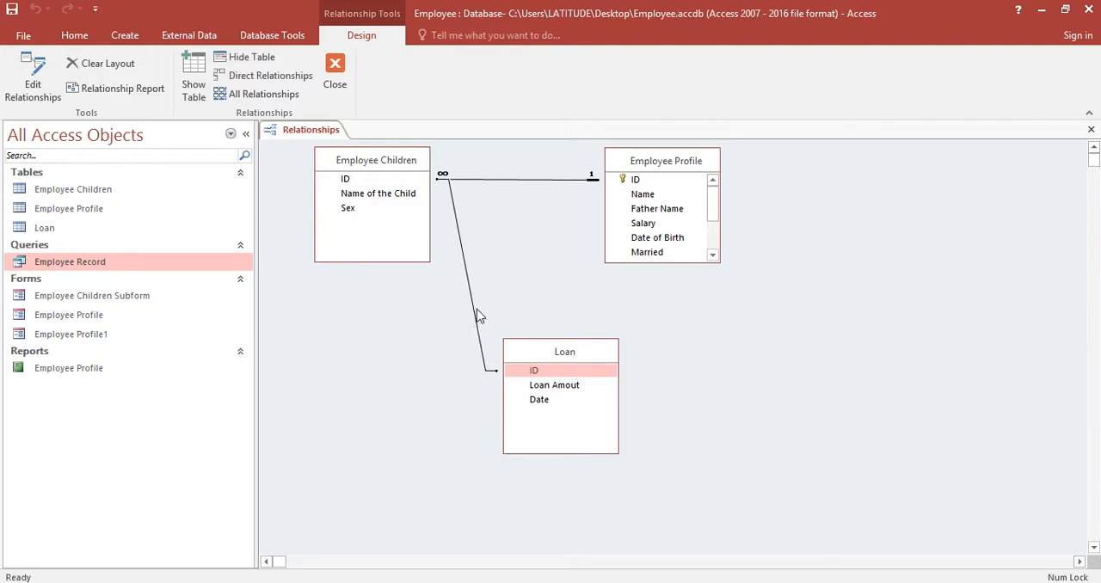
Delete the Employee Children–Loan relationship and confirm.
{"action": "left_click", "coordinate": [478, 309]}
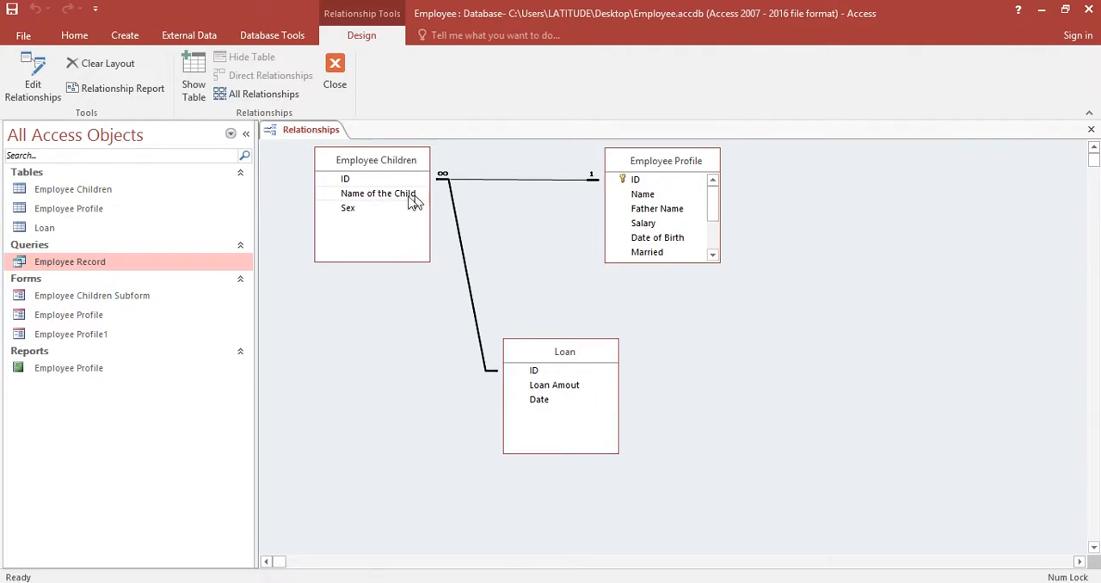
{"action": "mouse_move", "coordinate": [461, 243]}
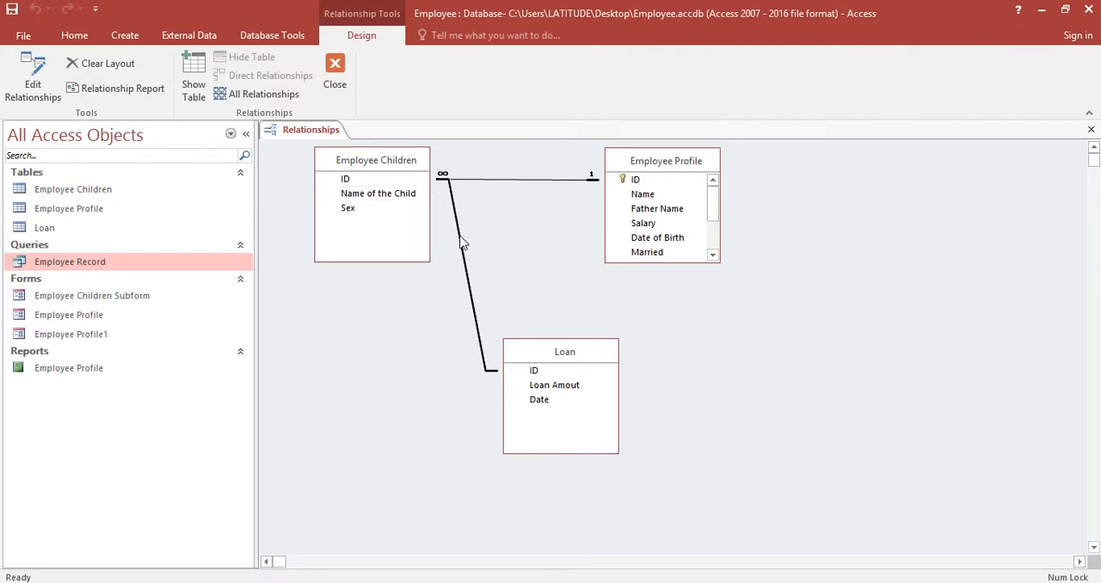
{"action": "mouse_move", "coordinate": [472, 295]}
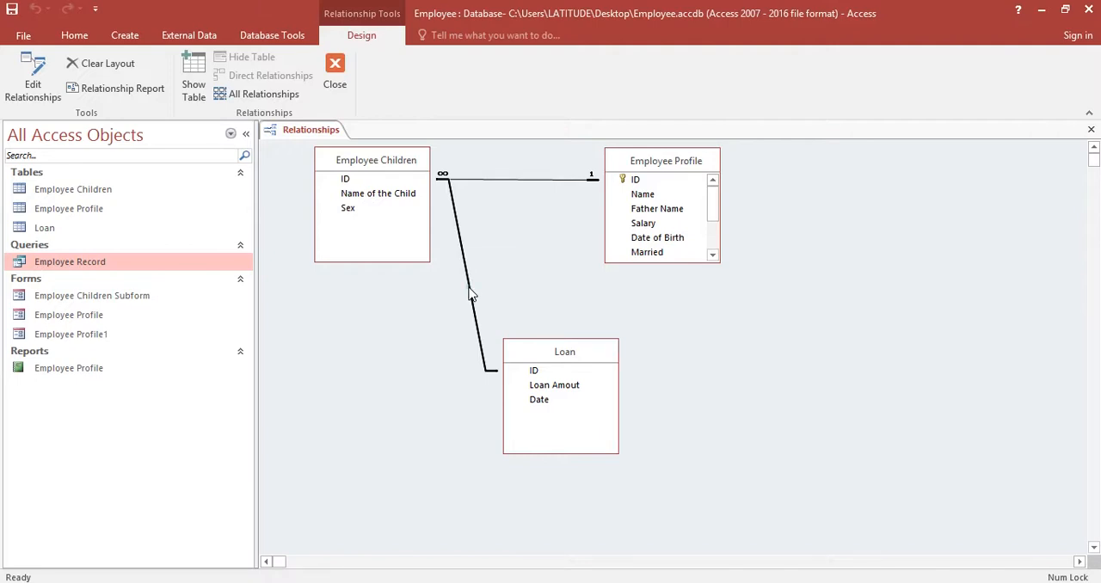
{"action": "right_click", "coordinate": [468, 289]}
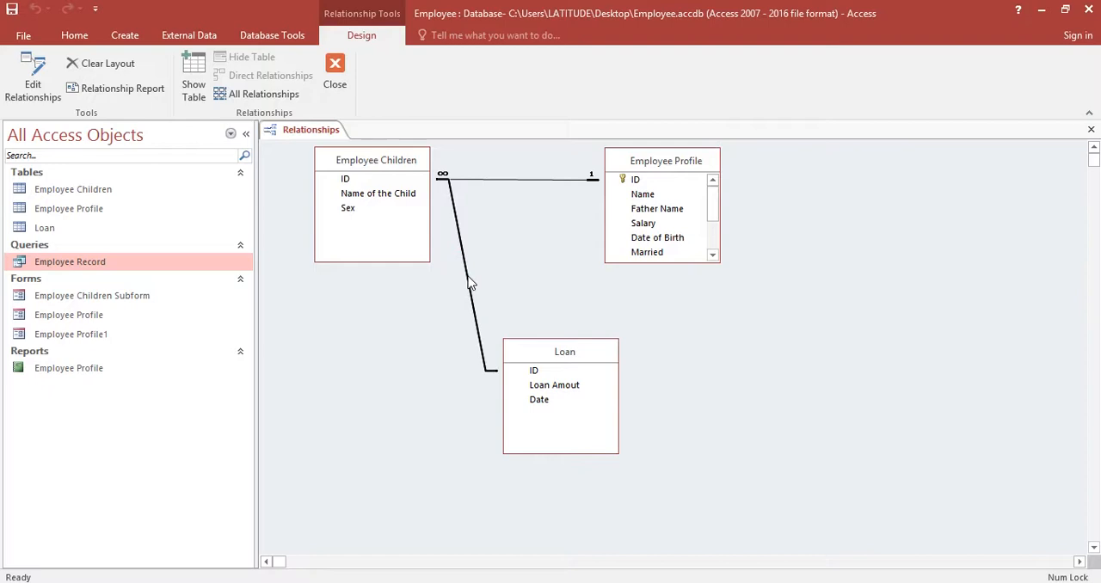
{"action": "right_click", "coordinate": [471, 283]}
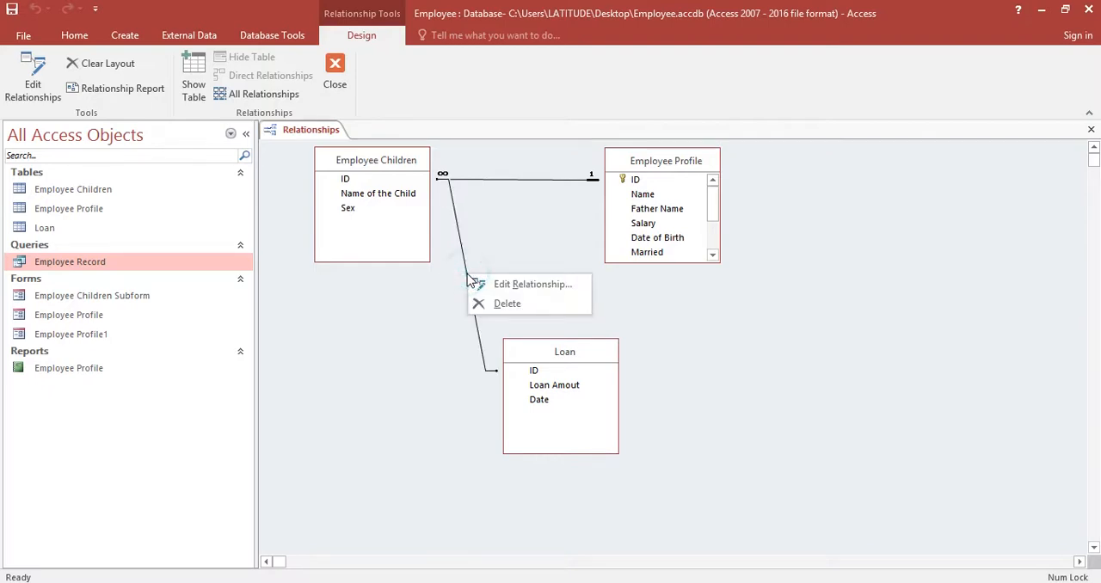
{"action": "left_click", "coordinate": [508, 302]}
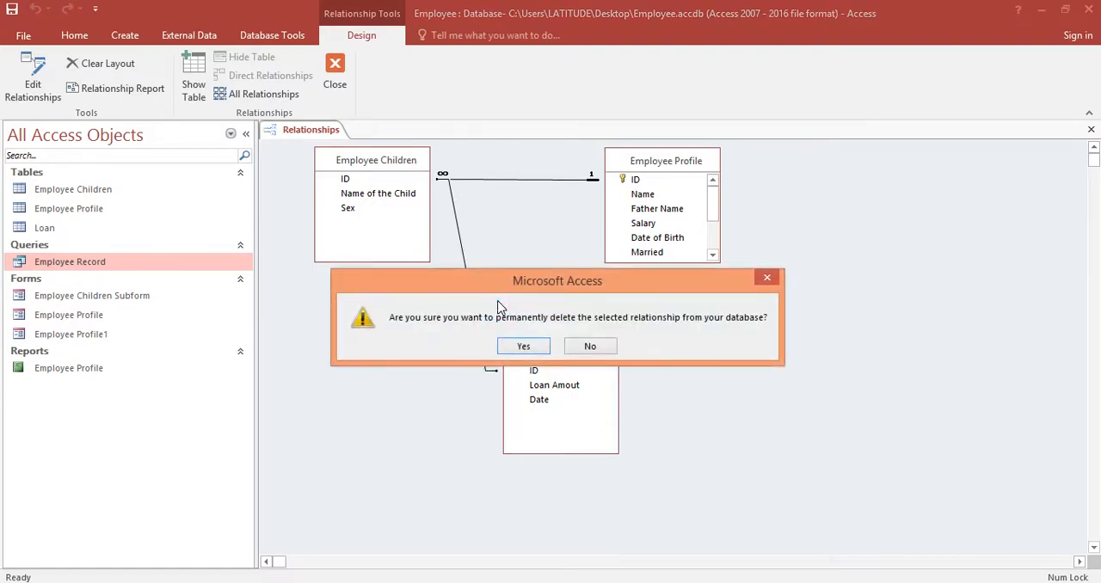
{"action": "left_click", "coordinate": [523, 346]}
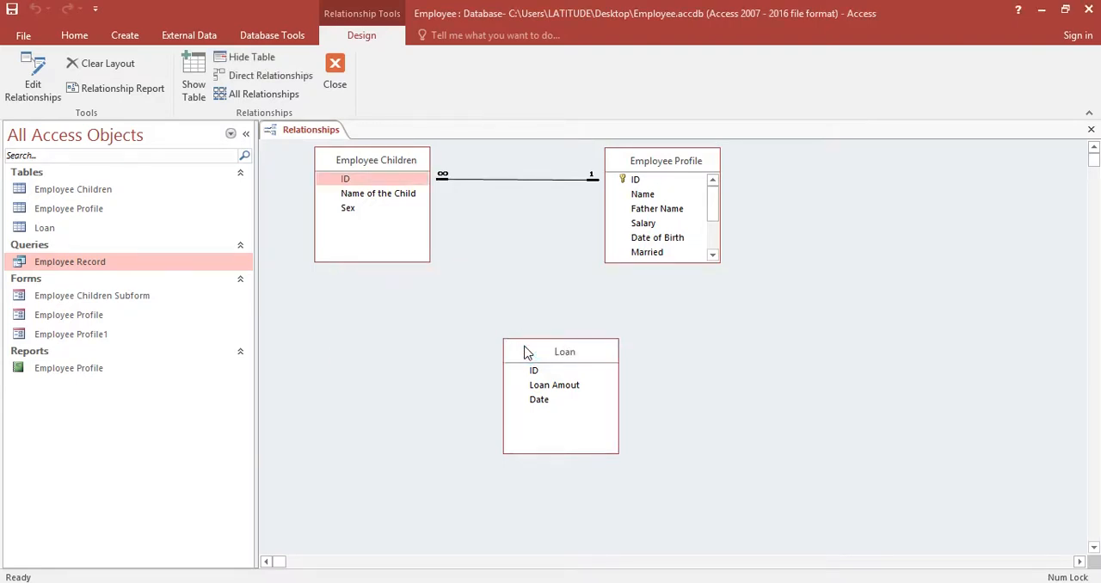
Create the Employee Profile to Loan relationship with referential integrity enforced.
{"action": "left_click", "coordinate": [533, 371]}
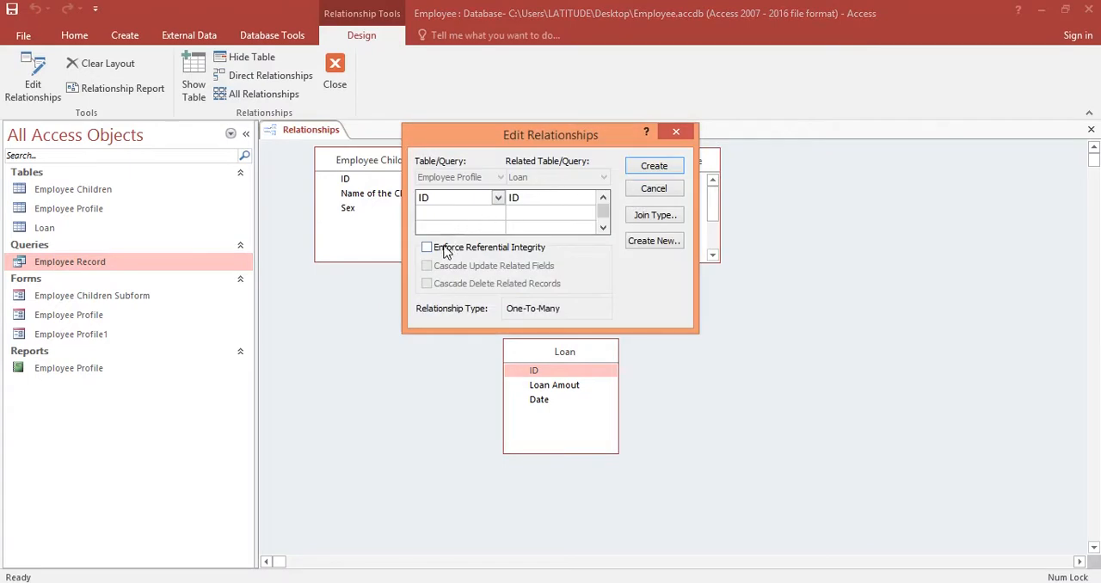
{"action": "left_click", "coordinate": [426, 248]}
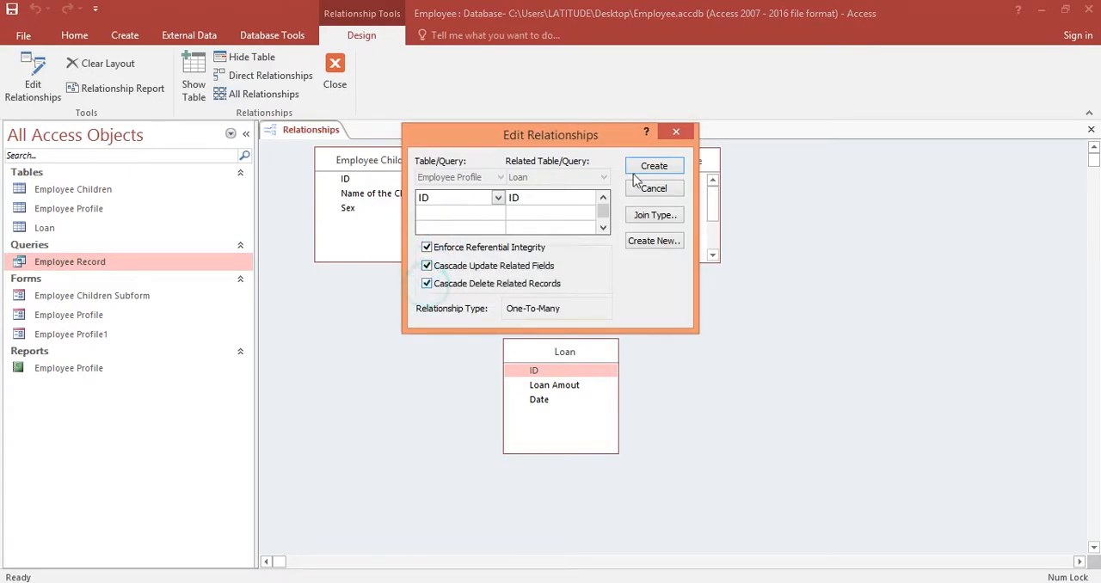
{"action": "left_click", "coordinate": [654, 165]}
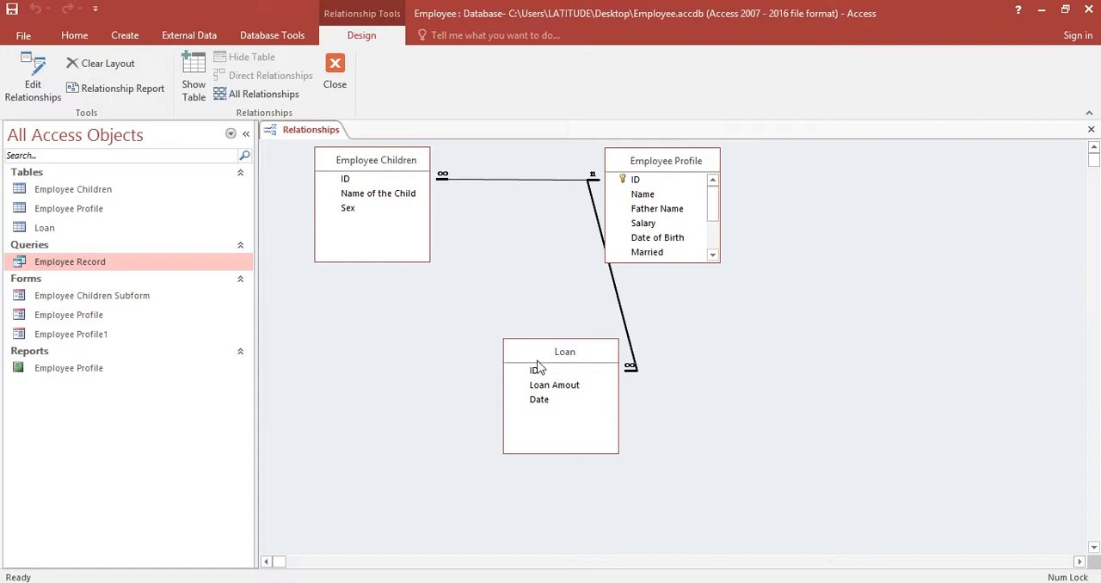
Drag the Loan table up and to the left in the diagram.
{"action": "left_click_drag", "start_coordinate": [564, 351], "coordinate": [446, 358]}
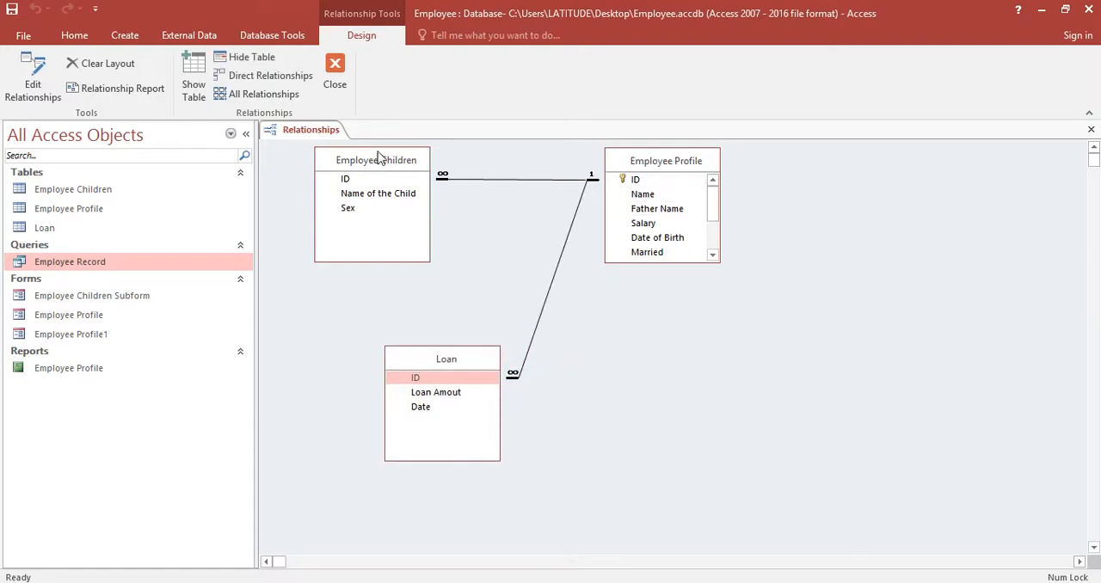
{"action": "mouse_move", "coordinate": [554, 324]}
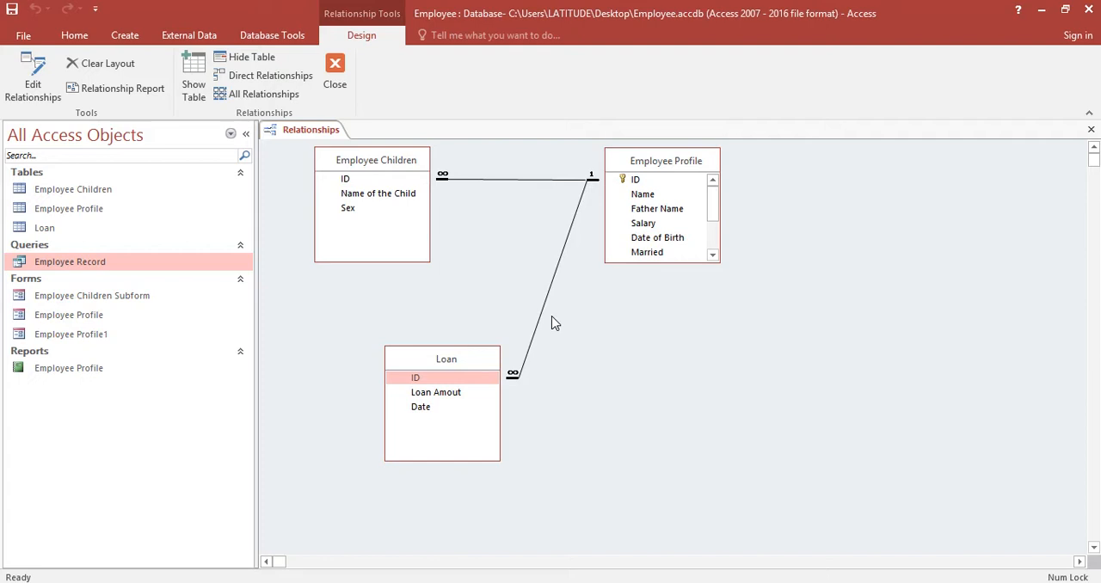
{"action": "mouse_move", "coordinate": [566, 237]}
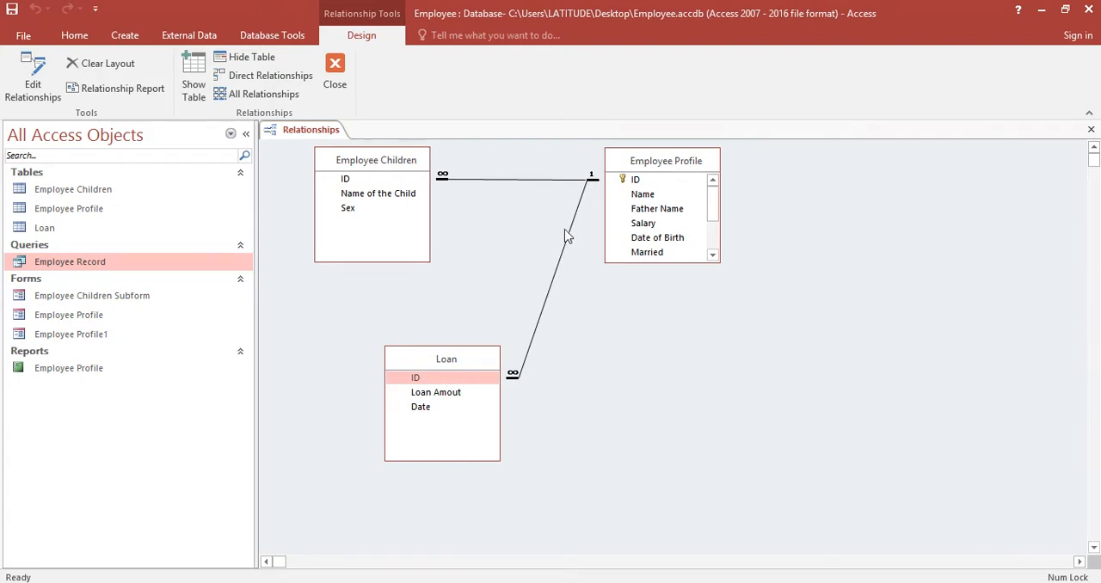
{"action": "mouse_move", "coordinate": [657, 222]}
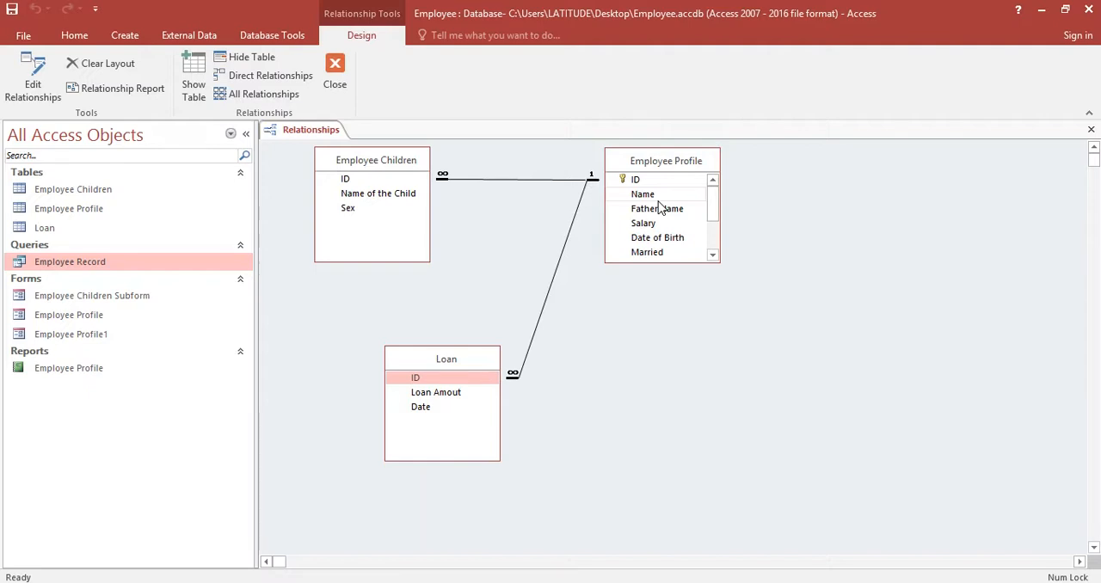
{"action": "mouse_move", "coordinate": [461, 358]}
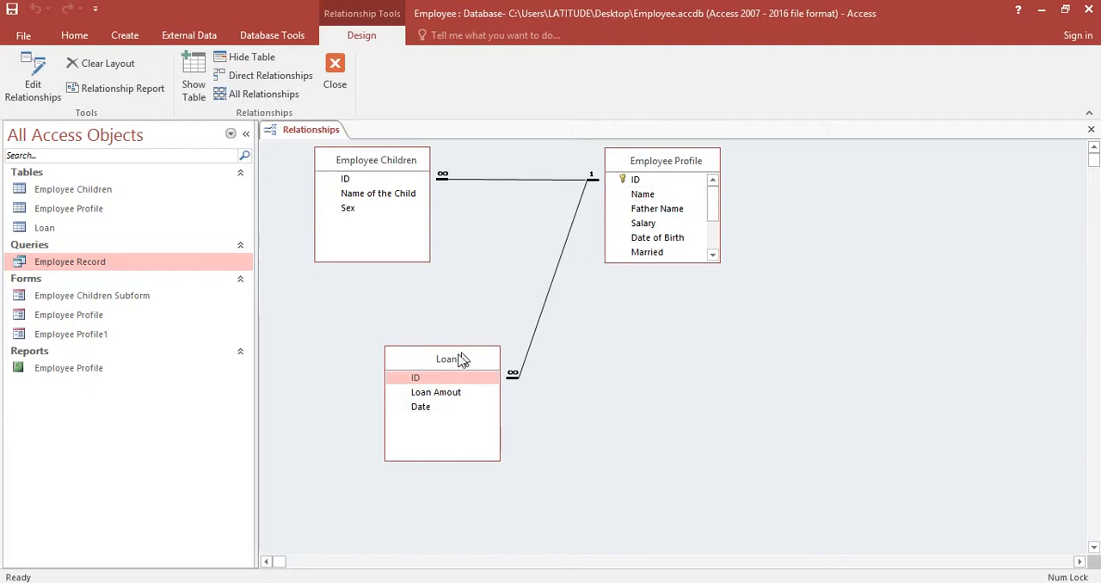
{"action": "mouse_move", "coordinate": [454, 361]}
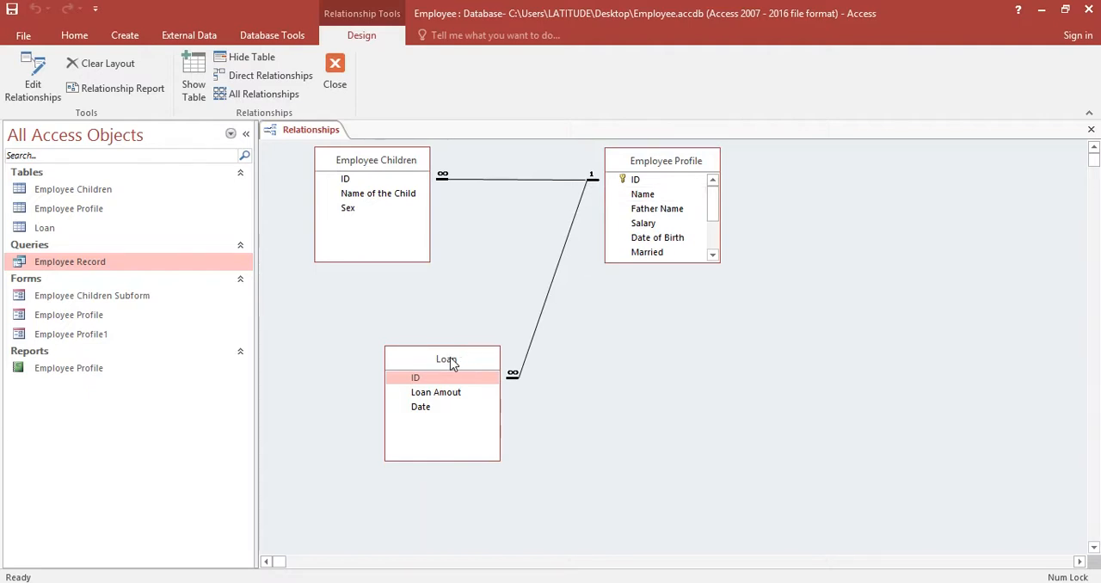
{"action": "left_click_drag", "start_coordinate": [447, 358], "coordinate": [434, 344]}
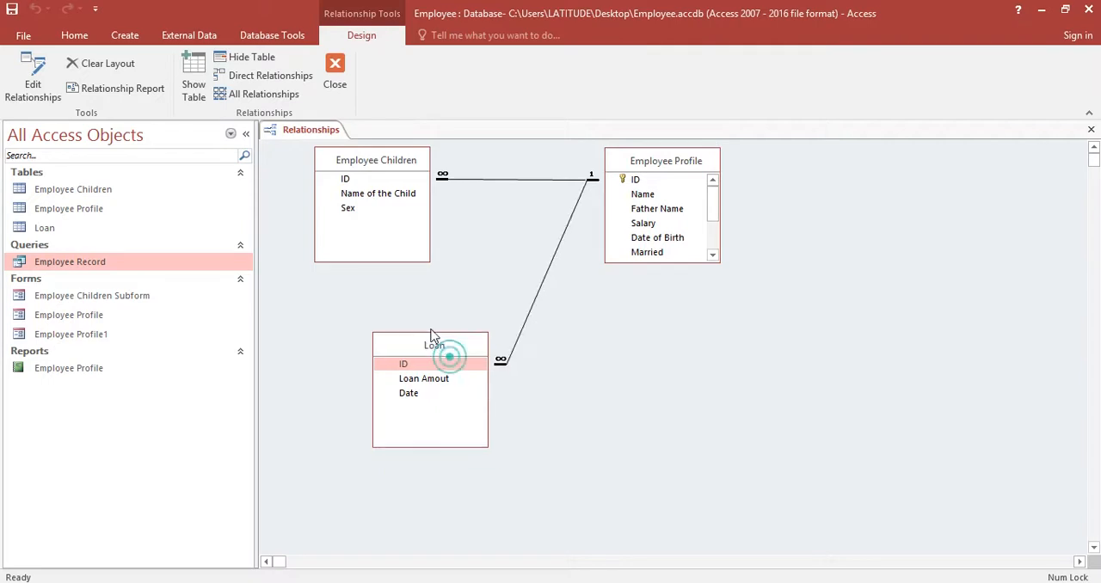
{"action": "left_click_drag", "start_coordinate": [433, 344], "coordinate": [416, 316]}
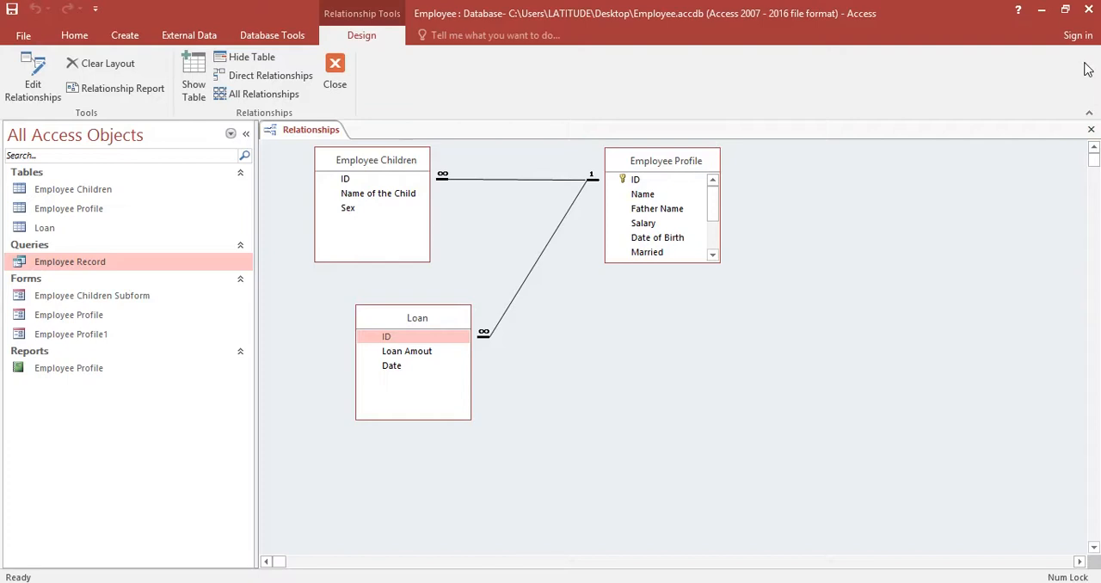
{"action": "mouse_move", "coordinate": [1091, 130]}
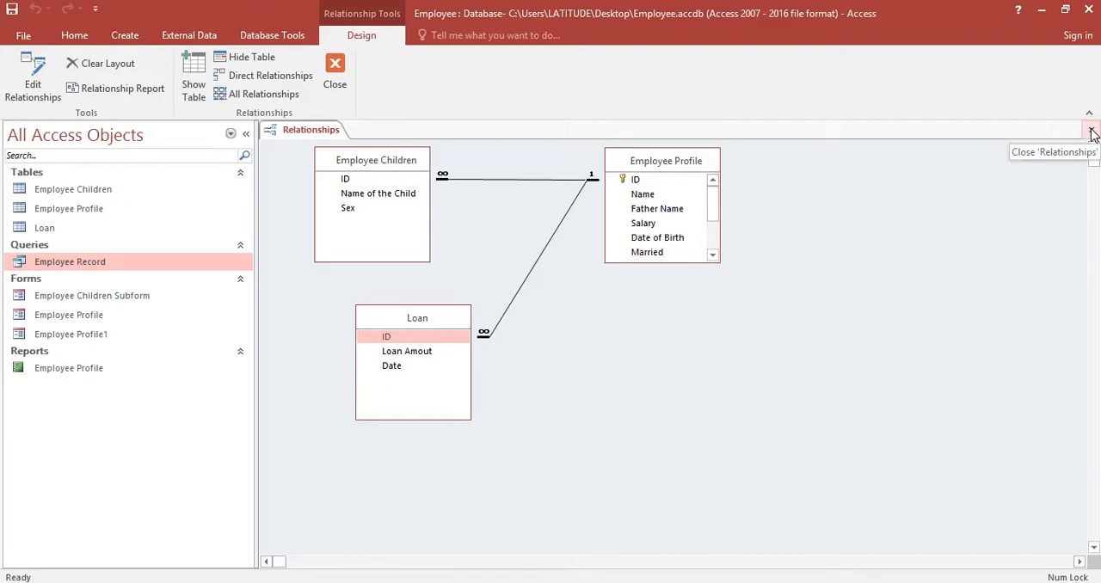
Close Relationships and choose Design View for the Employee Profile1 form.
{"action": "left_click", "coordinate": [1090, 131]}
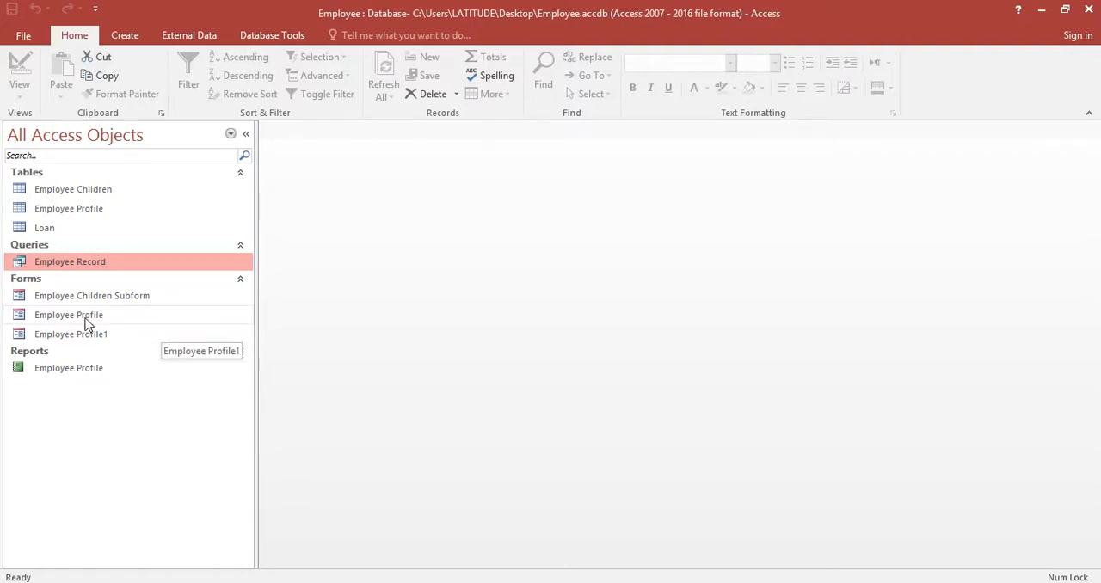
{"action": "left_click", "coordinate": [71, 334]}
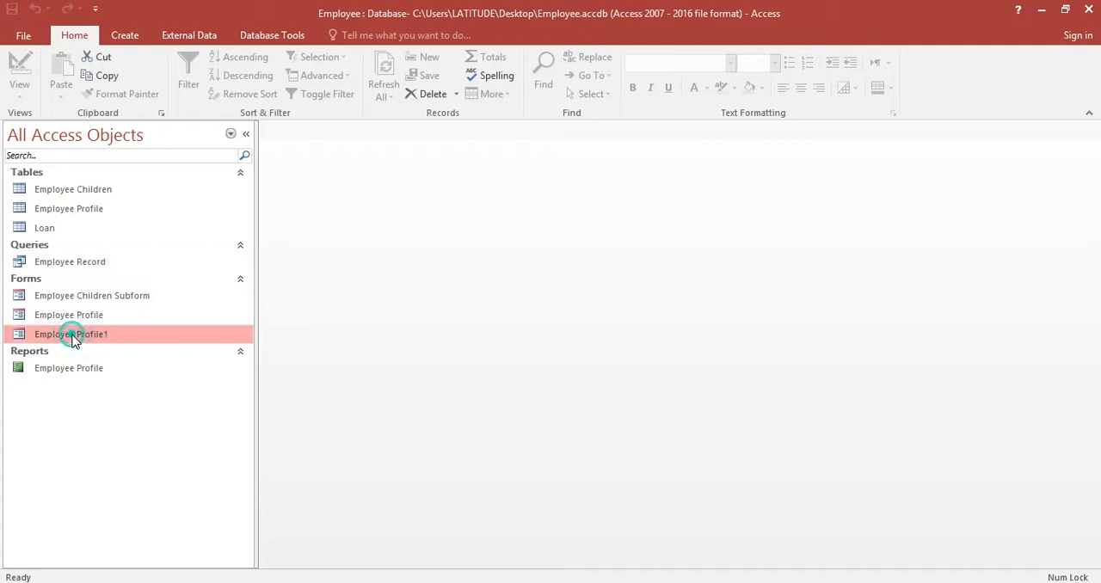
{"action": "right_click", "coordinate": [71, 334]}
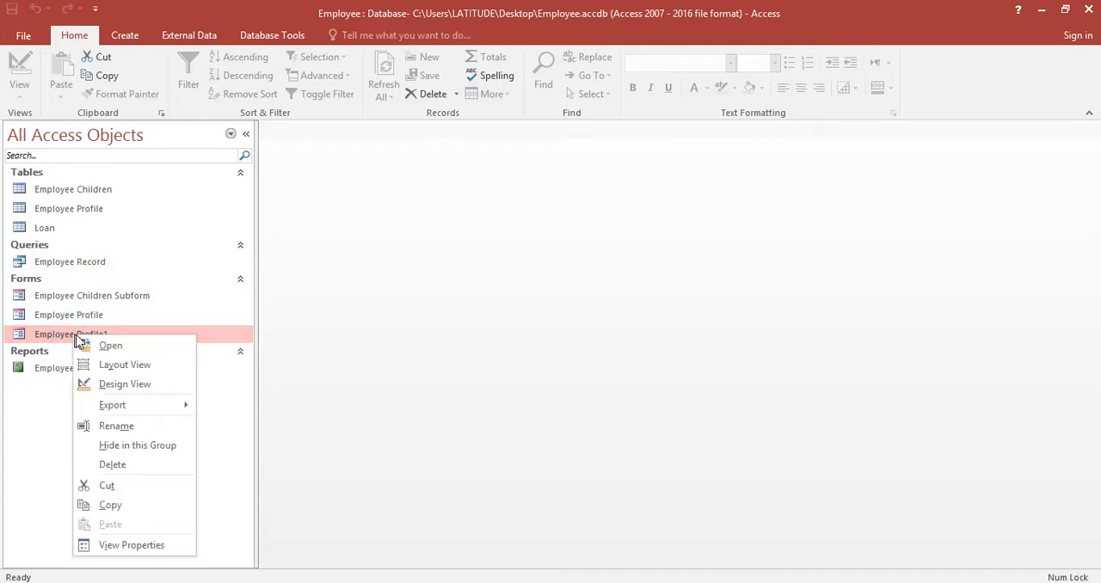
{"action": "left_click", "coordinate": [124, 384]}
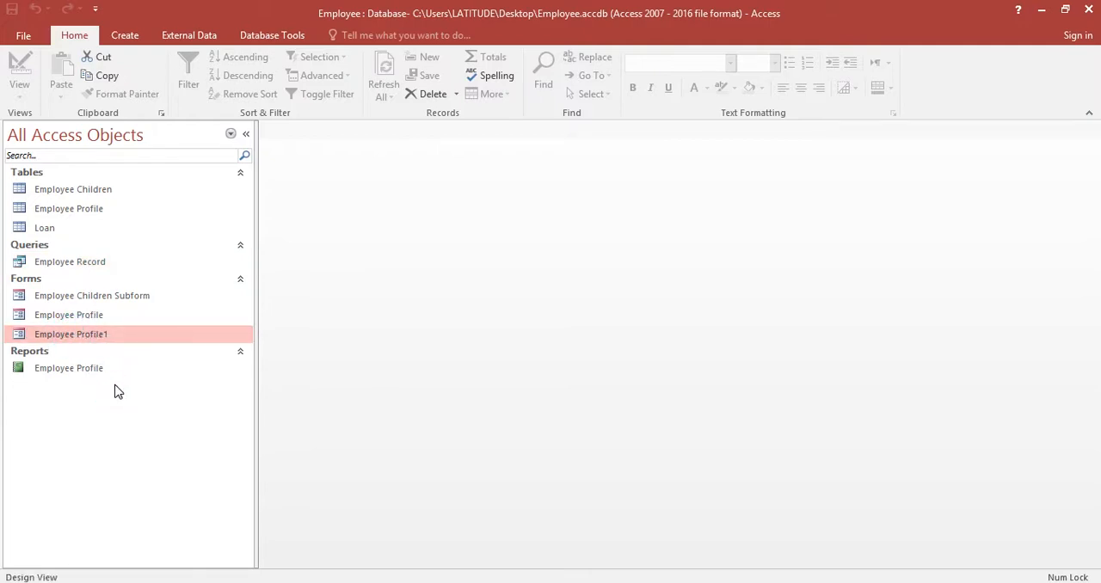
Open the Employee Profile1 form showing its Employee Children subform.
{"action": "double_click", "coordinate": [70, 334]}
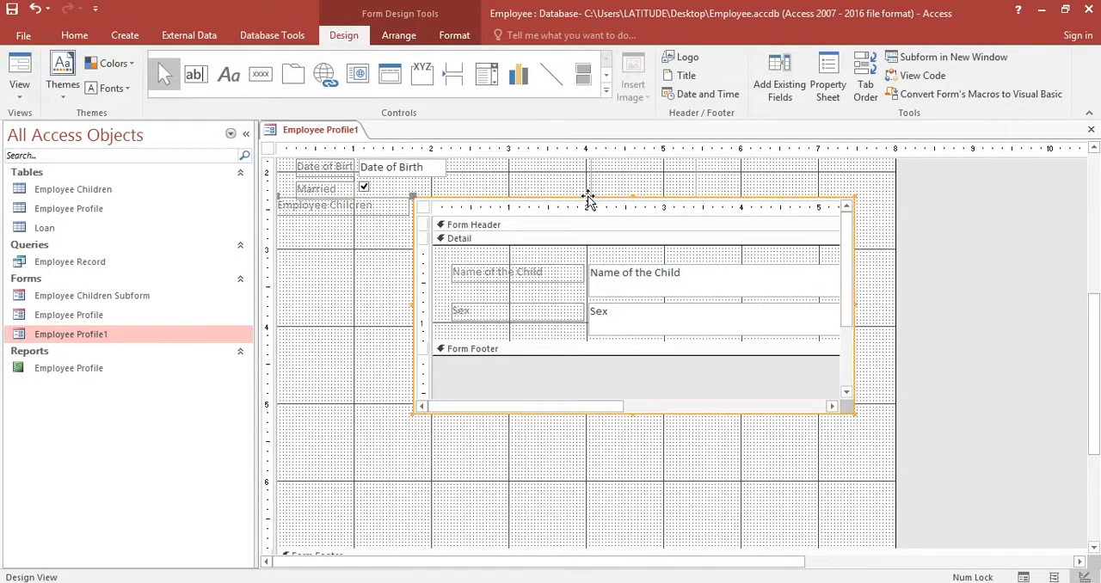
{"action": "mouse_move", "coordinate": [399, 137]}
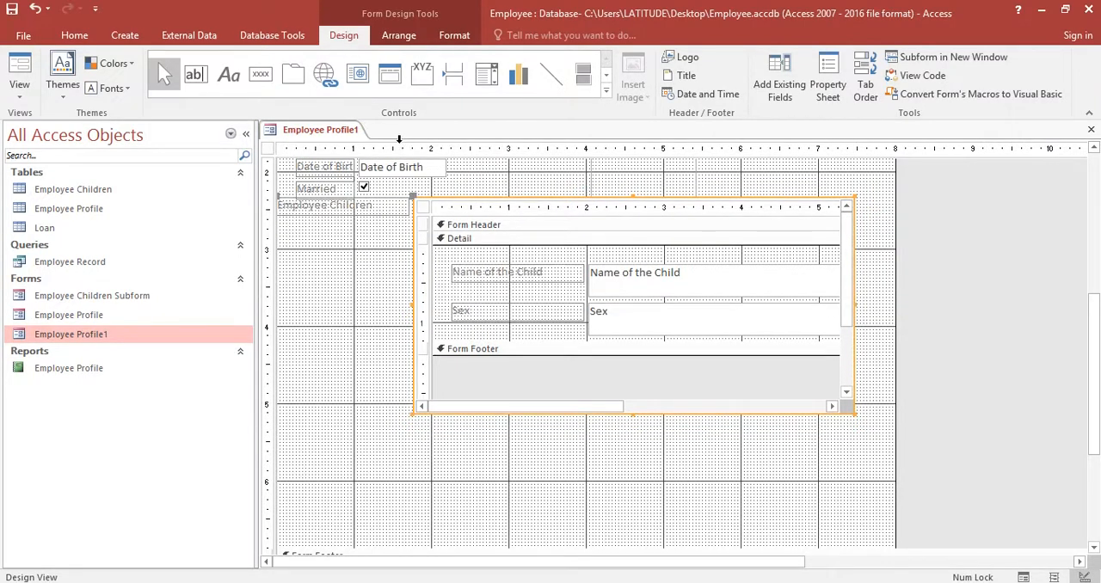
{"action": "mouse_move", "coordinate": [495, 134]}
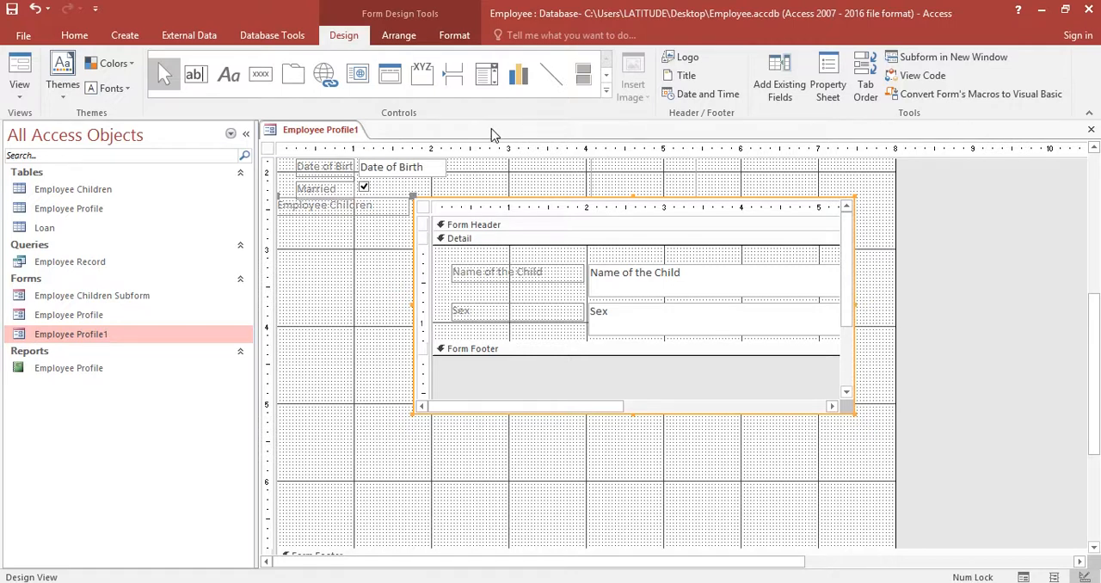
{"action": "mouse_move", "coordinate": [248, 60]}
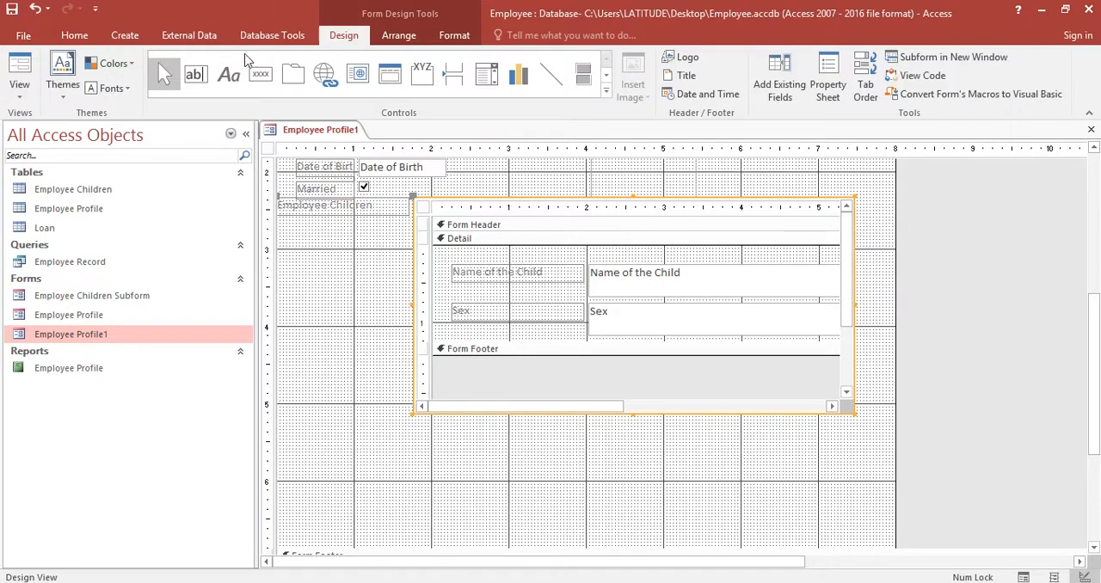
{"action": "mouse_move", "coordinate": [368, 96]}
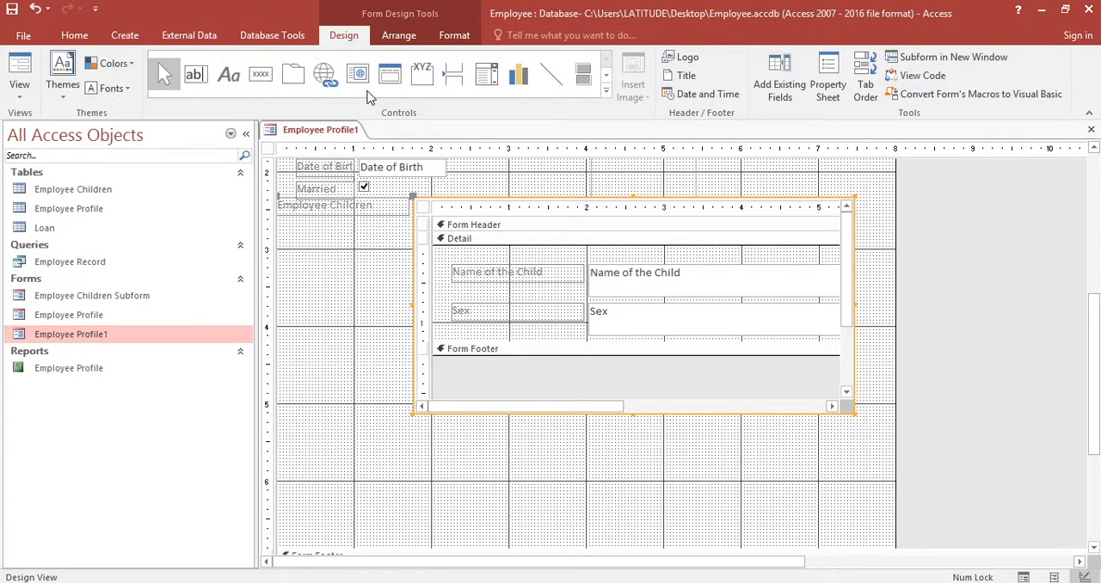
{"action": "mouse_move", "coordinate": [389, 74]}
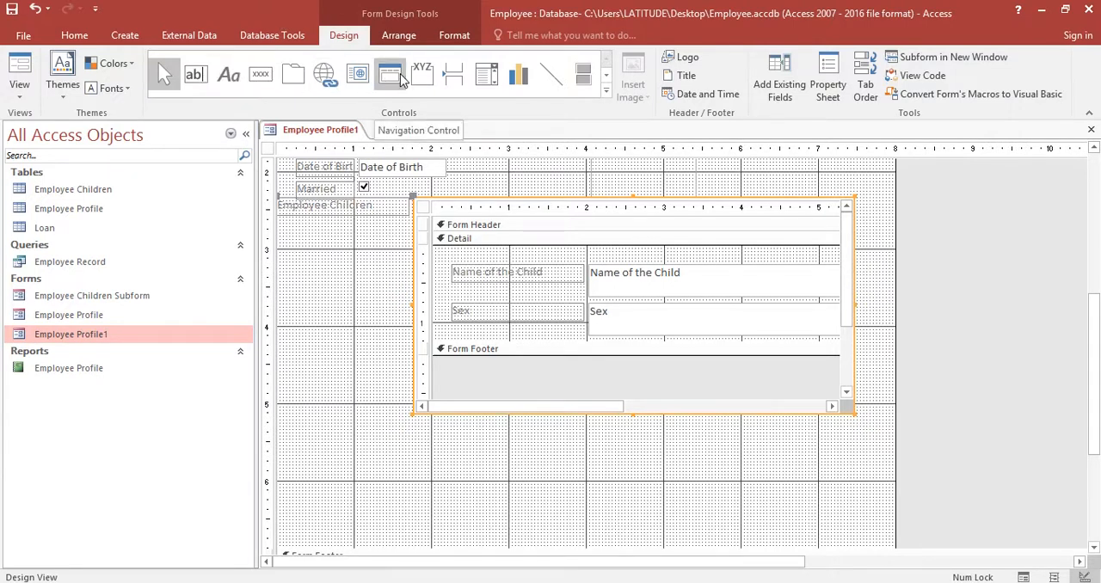
{"action": "mouse_move", "coordinate": [389, 76]}
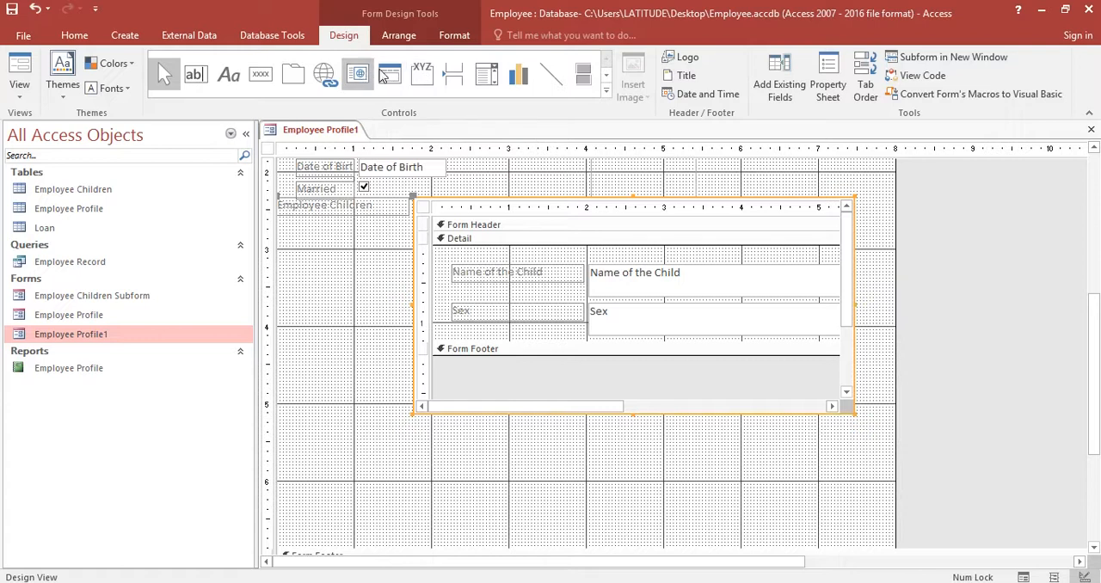
{"action": "mouse_move", "coordinate": [358, 75]}
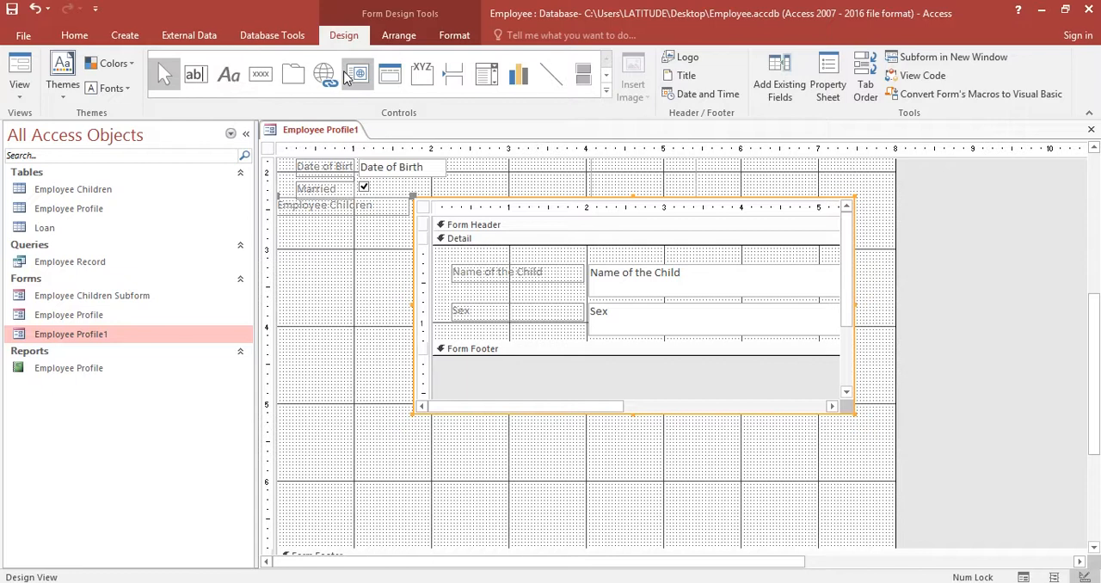
{"action": "mouse_move", "coordinate": [421, 72]}
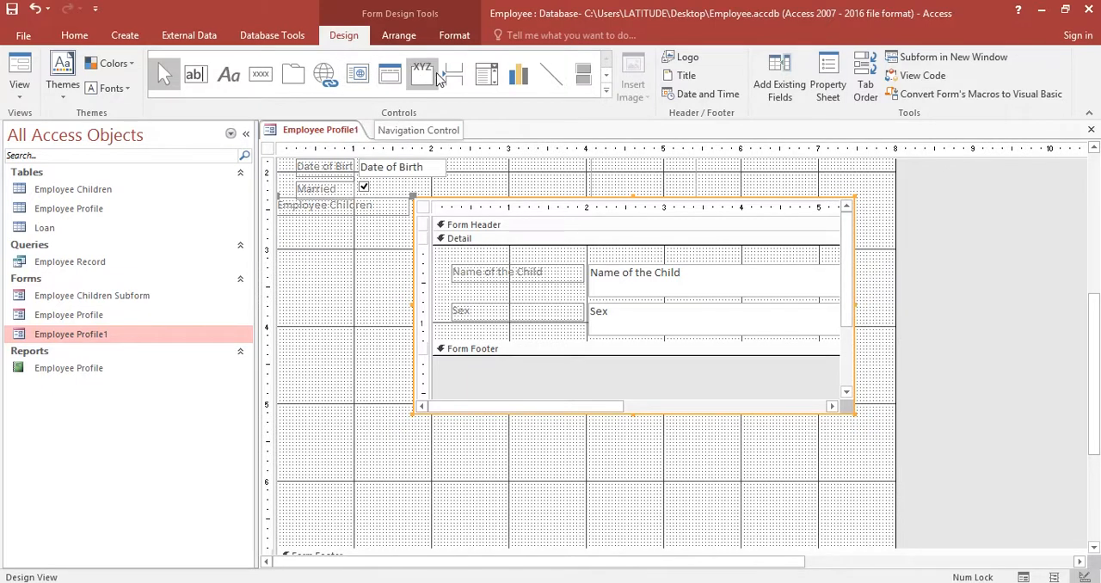
Expand the Controls gallery to reveal the full set of form controls.
{"action": "left_click", "coordinate": [608, 95]}
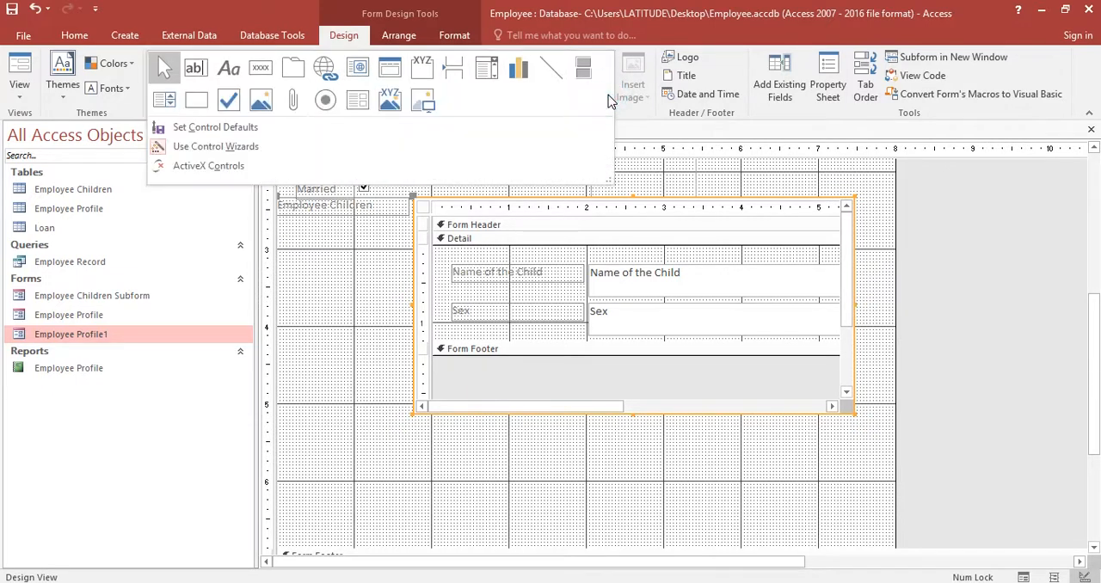
{"action": "mouse_move", "coordinate": [358, 100]}
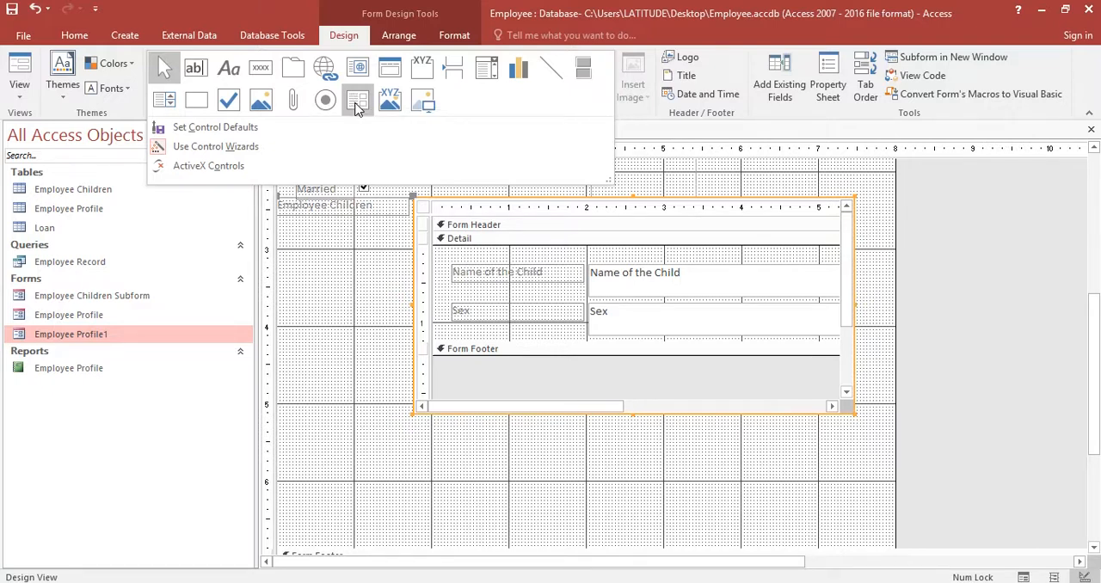
{"action": "mouse_move", "coordinate": [358, 102]}
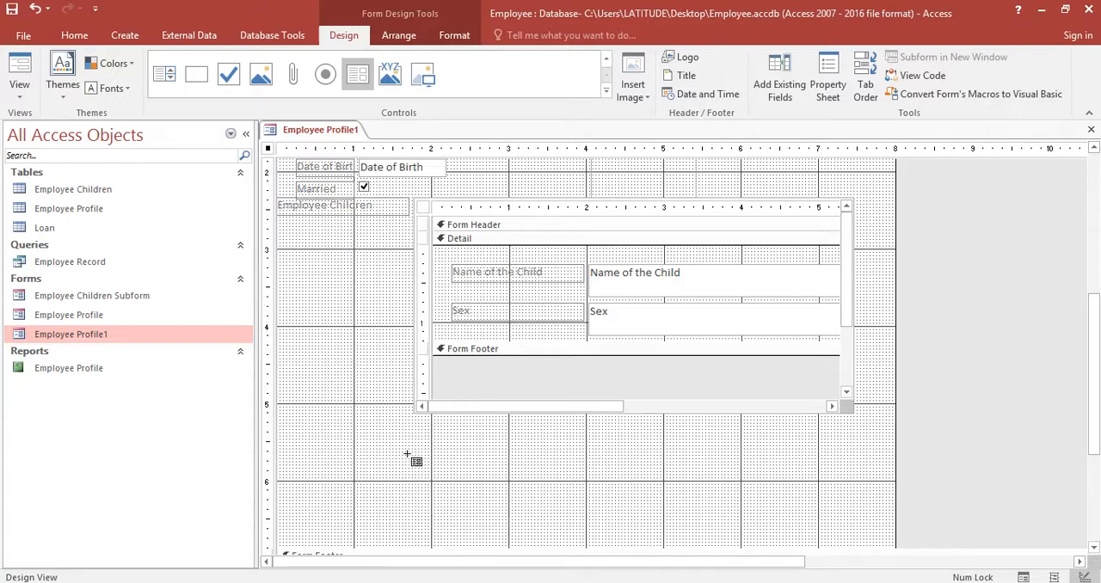
{"action": "mouse_move", "coordinate": [422, 464]}
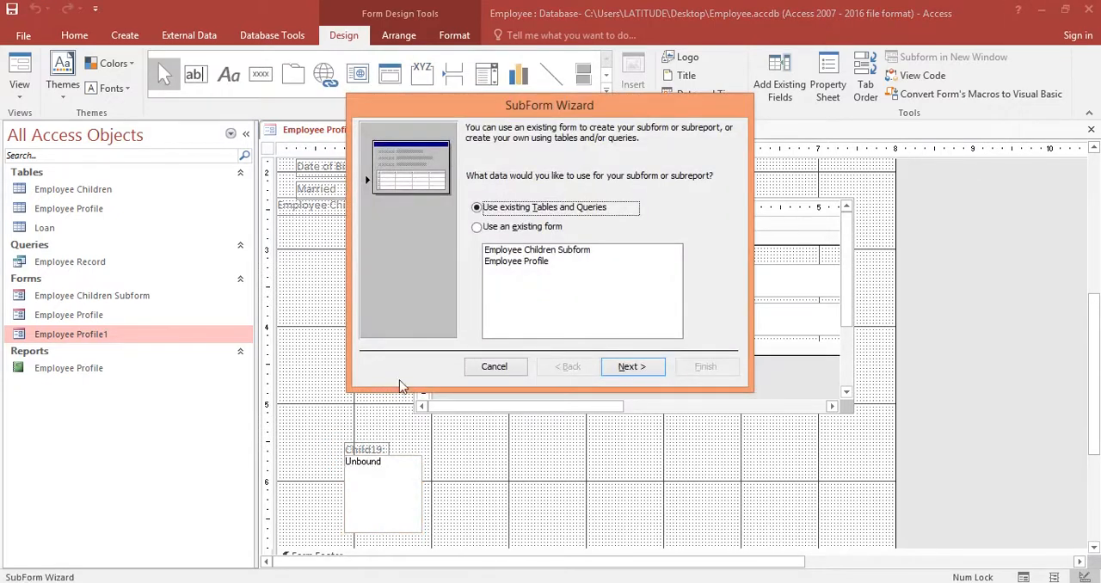
{"action": "mouse_move", "coordinate": [437, 334]}
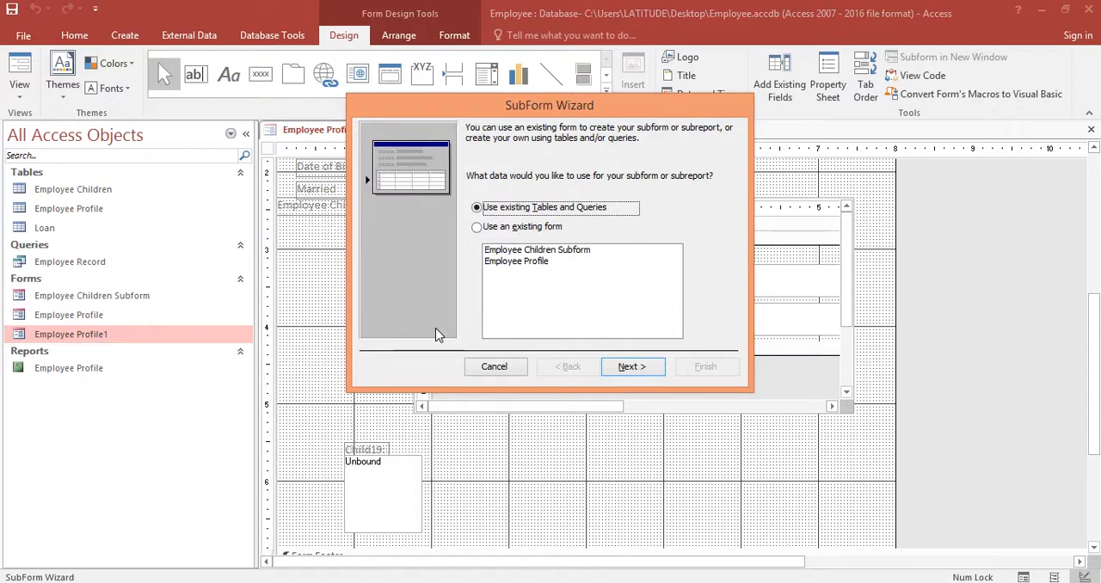
{"action": "mouse_move", "coordinate": [465, 303]}
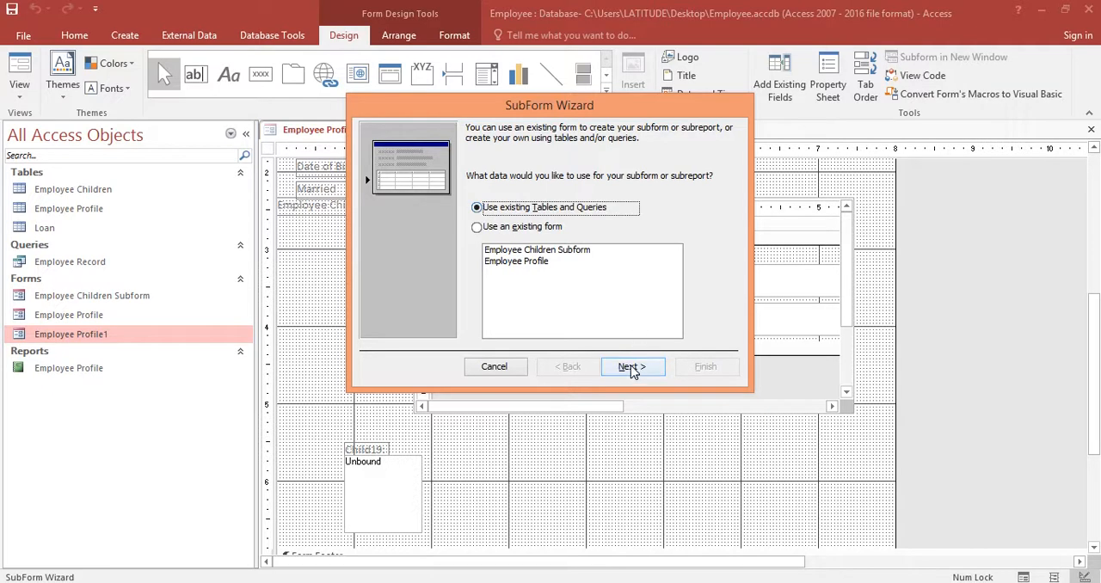
Source the subform from the Loan table with the Loan Amout and Date fields.
{"action": "left_click", "coordinate": [632, 366]}
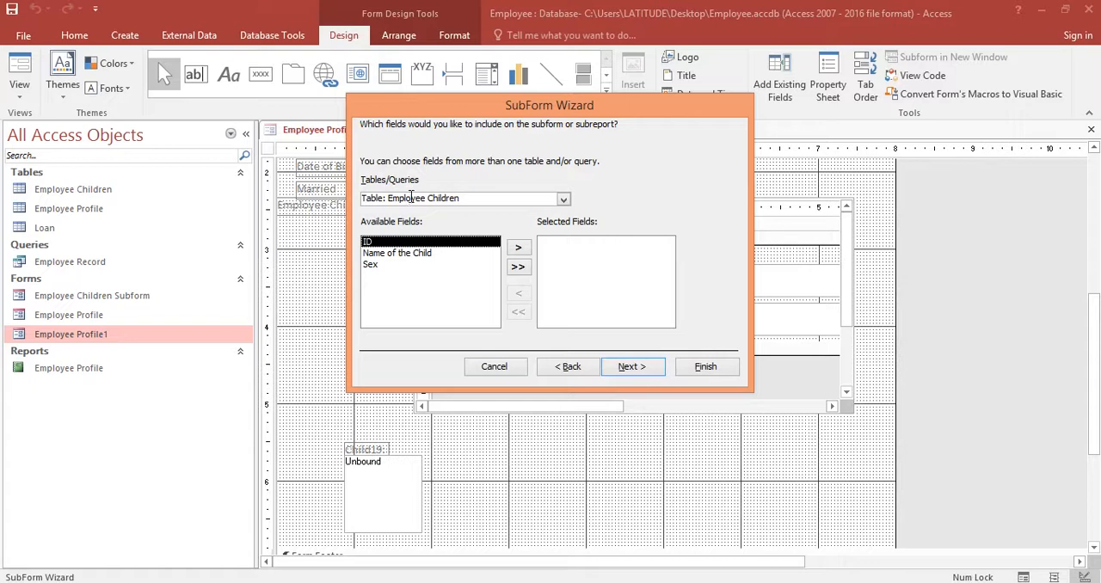
{"action": "mouse_move", "coordinate": [575, 213]}
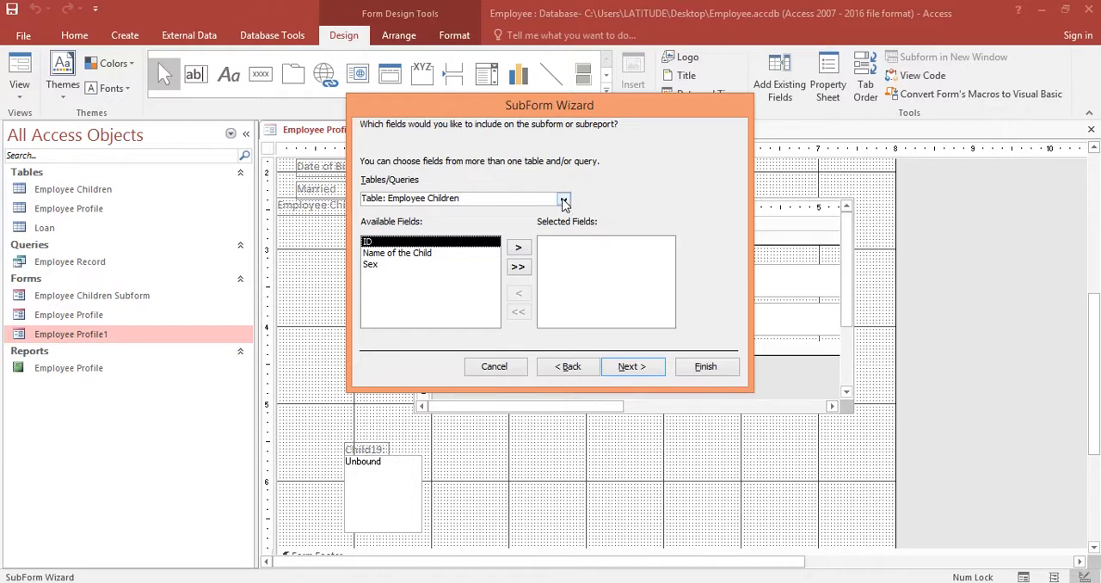
{"action": "mouse_move", "coordinate": [564, 203]}
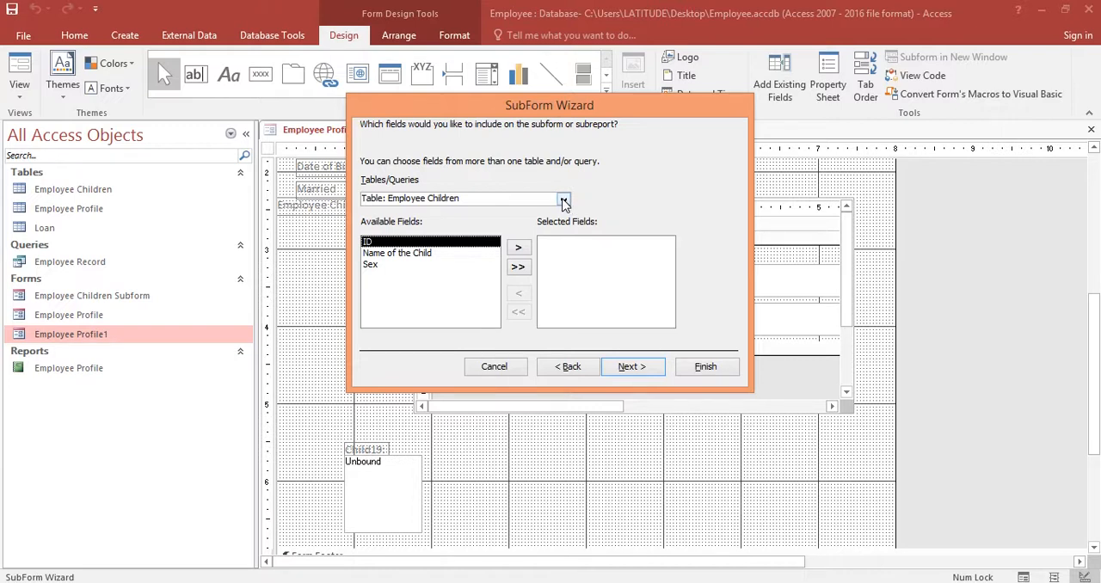
{"action": "left_click", "coordinate": [563, 198]}
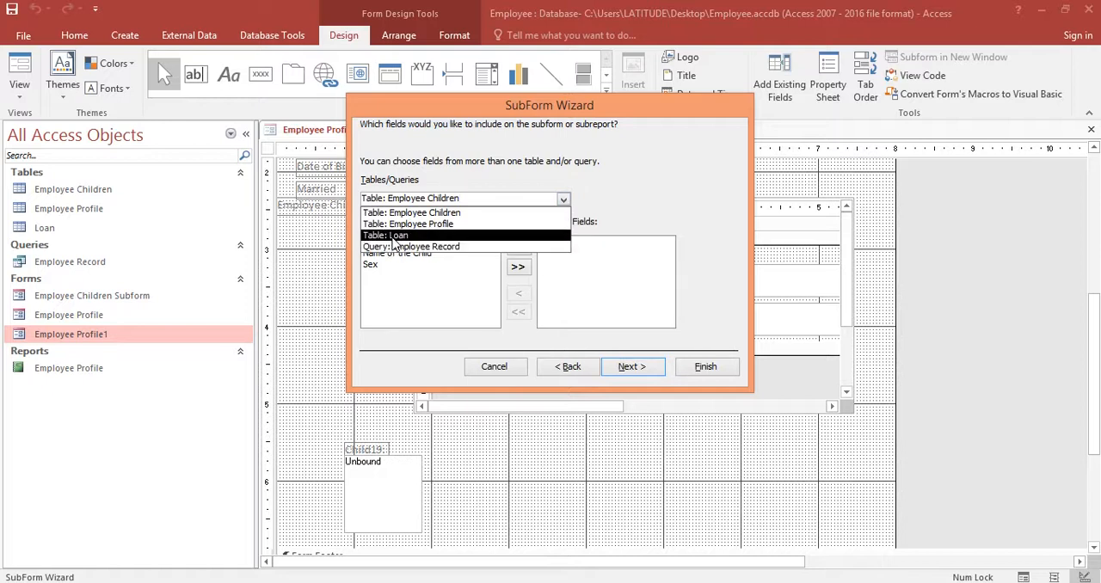
{"action": "left_click", "coordinate": [385, 234]}
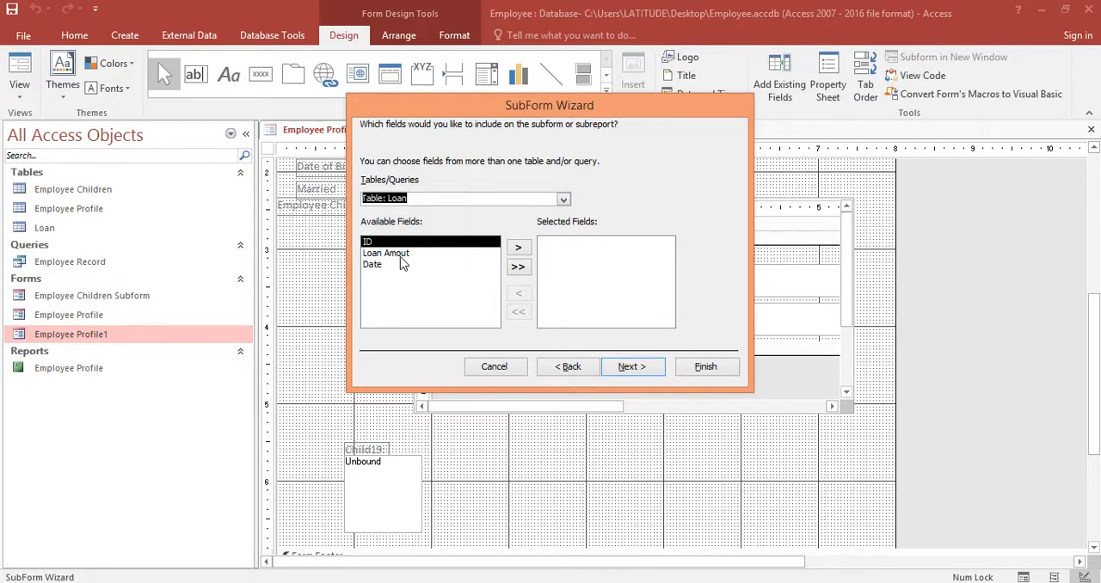
{"action": "left_click", "coordinate": [518, 248]}
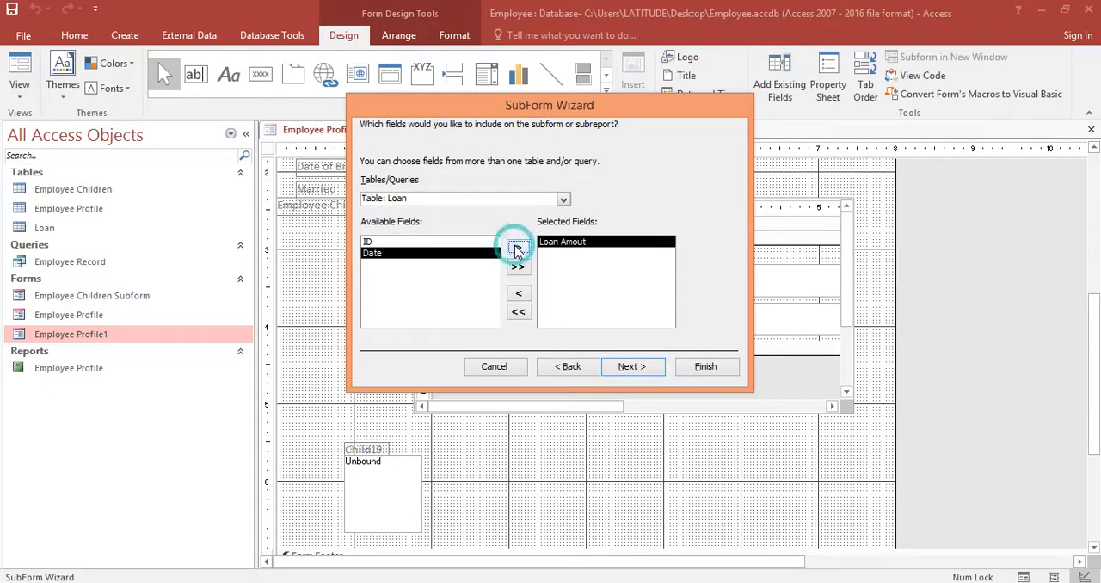
{"action": "left_click", "coordinate": [520, 248]}
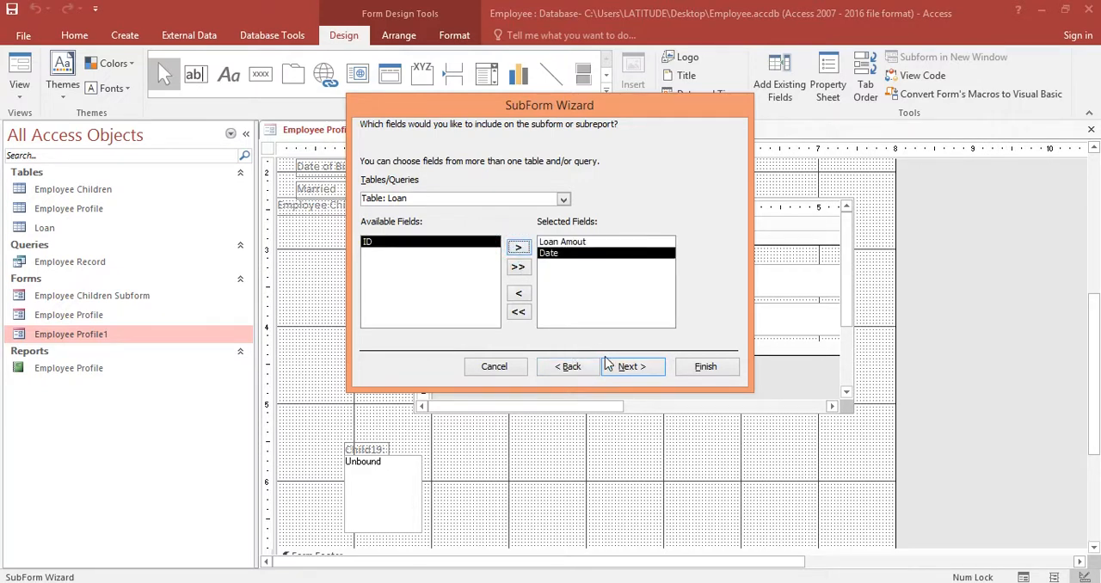
Link the Loan subform to each employee by ID and finish the wizard.
{"action": "left_click", "coordinate": [631, 367]}
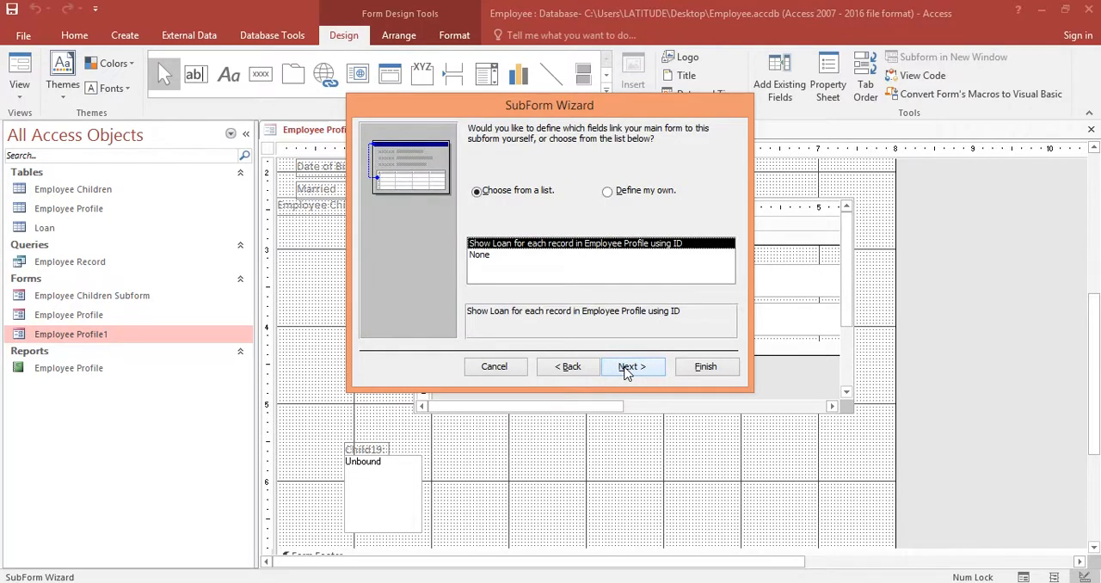
{"action": "left_click", "coordinate": [631, 367]}
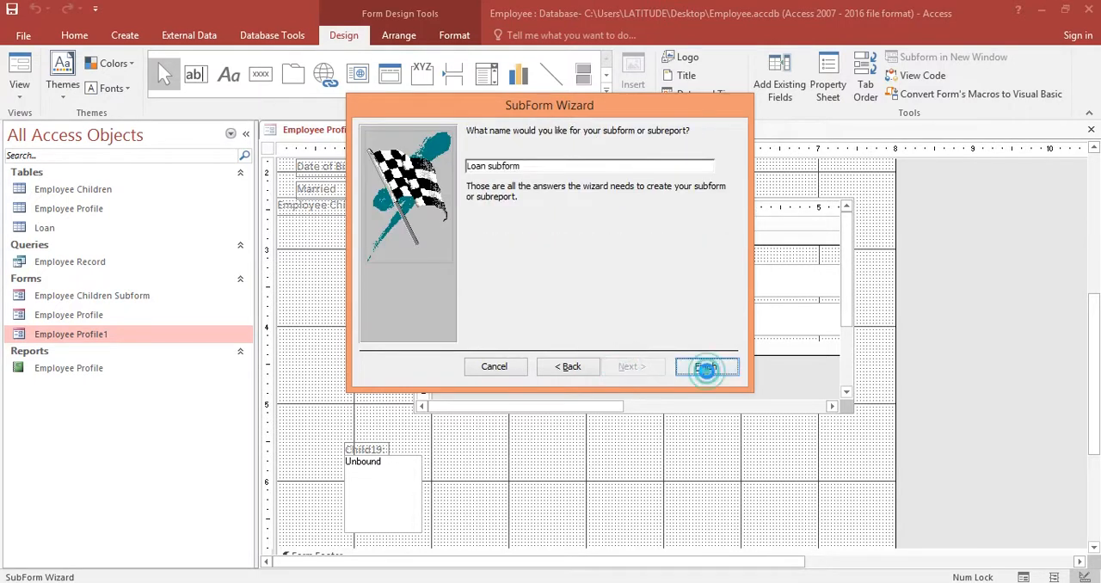
{"action": "left_click", "coordinate": [707, 367]}
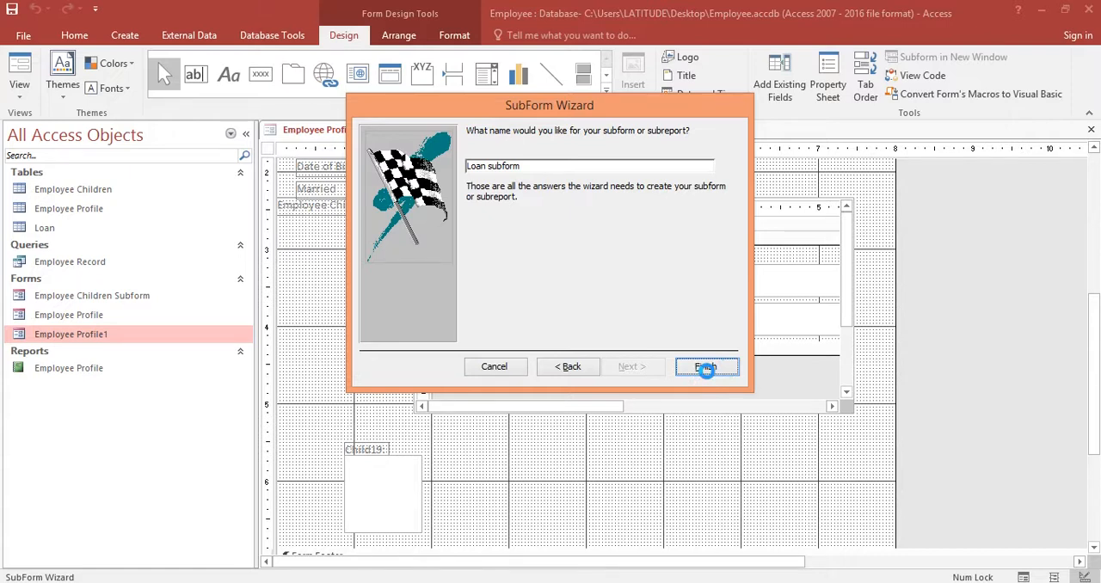
{"action": "left_click", "coordinate": [707, 367]}
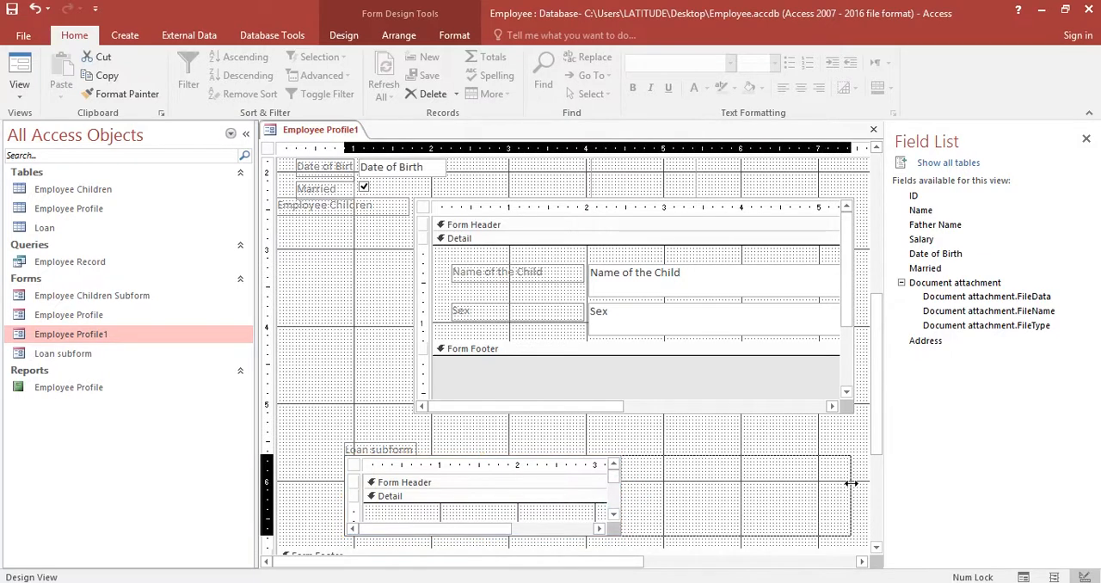
Widen the Loan subform to span the form and view it with employee data.
{"action": "left_click", "coordinate": [378, 451]}
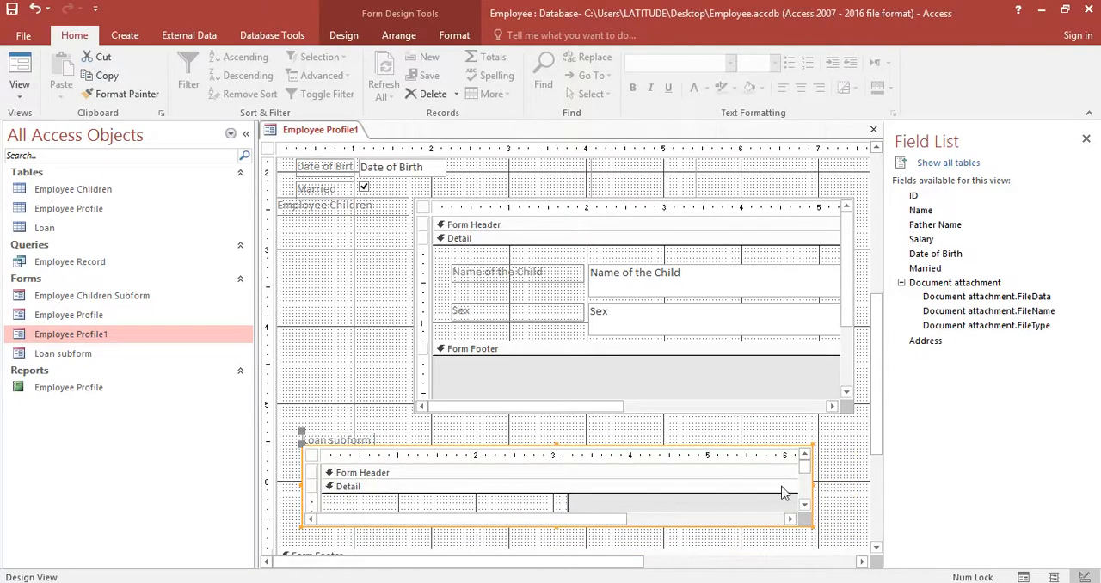
{"action": "mouse_move", "coordinate": [816, 490]}
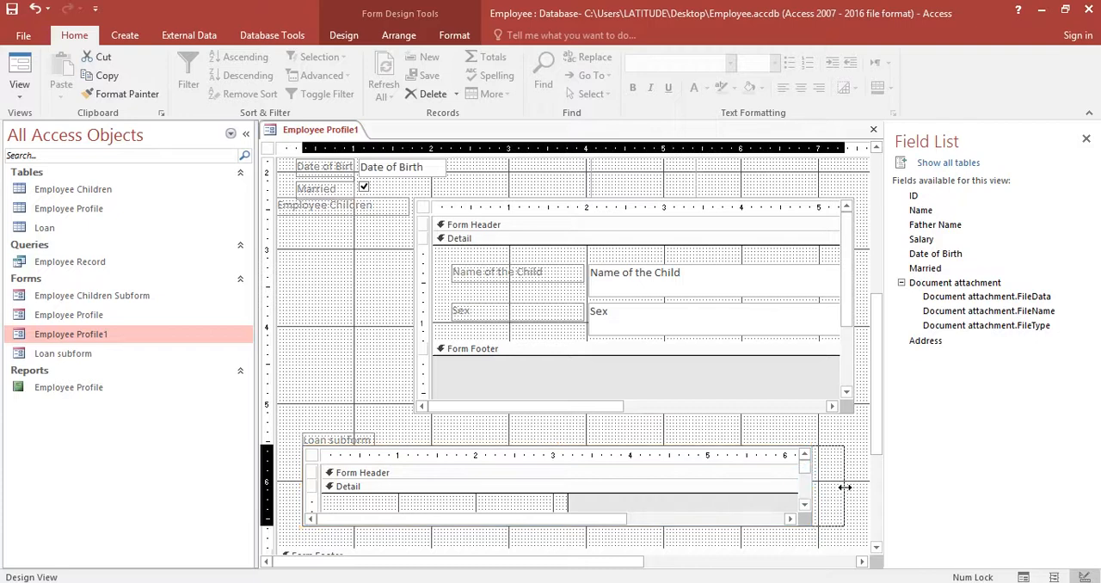
{"action": "left_click", "coordinate": [337, 440]}
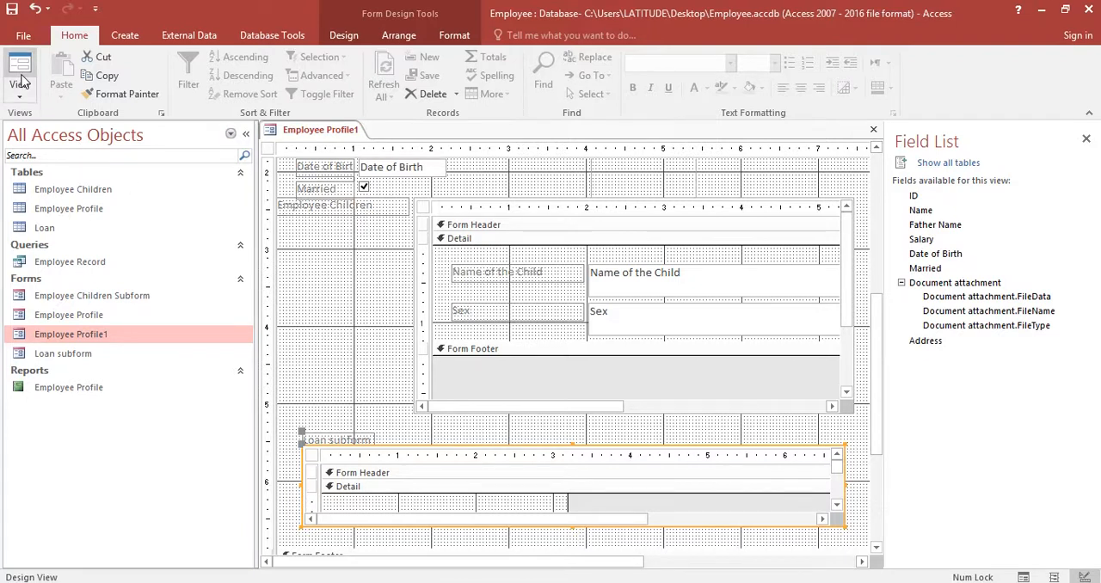
{"action": "mouse_move", "coordinate": [19, 77]}
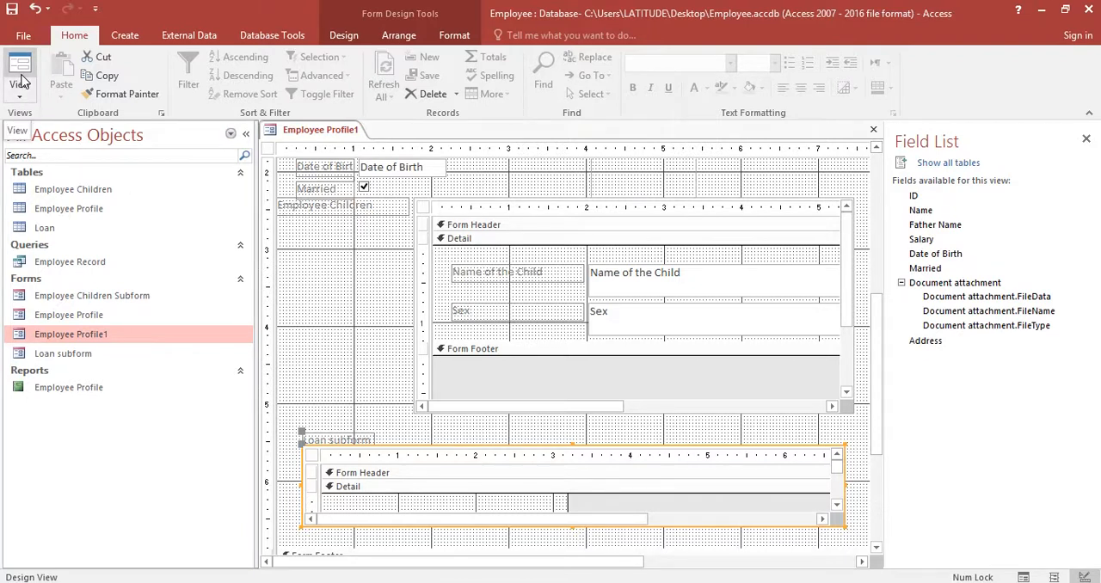
{"action": "left_click", "coordinate": [19, 73]}
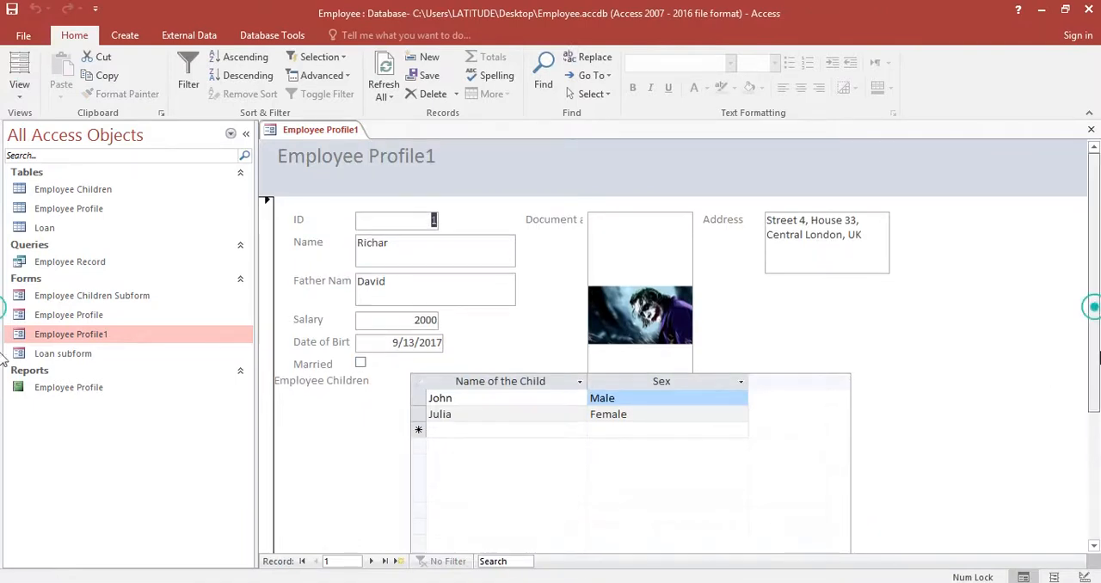
Enter loans of 2000 on 11/13/2019 and 3999 on 11/19/2019 for the first employee.
{"action": "scroll", "scroll_direction": "down", "scroll_amount": 3}
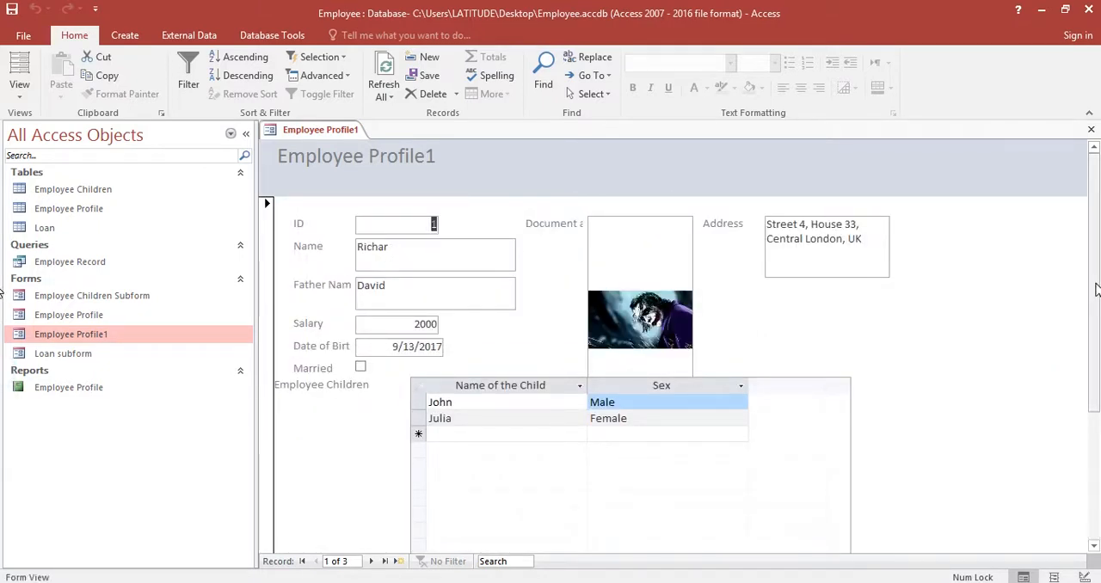
{"action": "scroll", "scroll_direction": "down", "scroll_amount": 3}
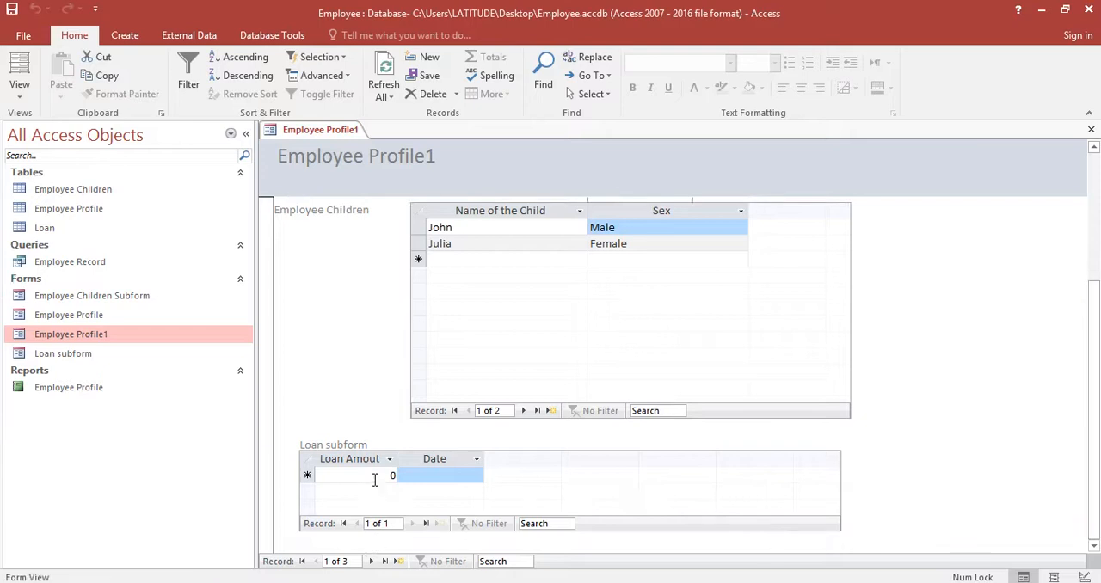
{"action": "type", "text": "2000"}
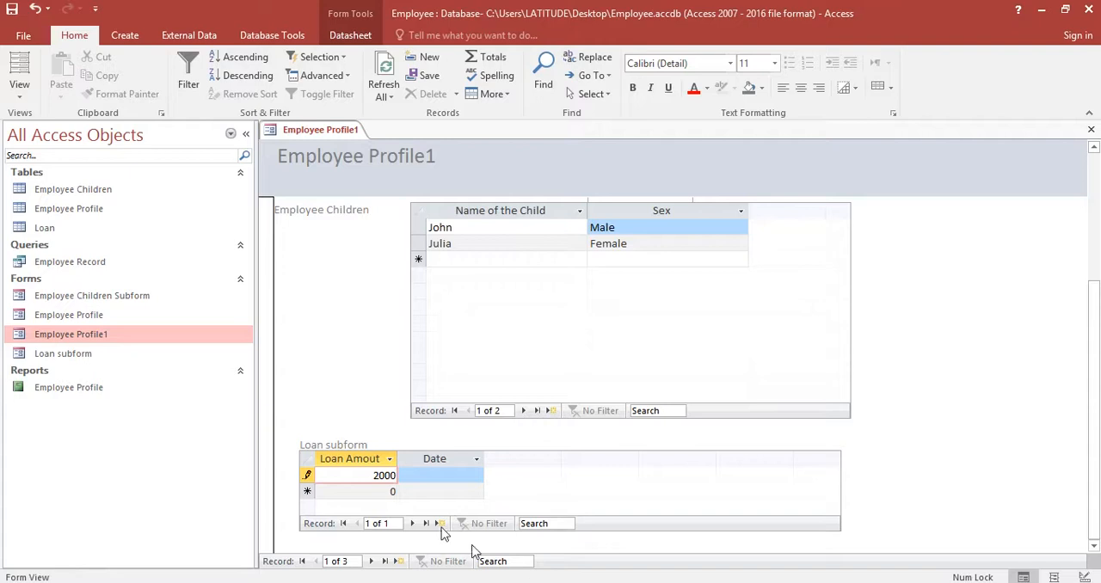
{"action": "left_click", "coordinate": [441, 474]}
{"action": "type", "text": "11/13/2019"}
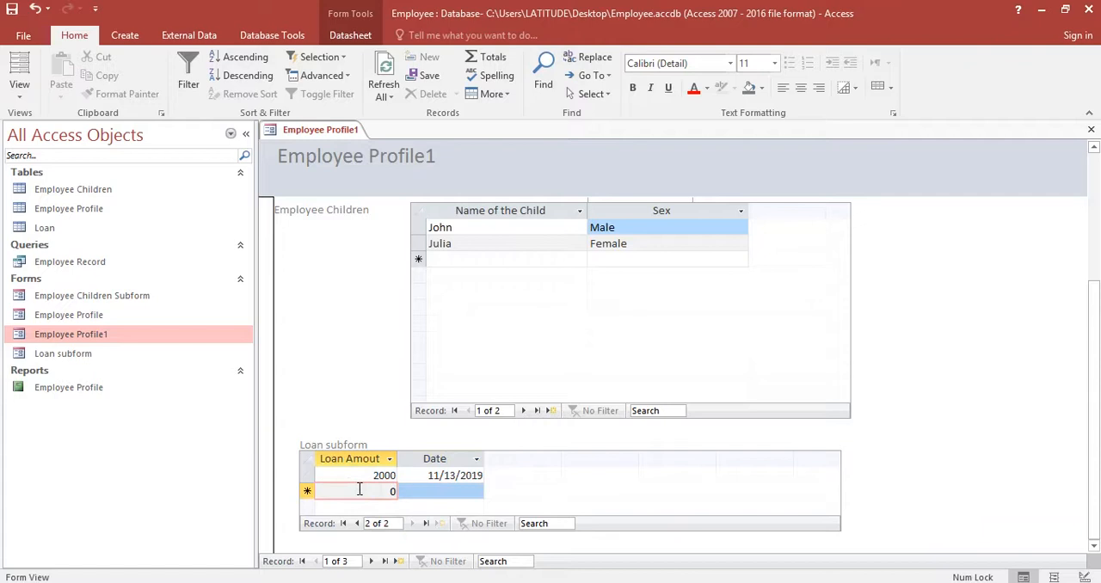
{"action": "type", "text": "3999"}
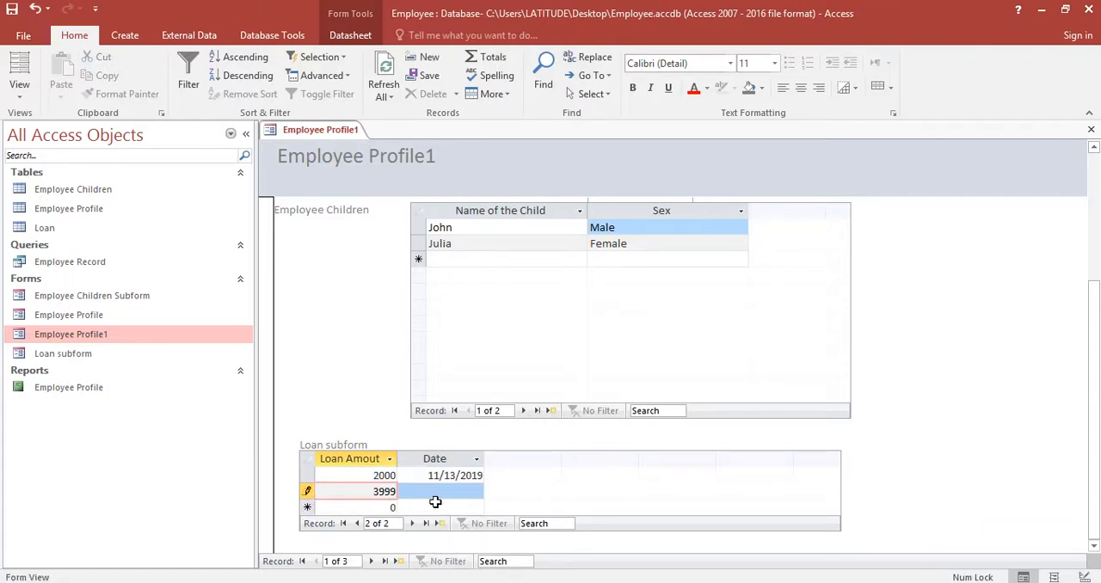
{"action": "left_click", "coordinate": [492, 492]}
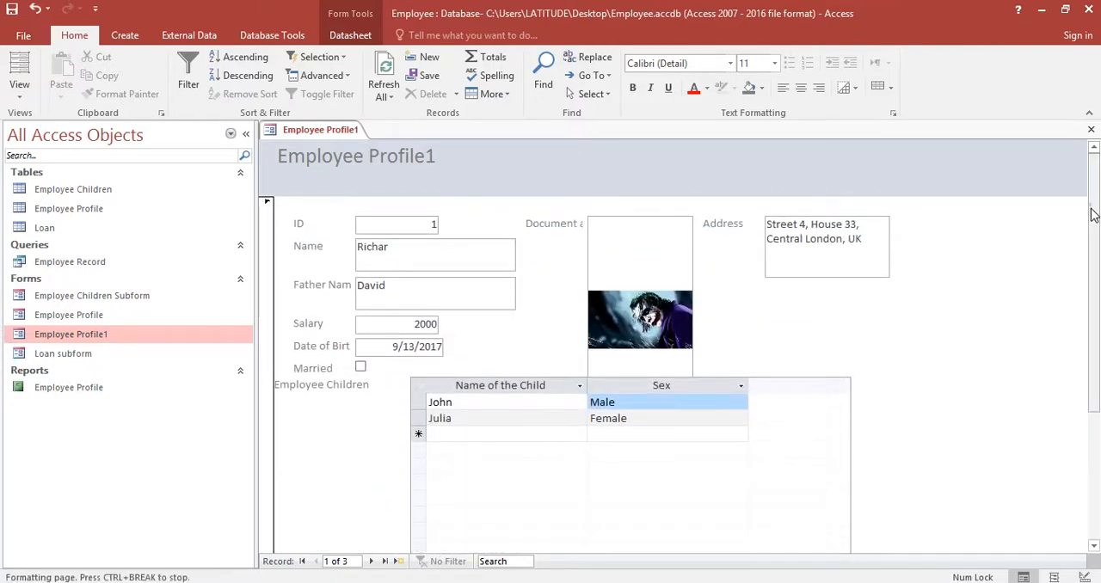
{"action": "scroll", "scroll_direction": "down", "scroll_amount": 3}
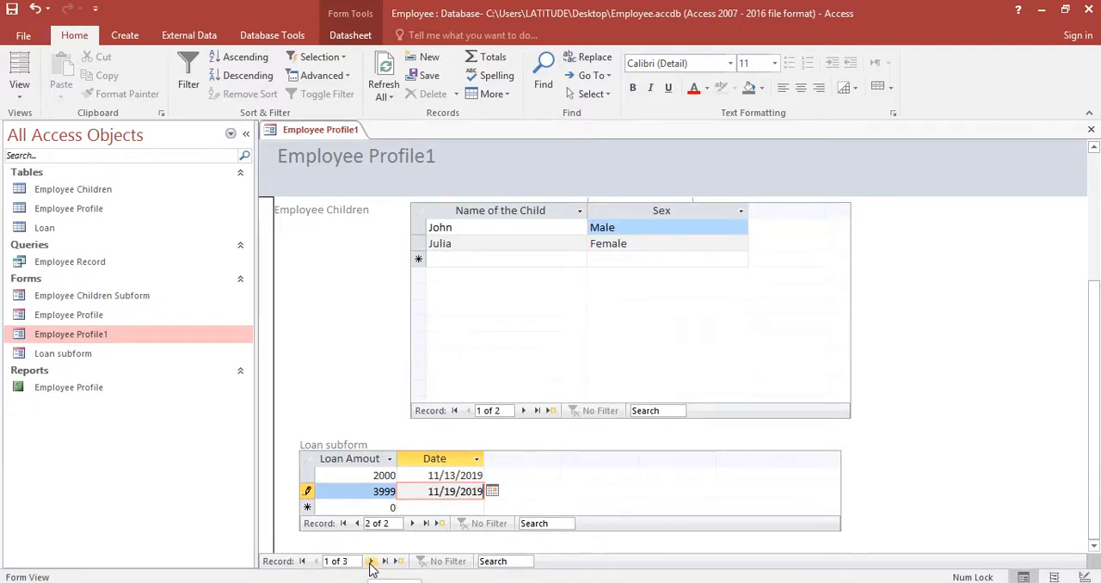
Advance to the second employee record (salary 4000) with empty Children and Loan subforms.
{"action": "left_click", "coordinate": [372, 561]}
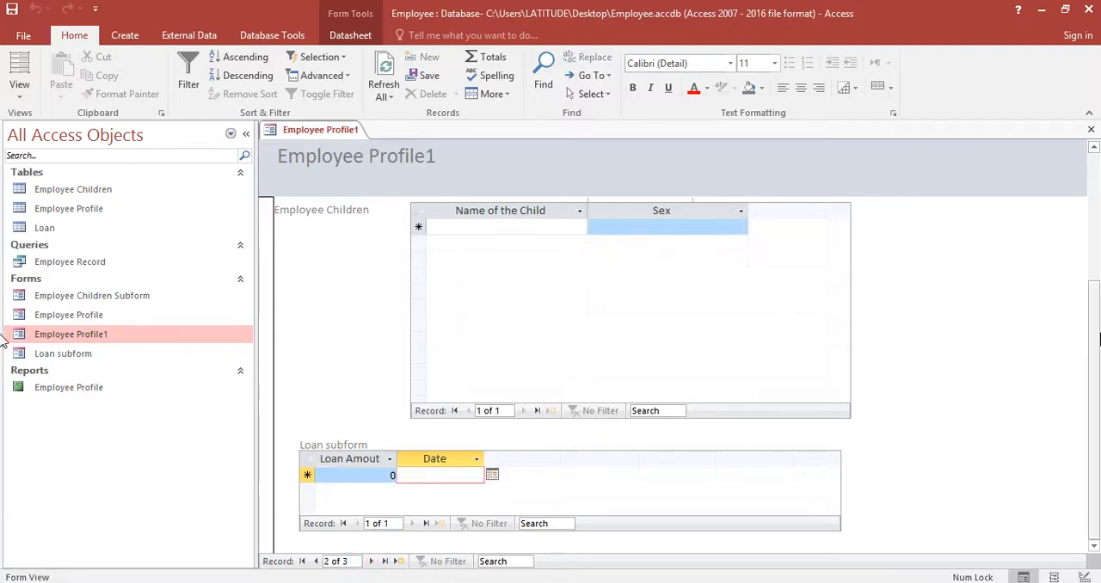
{"action": "scroll", "scroll_direction": "up", "scroll_amount": 3}
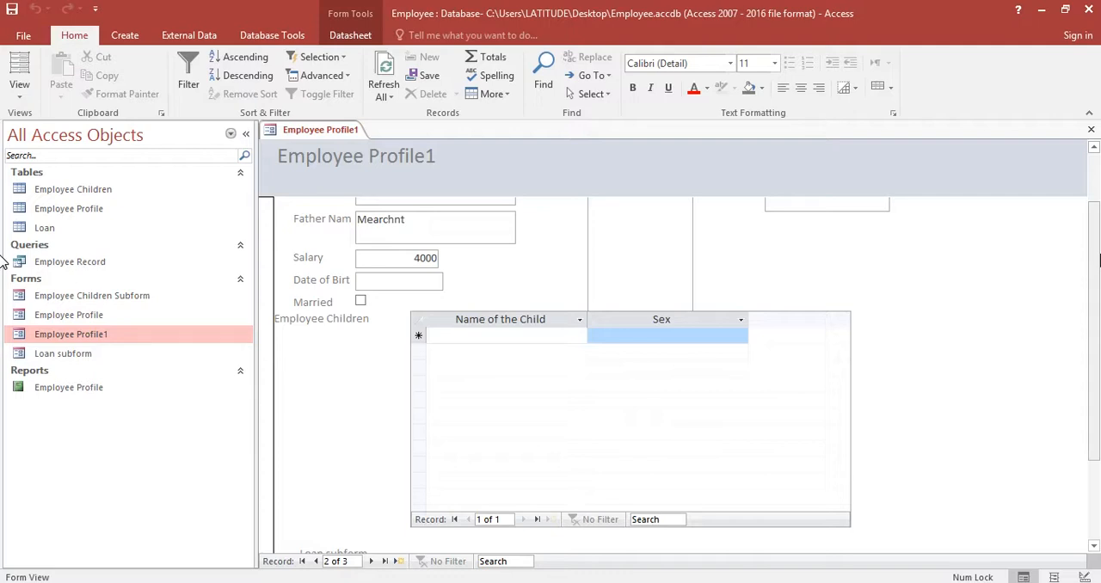
{"action": "mouse_move", "coordinate": [437, 6]}
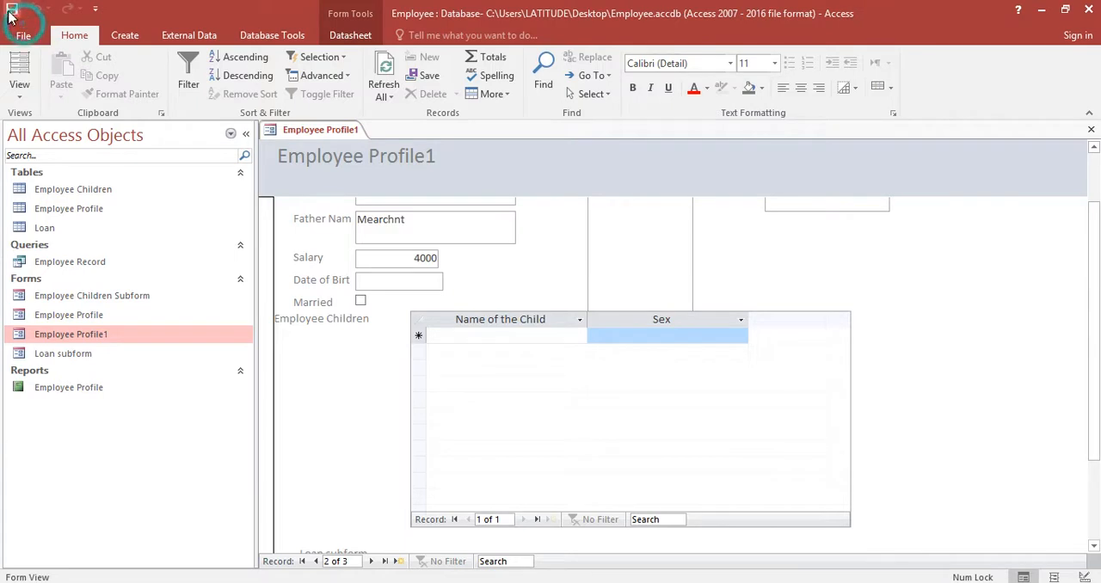
{"action": "scroll", "scroll_direction": "down", "scroll_amount": 3}
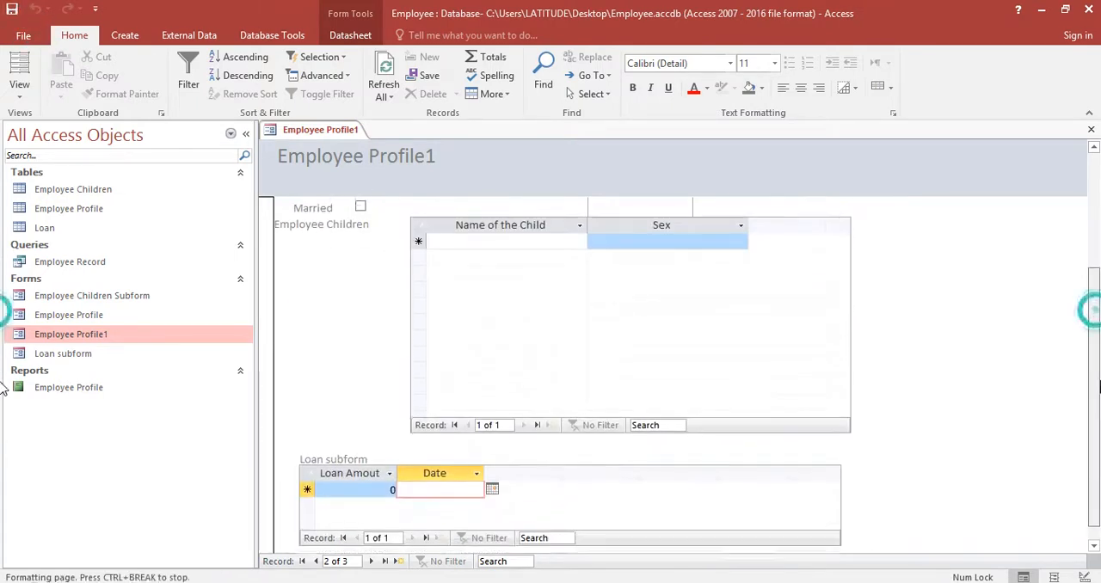